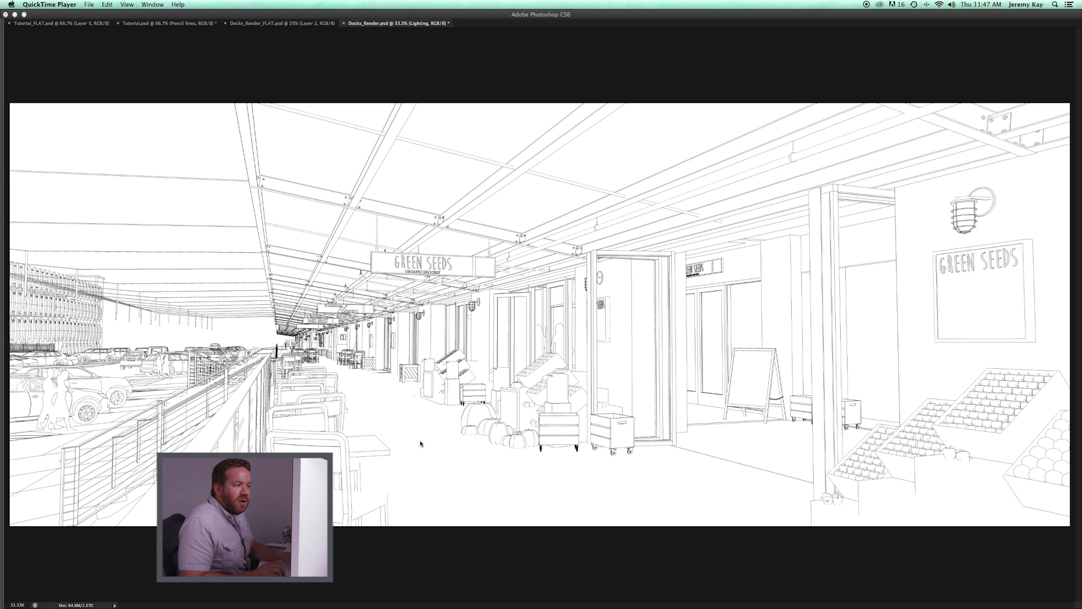
{"action": "mouse_move", "coordinate": [418, 433]}
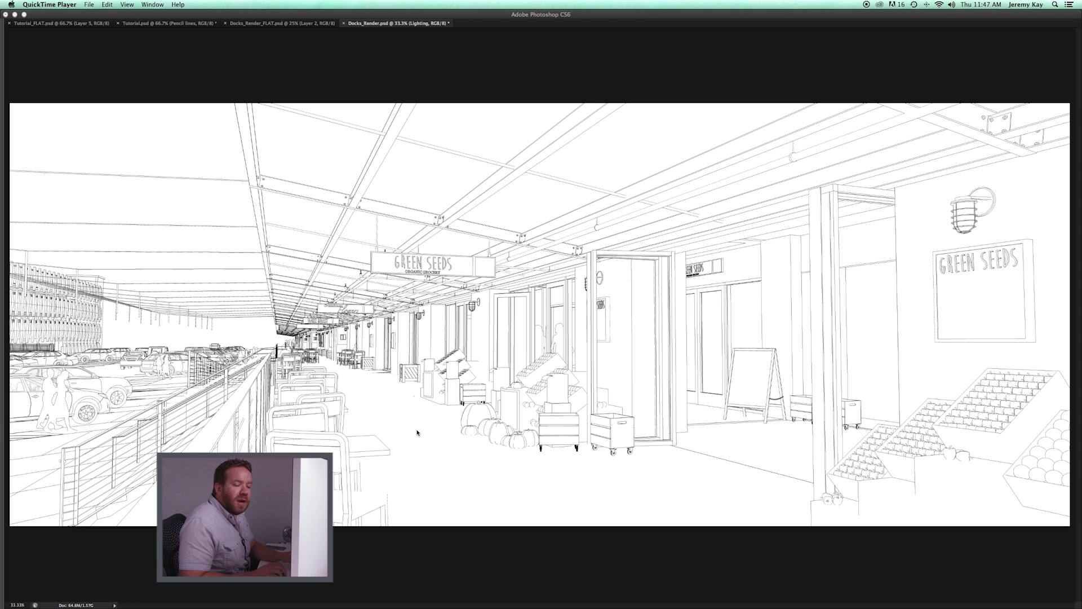
{"action": "mouse_move", "coordinate": [445, 397]}
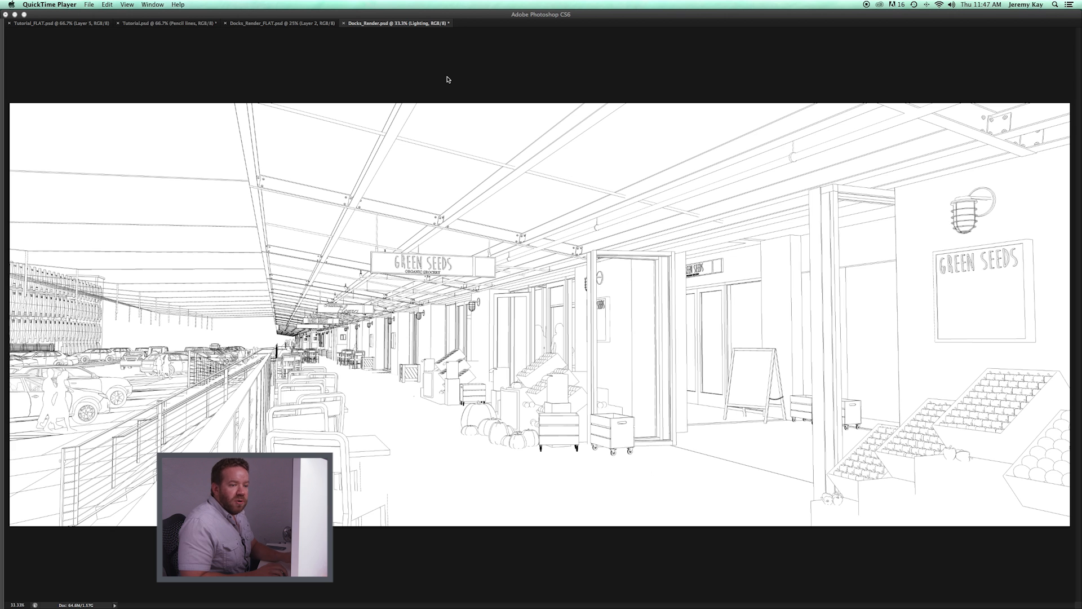
{"action": "mouse_move", "coordinate": [407, 40]}
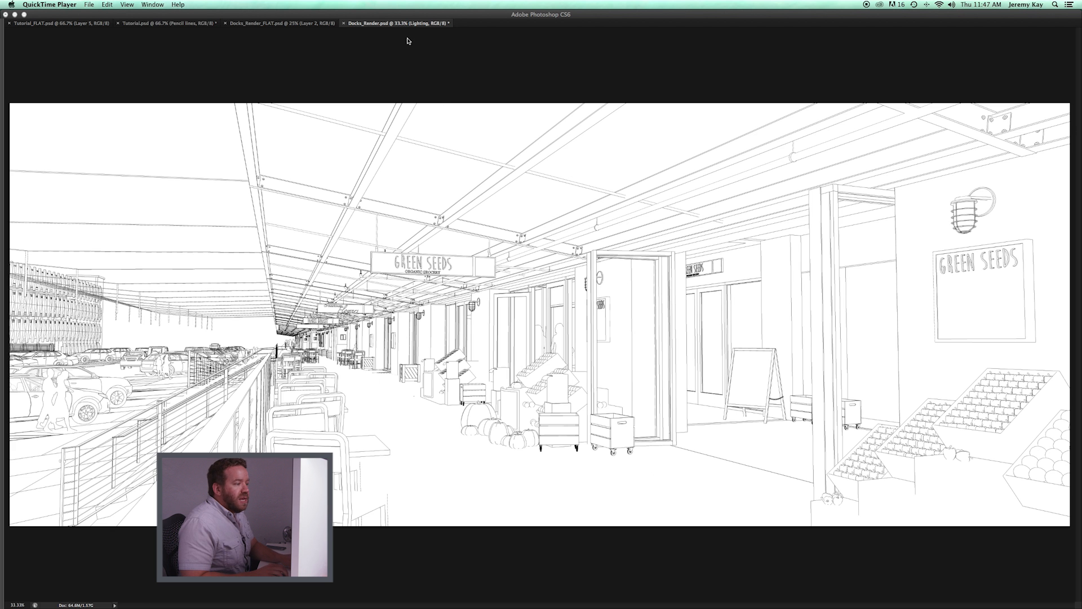
{"action": "mouse_move", "coordinate": [402, 45]}
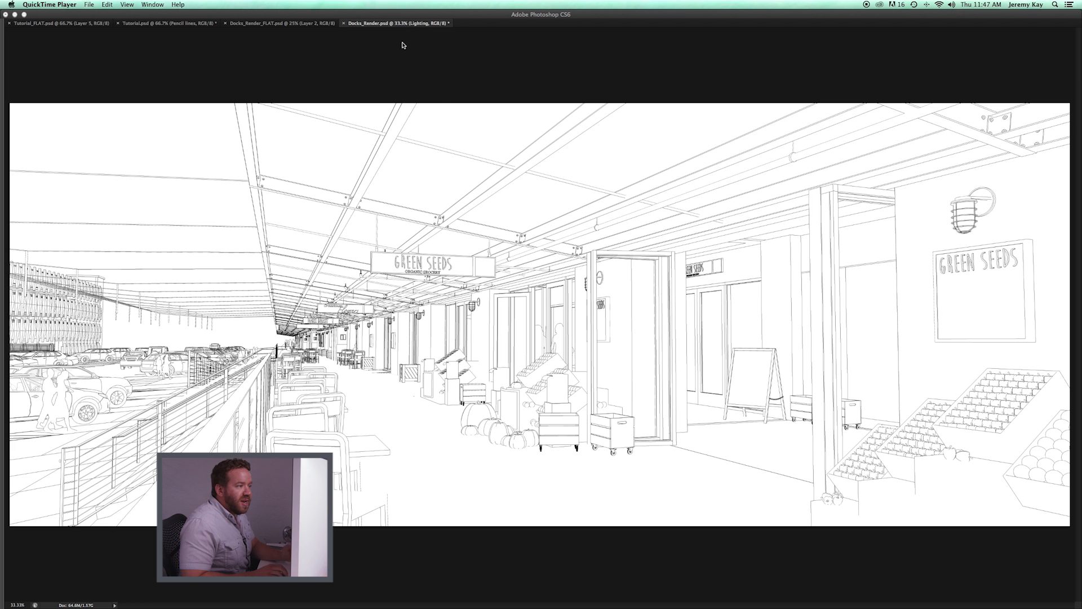
{"action": "mouse_move", "coordinate": [386, 264]}
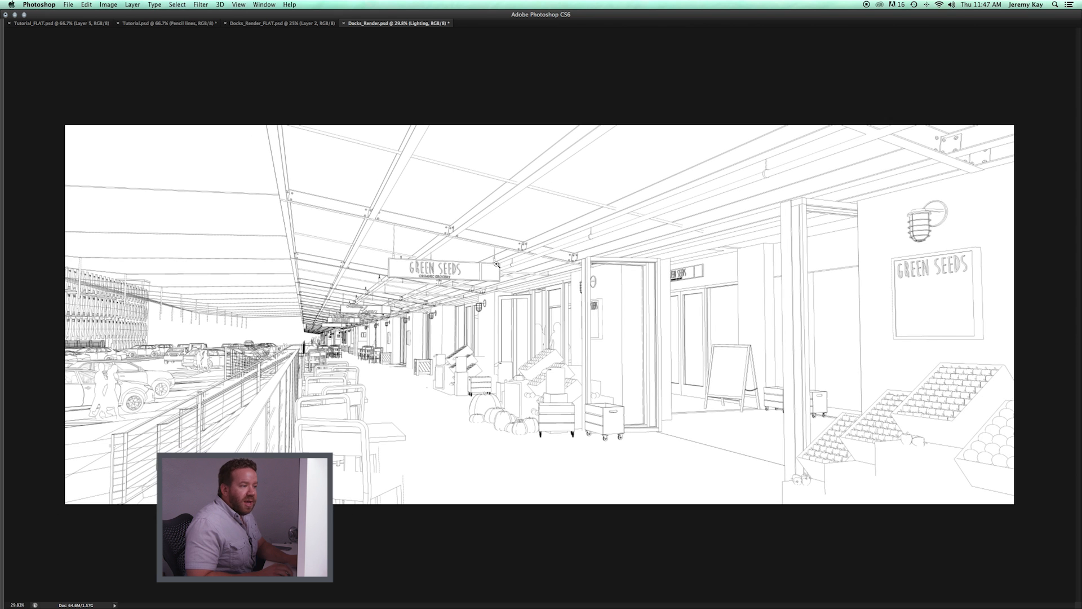
{"action": "mouse_move", "coordinate": [516, 276]}
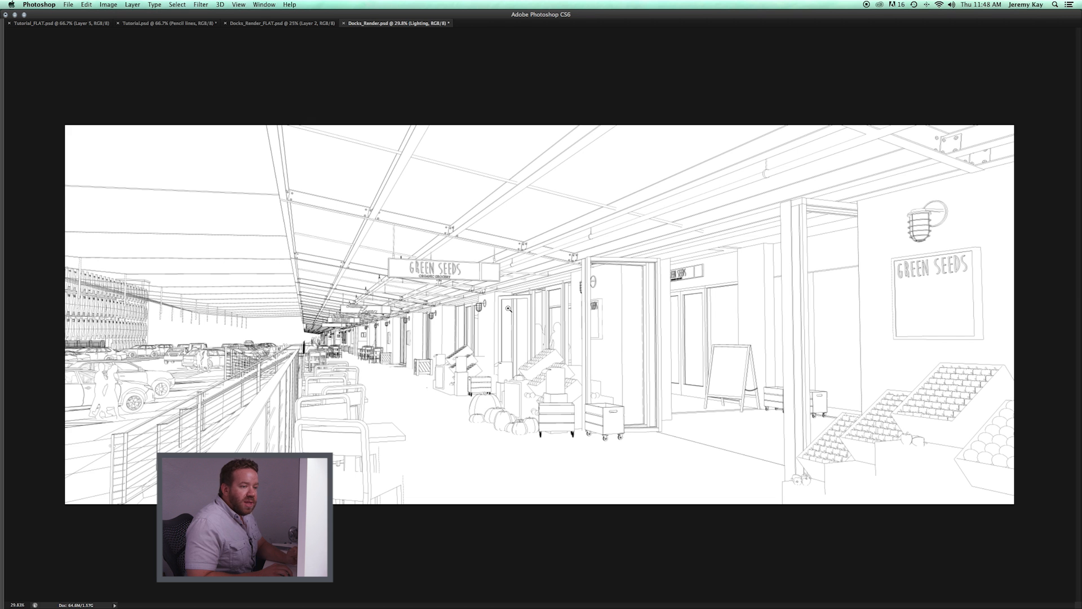
{"action": "mouse_move", "coordinate": [486, 323]}
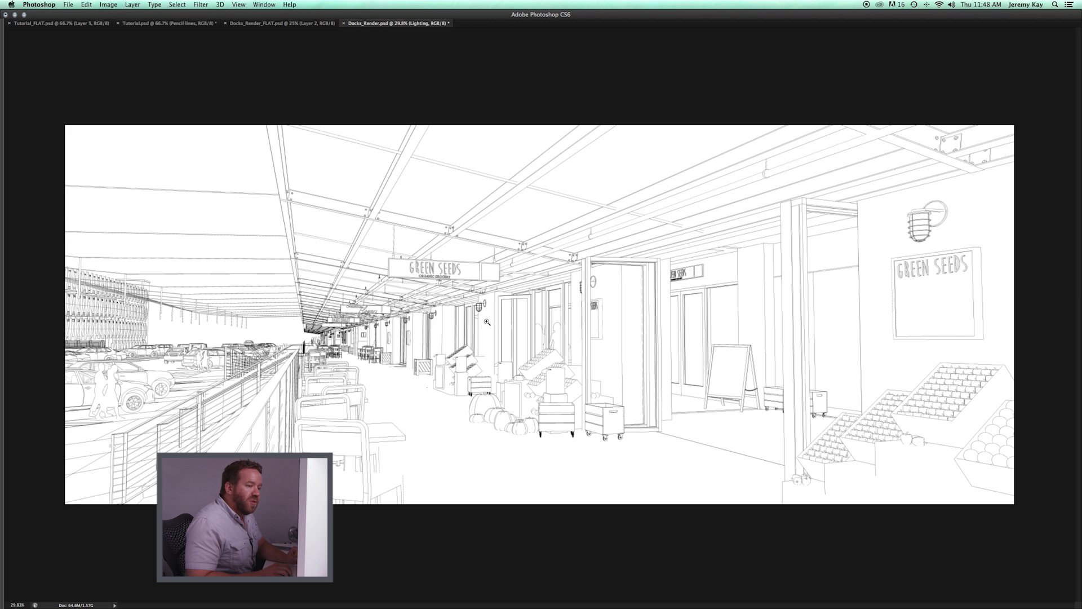
{"action": "mouse_move", "coordinate": [547, 332]}
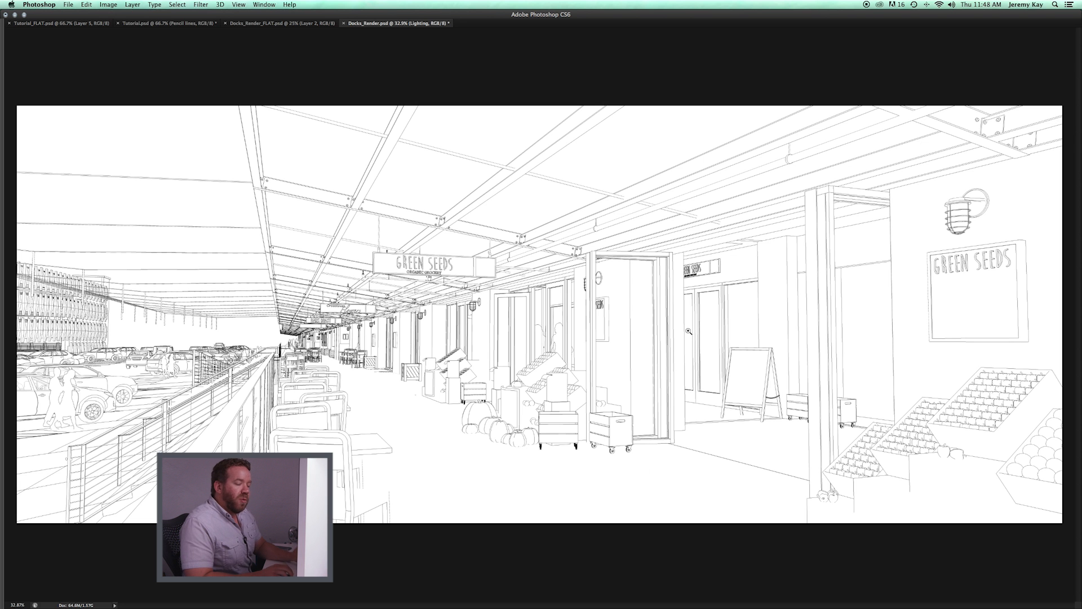
{"action": "mouse_move", "coordinate": [618, 247]}
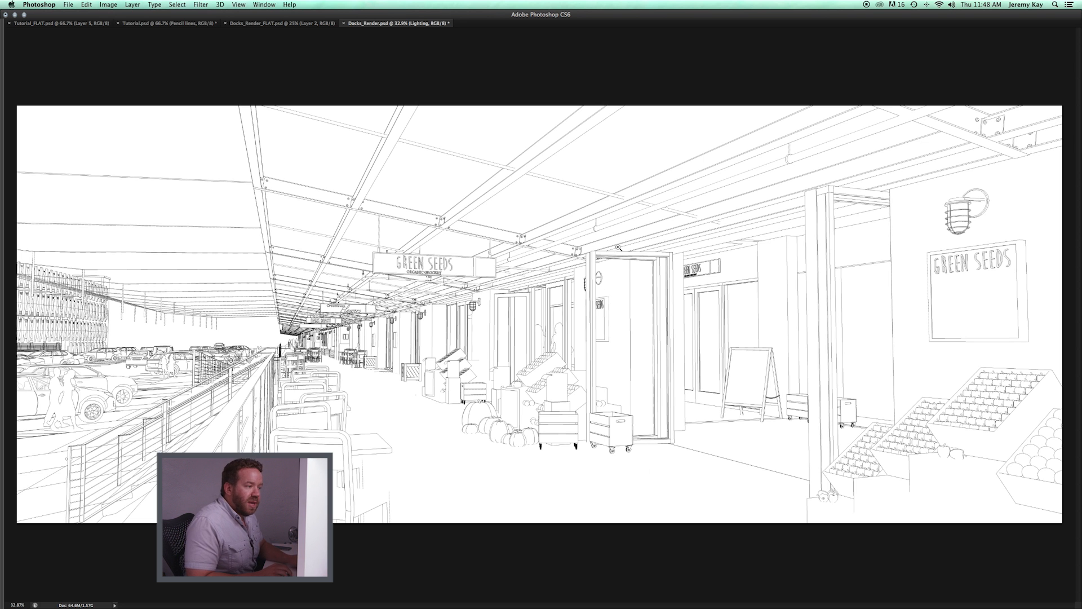
{"action": "mouse_move", "coordinate": [628, 267]}
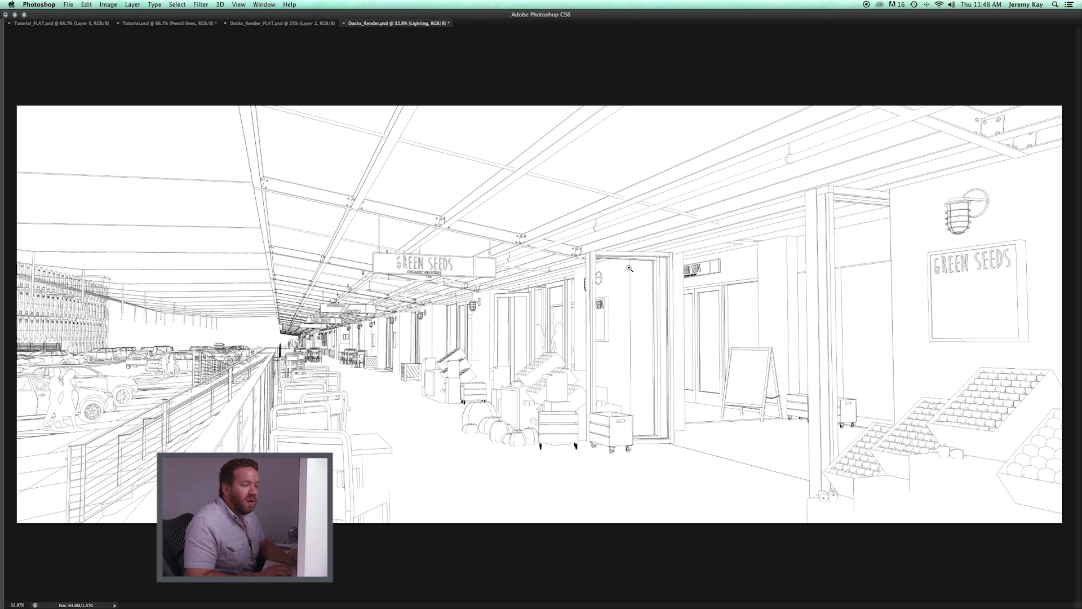
{"action": "mouse_move", "coordinate": [622, 97]}
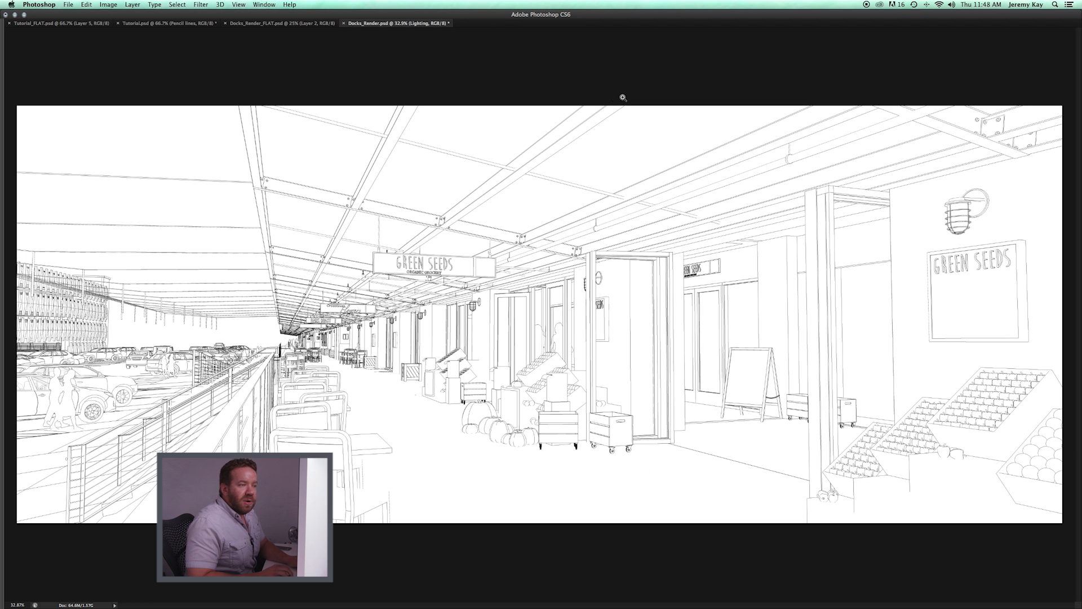
{"action": "mouse_move", "coordinate": [600, 168]}
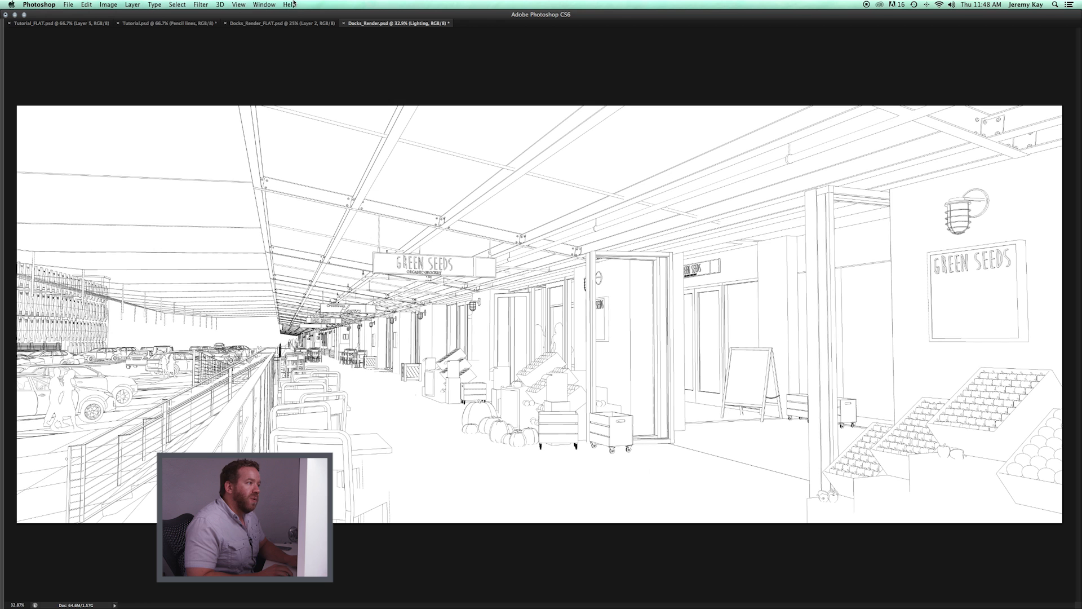
Step: Preview the flattened render document, then return and reveal the VRAY RENDER layer
{"action": "left_click", "coordinate": [279, 23]}
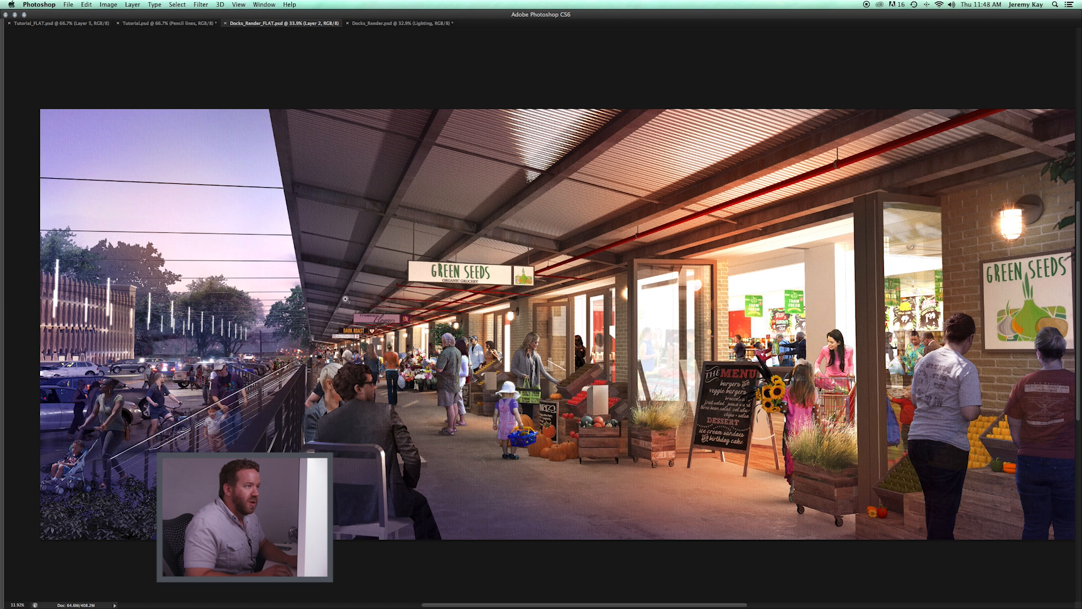
{"action": "mouse_move", "coordinate": [400, 23]}
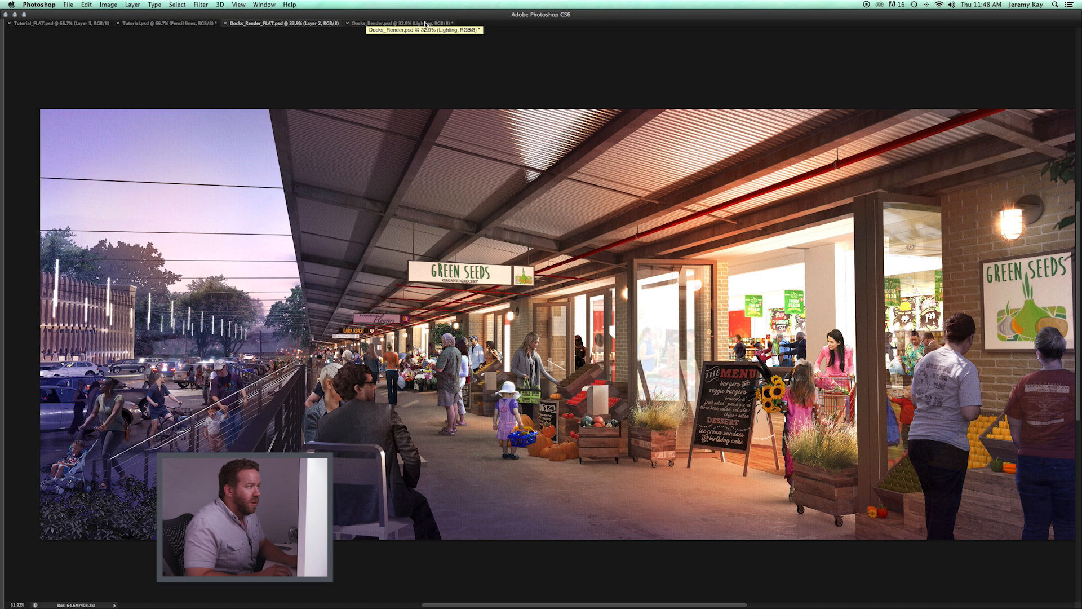
{"action": "left_click", "coordinate": [400, 22]}
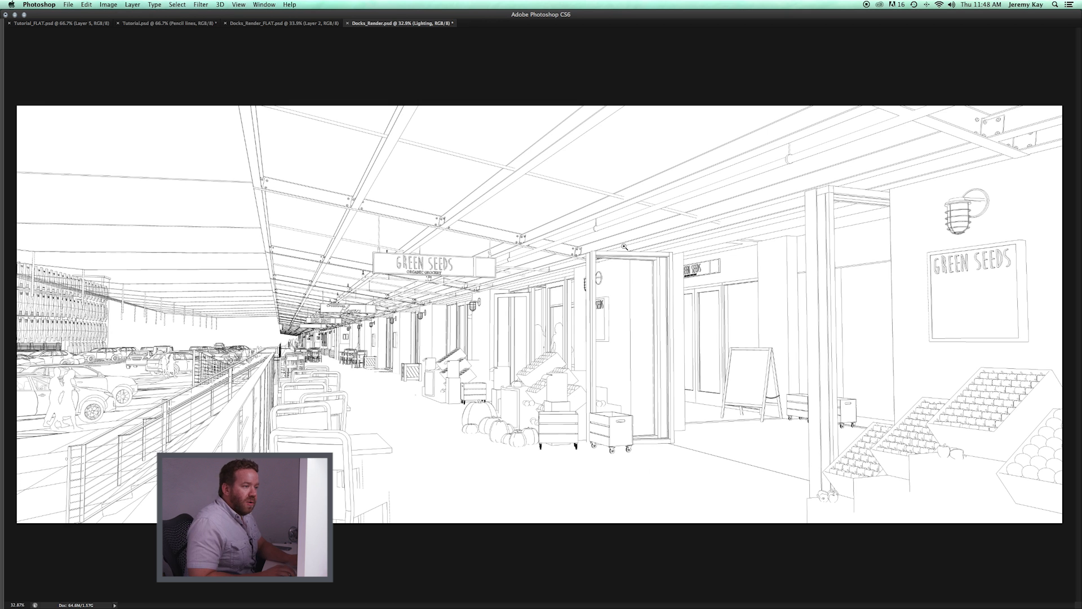
{"action": "mouse_move", "coordinate": [1015, 298]}
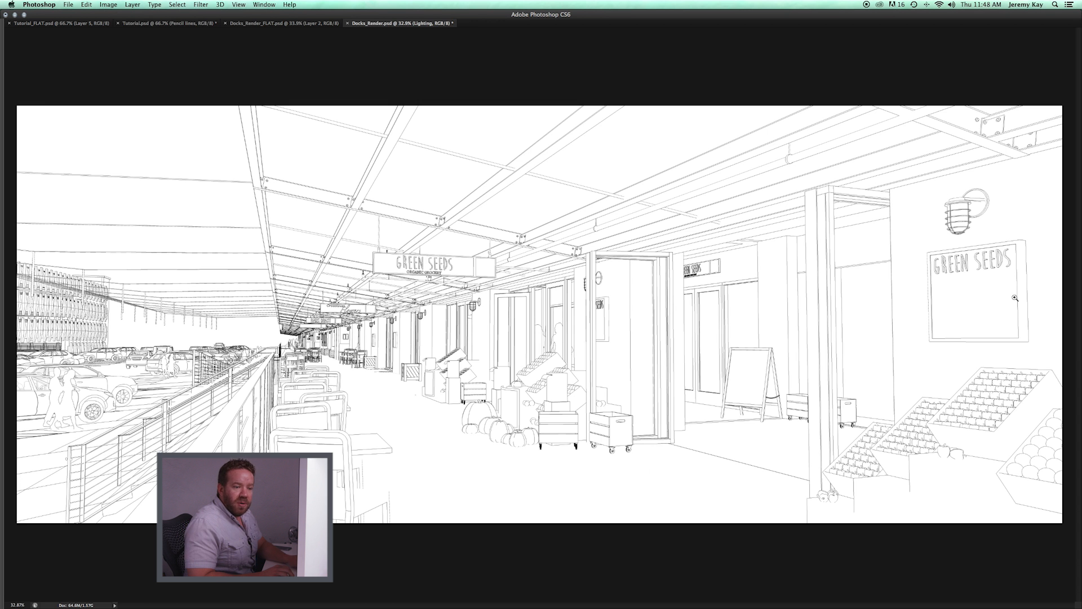
{"action": "mouse_move", "coordinate": [453, 427]}
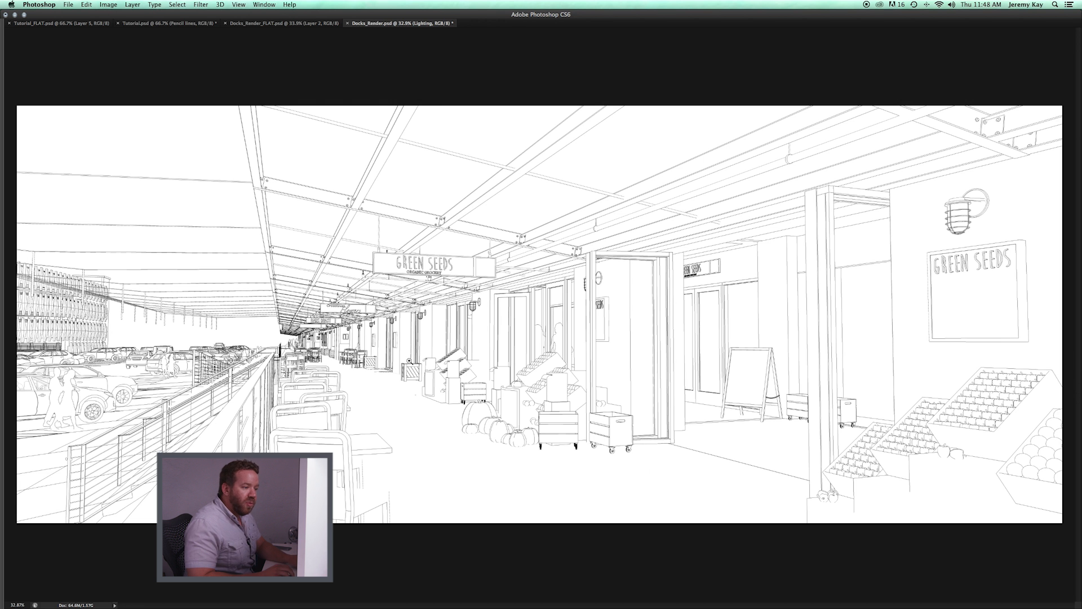
{"action": "mouse_move", "coordinate": [532, 402]}
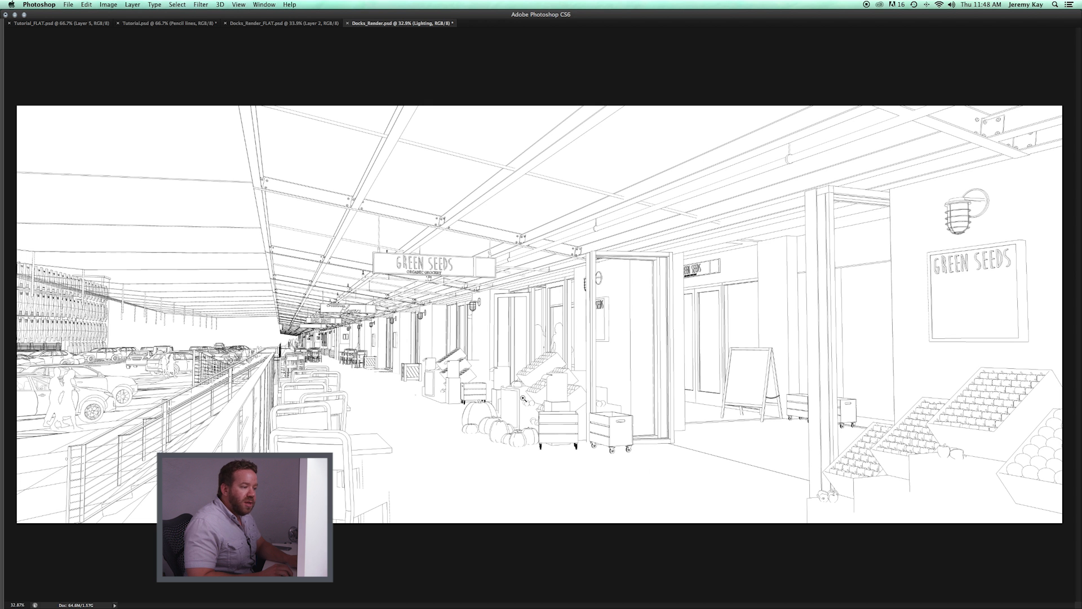
{"action": "mouse_move", "coordinate": [481, 402]}
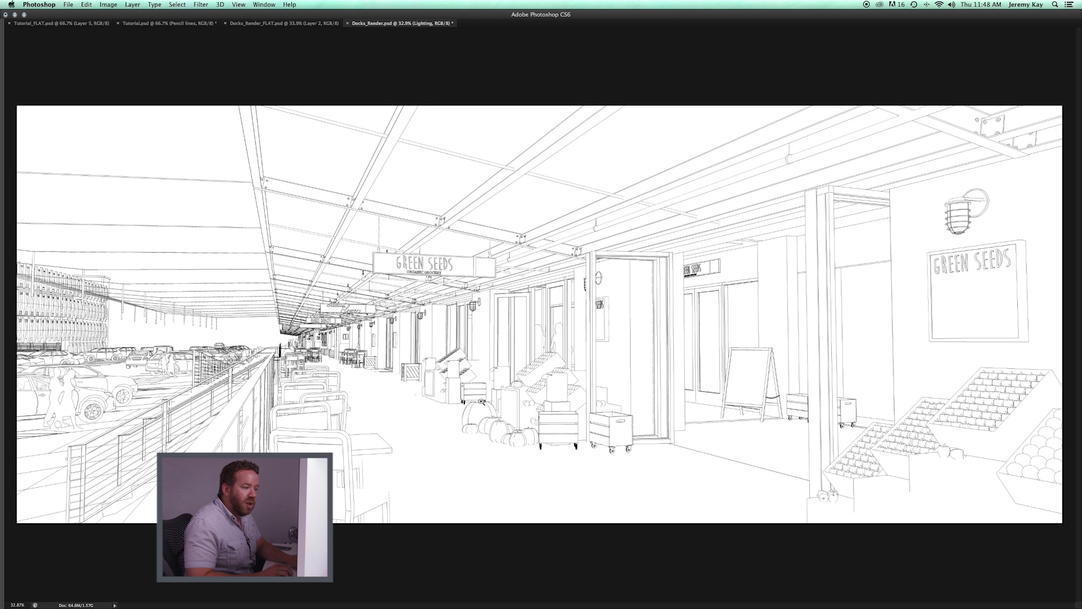
{"action": "mouse_move", "coordinate": [523, 365]}
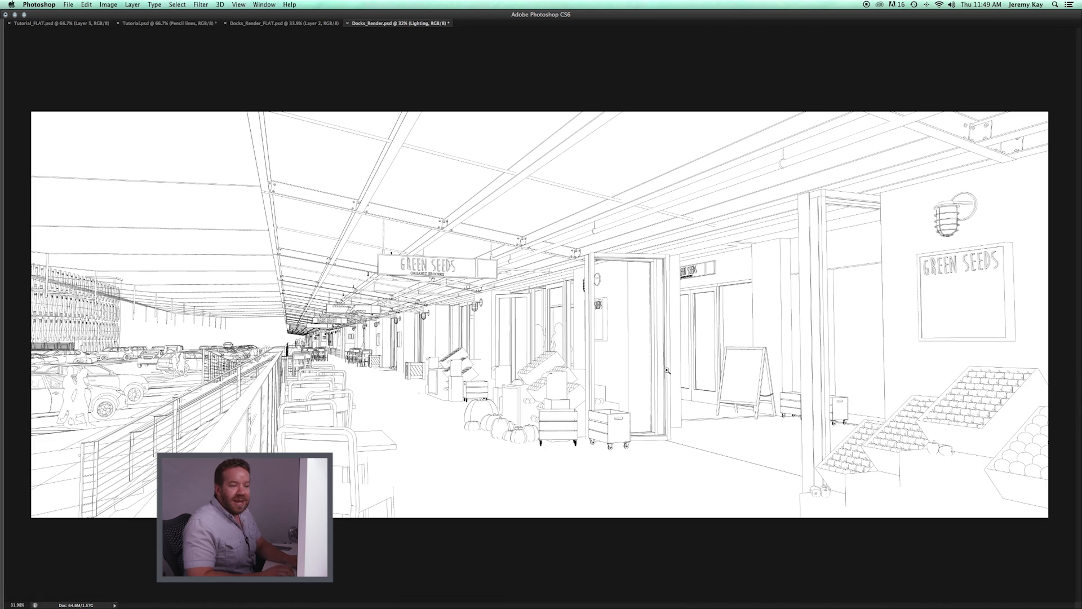
{"action": "mouse_move", "coordinate": [655, 335]}
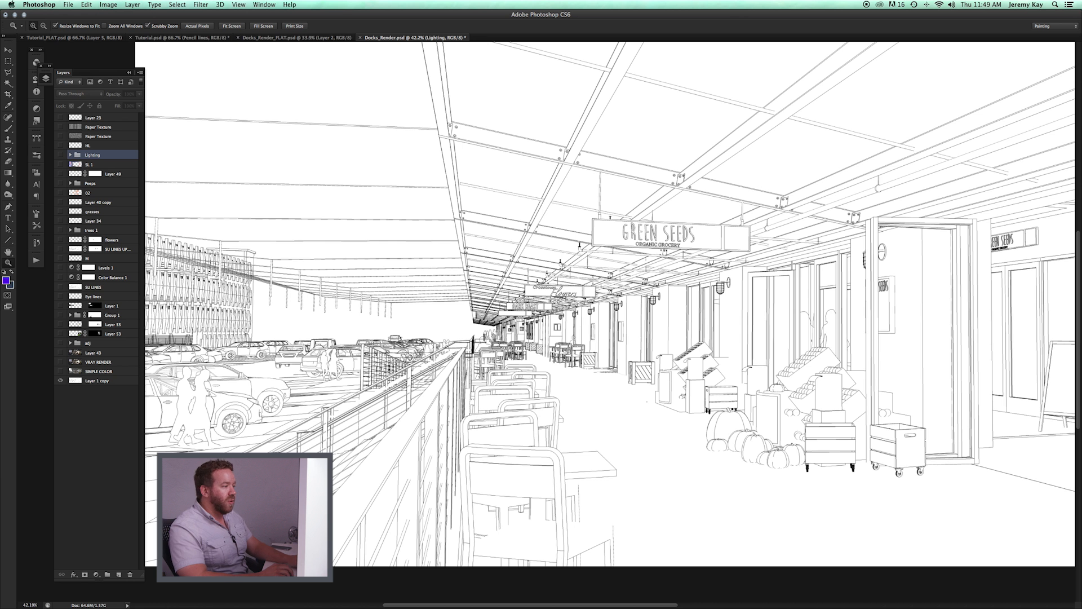
{"action": "left_click", "coordinate": [62, 362]}
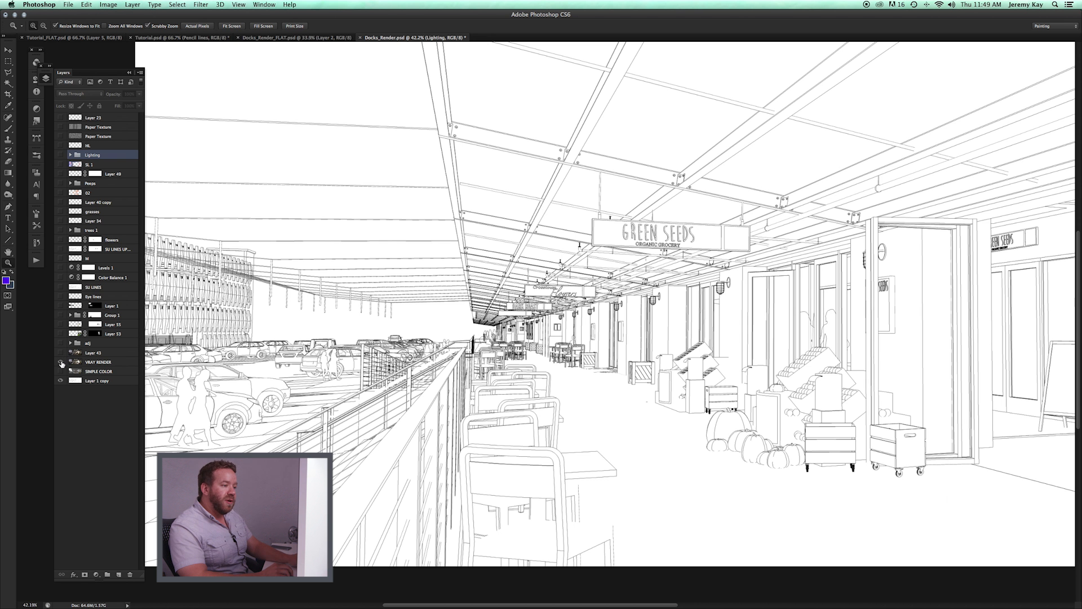
{"action": "left_click", "coordinate": [61, 362]}
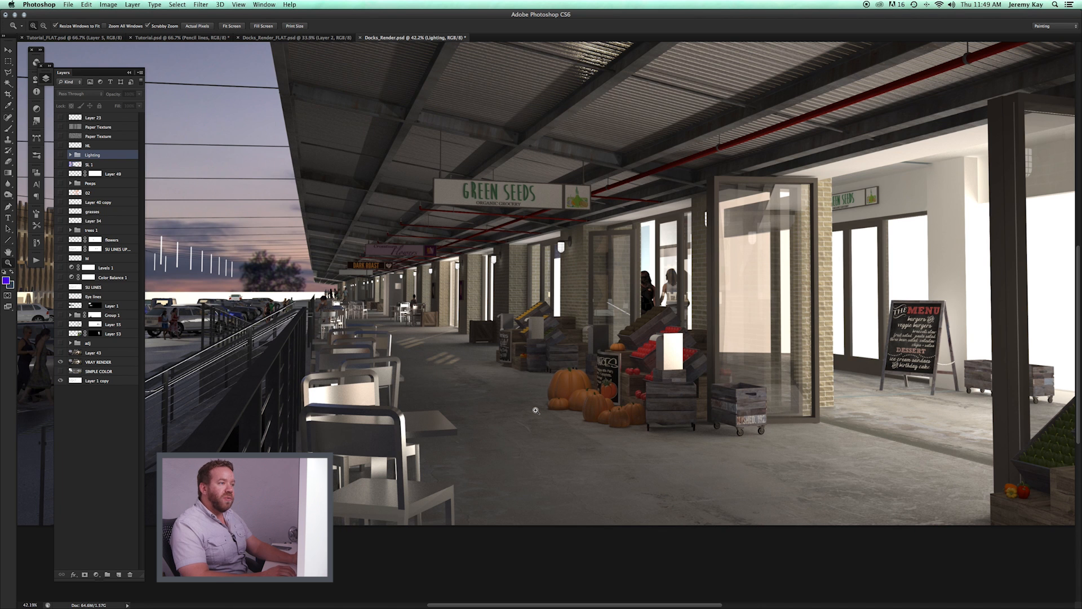
{"action": "mouse_move", "coordinate": [636, 434]}
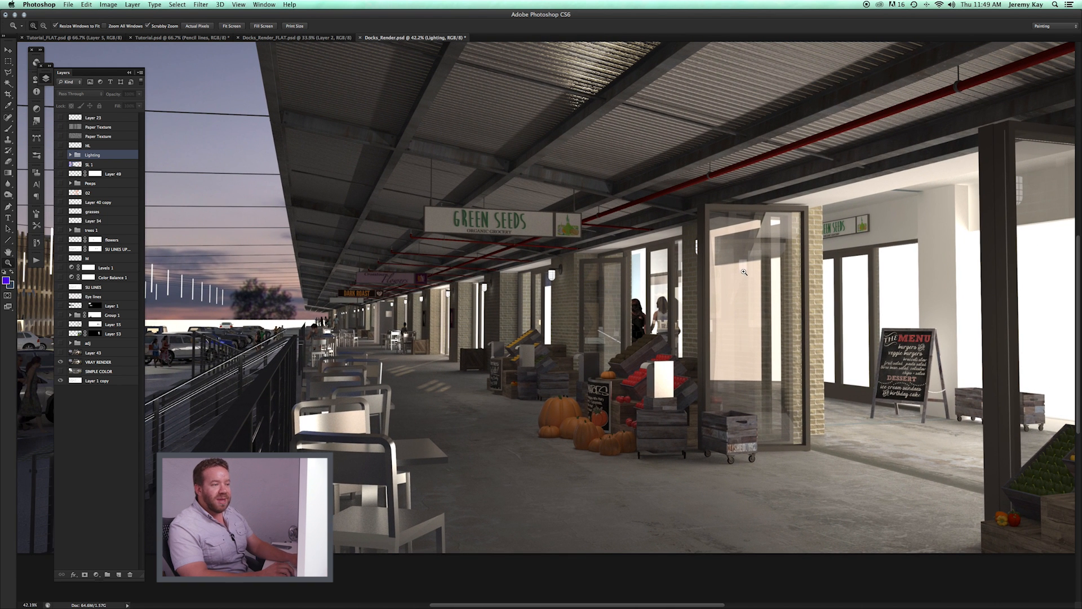
{"action": "mouse_move", "coordinate": [800, 455]}
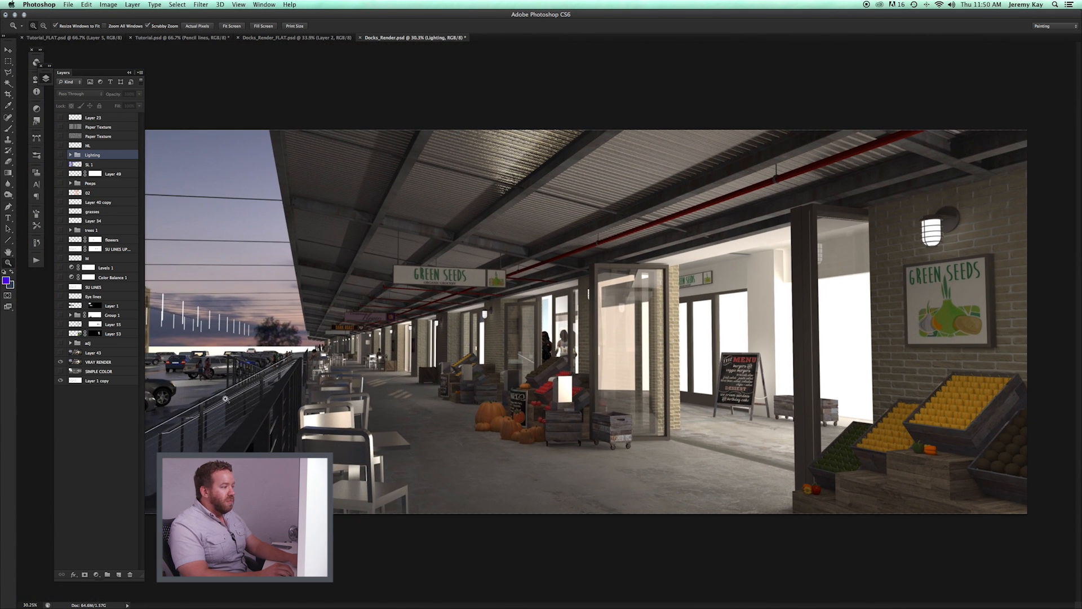
{"action": "left_click", "coordinate": [61, 287]}
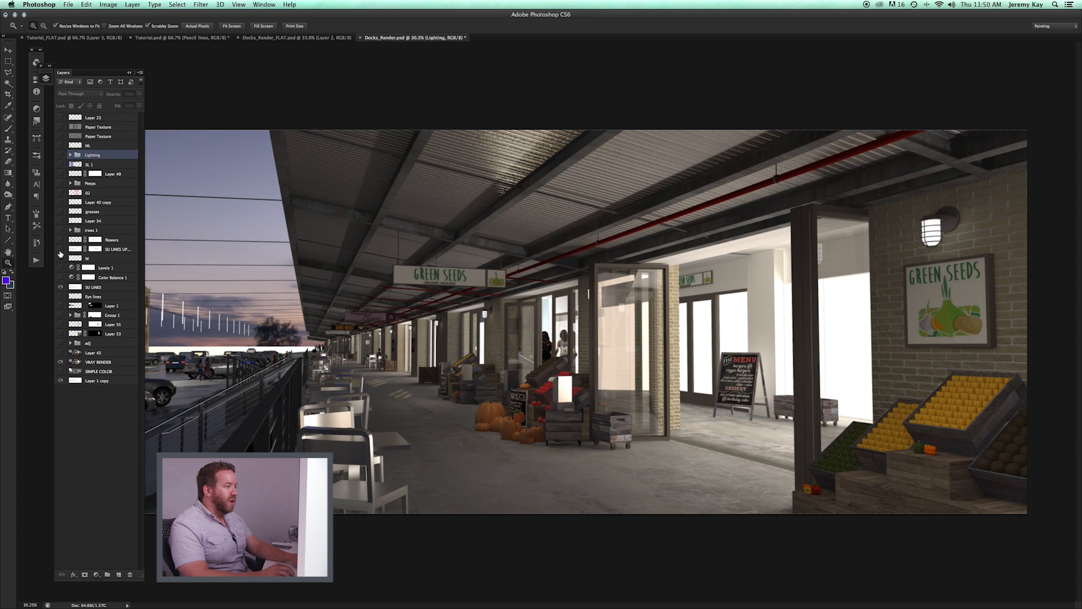
{"action": "left_click", "coordinate": [61, 248]}
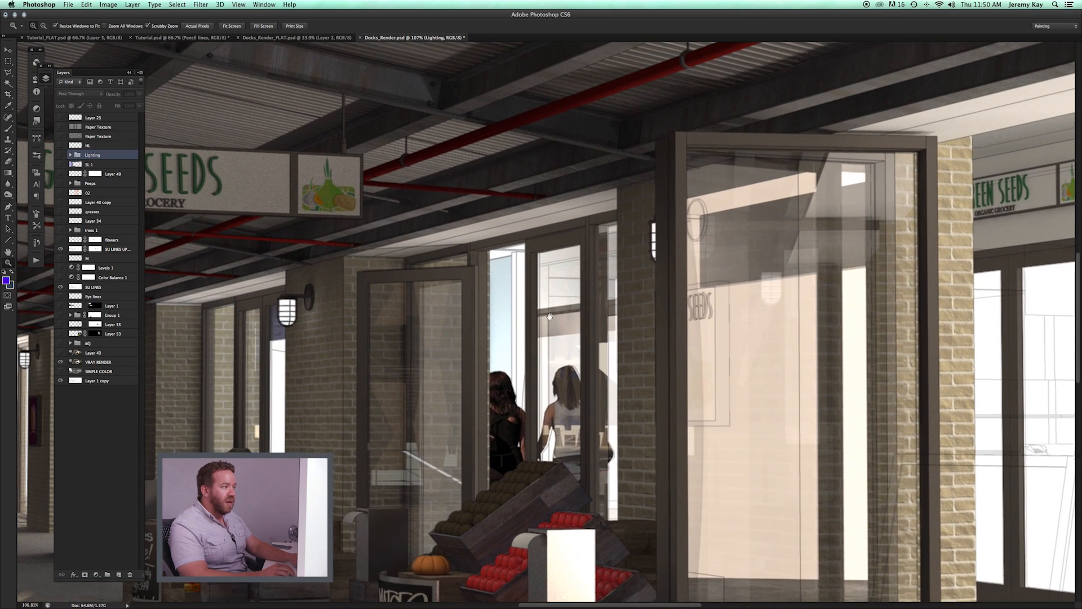
{"action": "left_click", "coordinate": [61, 287]}
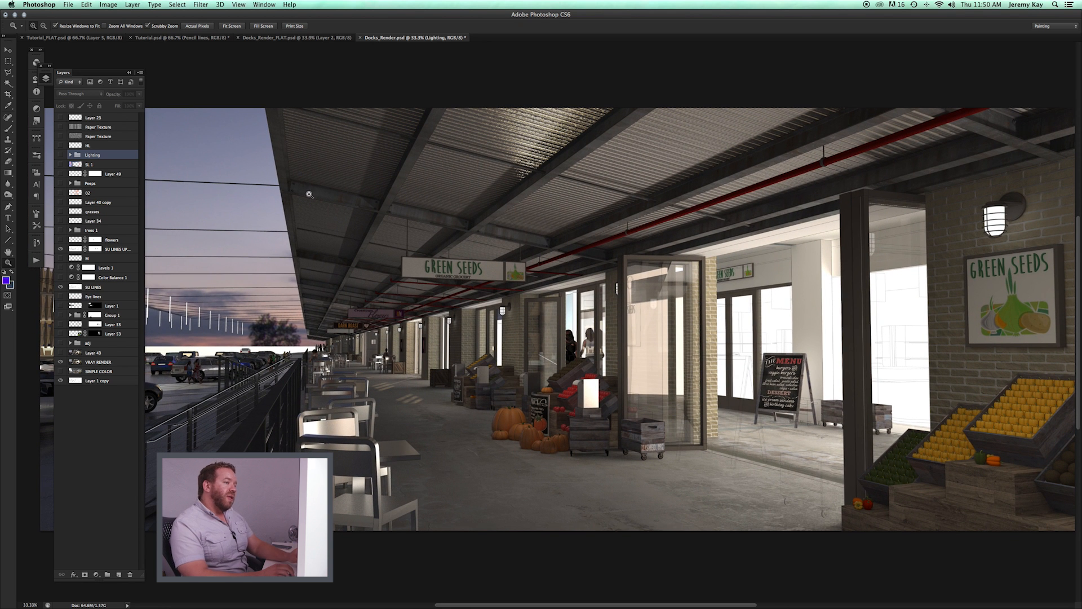
{"action": "mouse_move", "coordinate": [433, 452]}
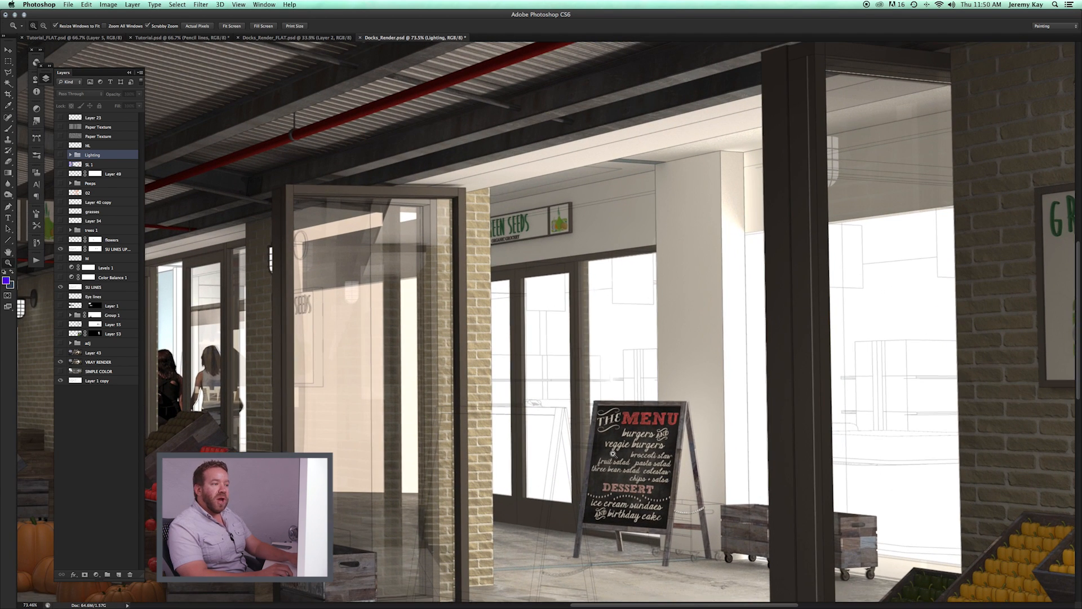
{"action": "mouse_move", "coordinate": [701, 294]}
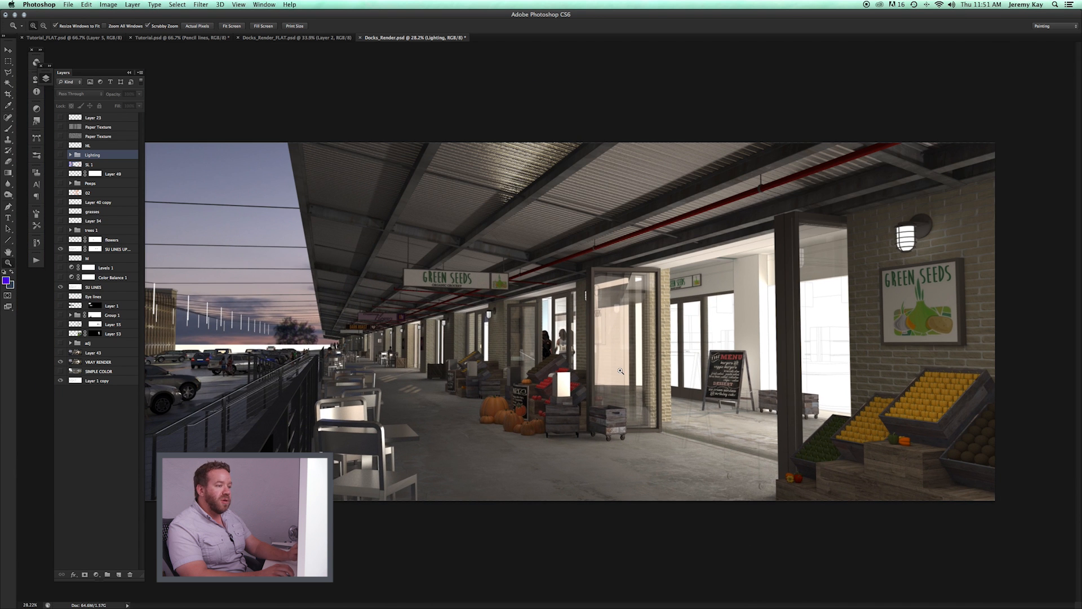
{"action": "mouse_move", "coordinate": [552, 300]}
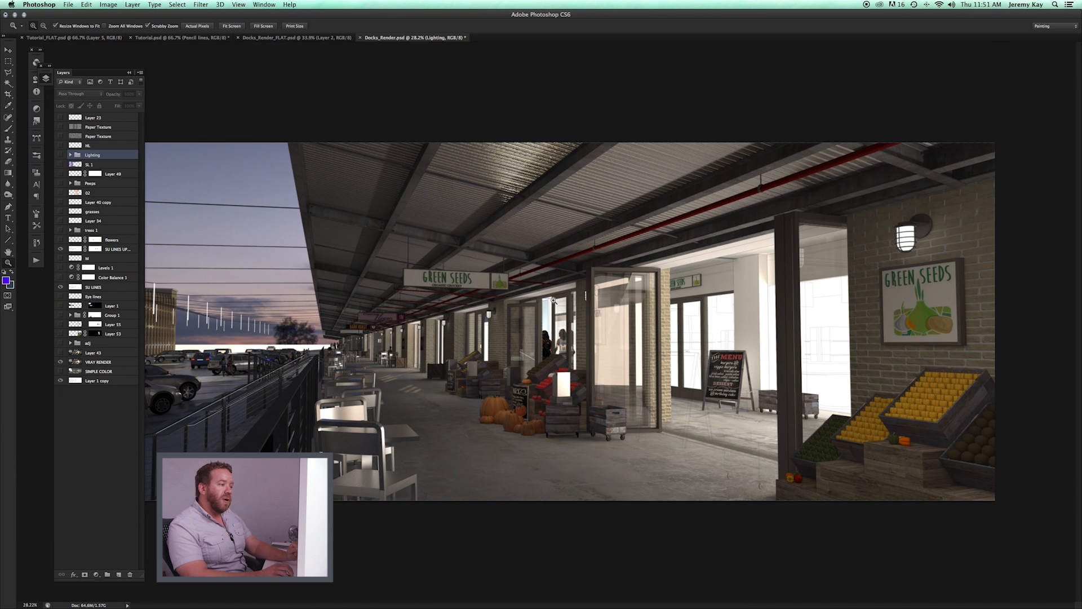
{"action": "mouse_move", "coordinate": [704, 402]}
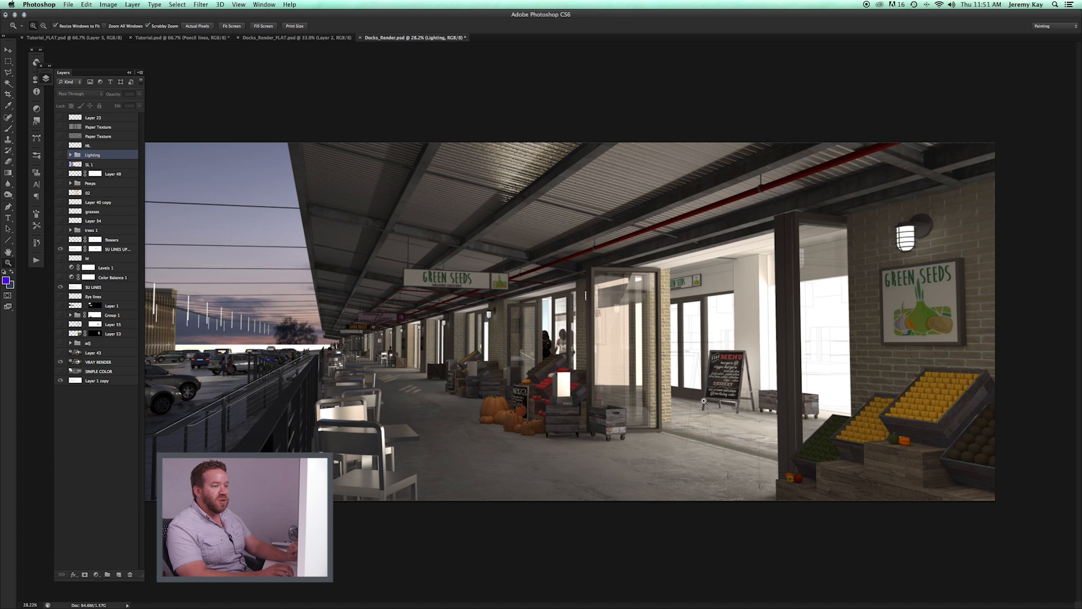
{"action": "mouse_move", "coordinate": [669, 429]}
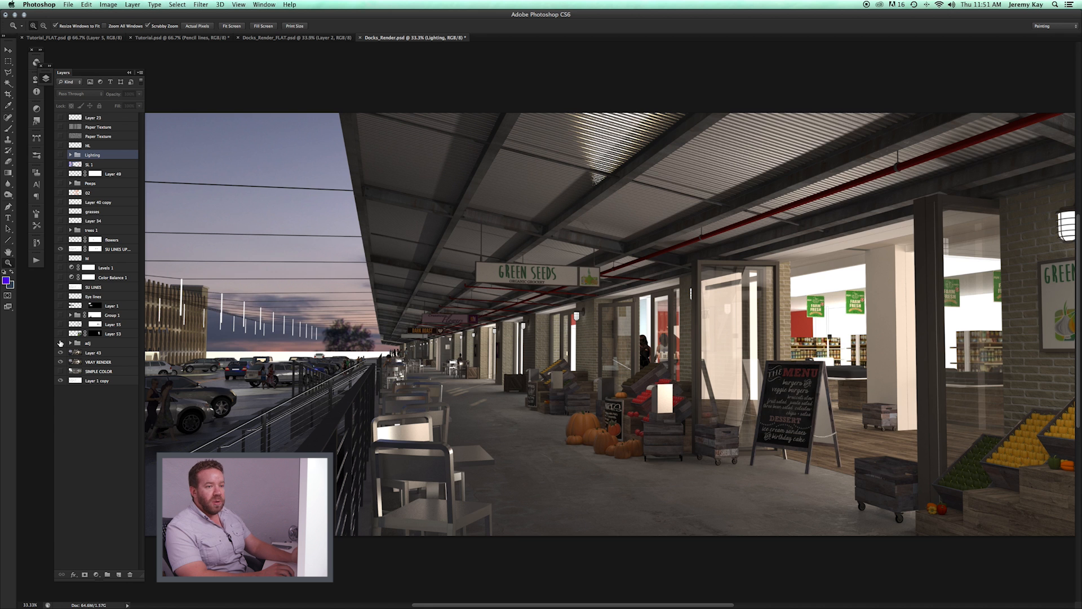
Step: Turn on the store interior layer and expand the adj group's layers
{"action": "left_click", "coordinate": [70, 344]}
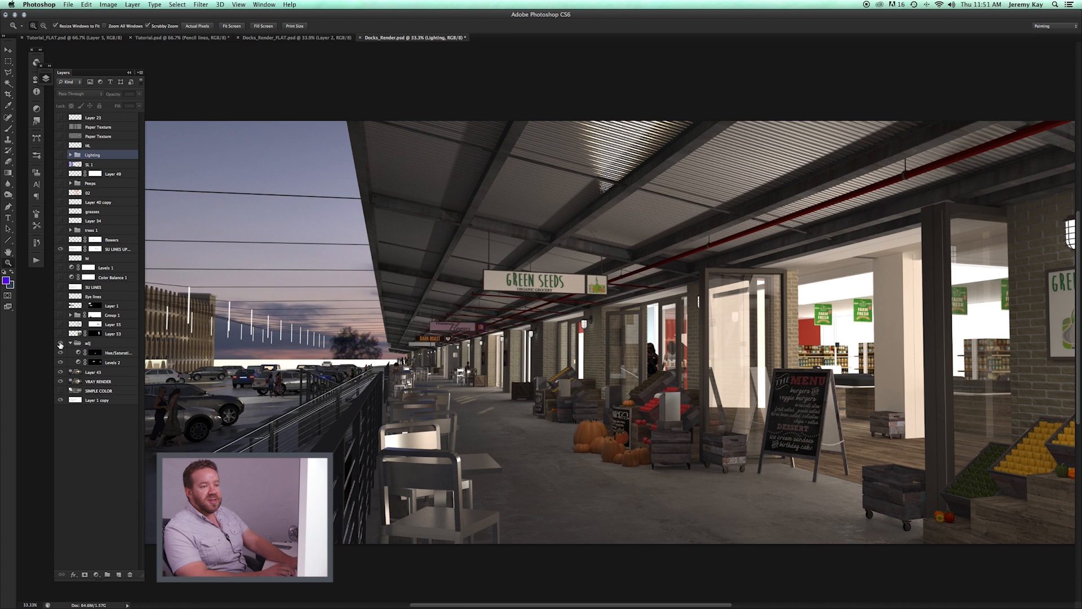
{"action": "left_click", "coordinate": [60, 344]}
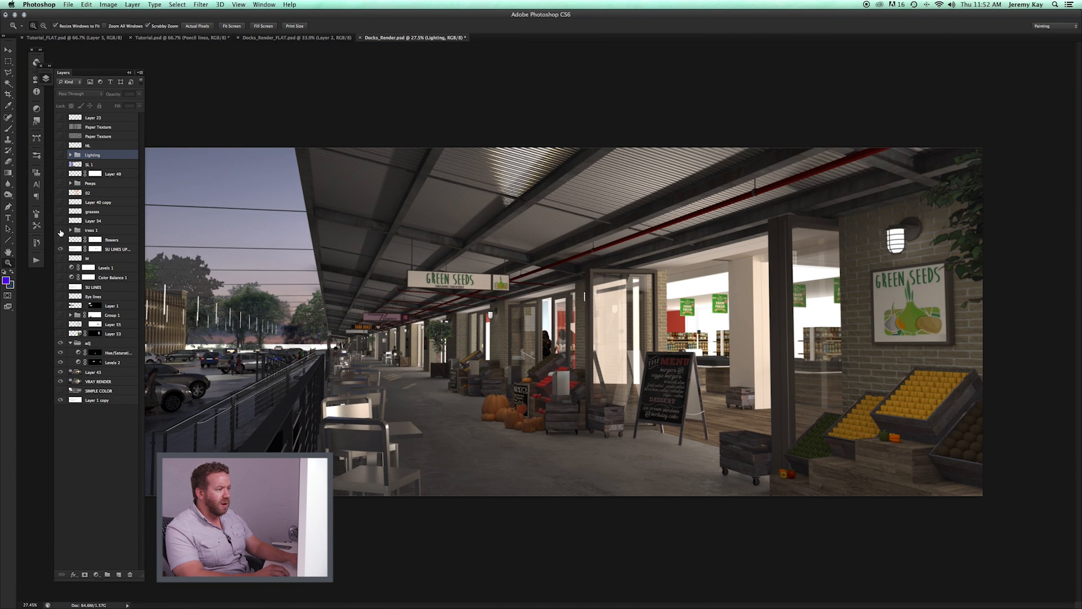
Step: Show the trees 1 group behind the parking lot and zoom in on the tree edges
{"action": "left_click", "coordinate": [61, 230]}
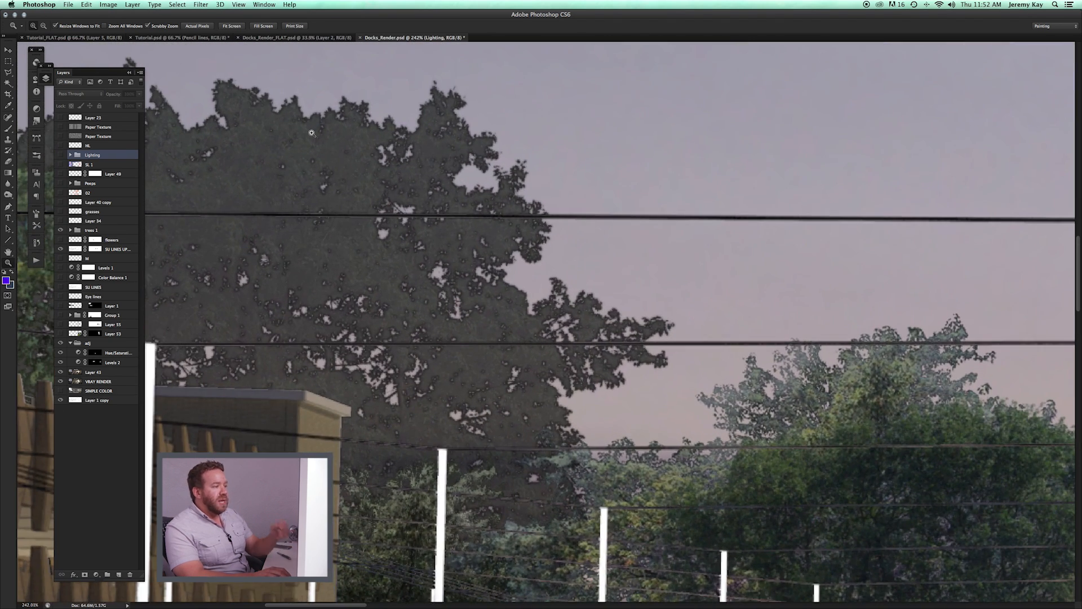
{"action": "scroll", "scroll_direction": "down", "scroll_amount": 3}
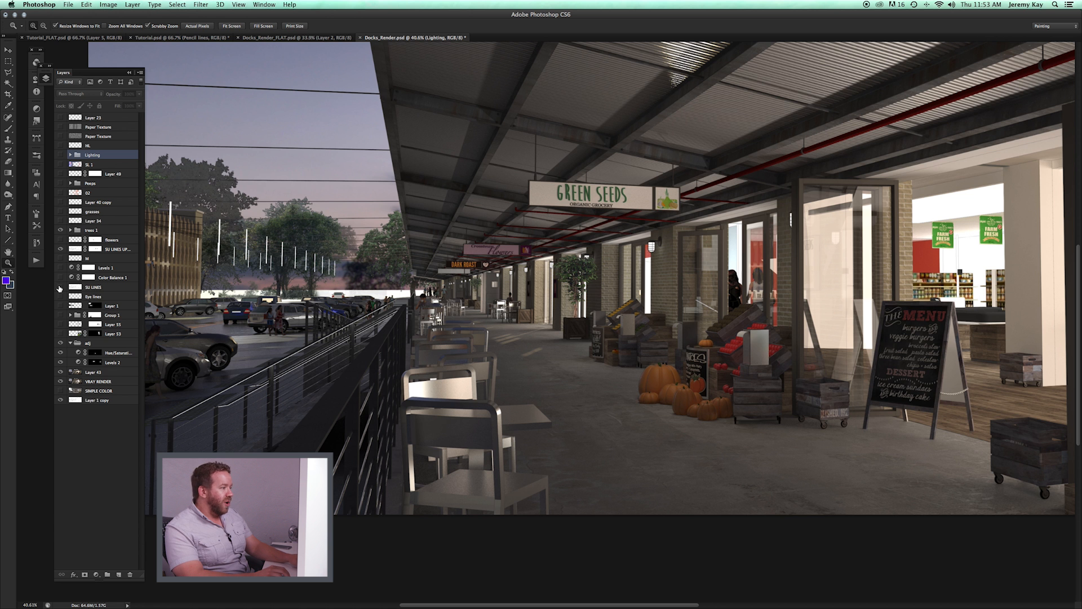
Step: Enable the Levels, Color Balance and SL 1 Soft Light layers, then select SL 1
{"action": "left_click", "coordinate": [61, 279]}
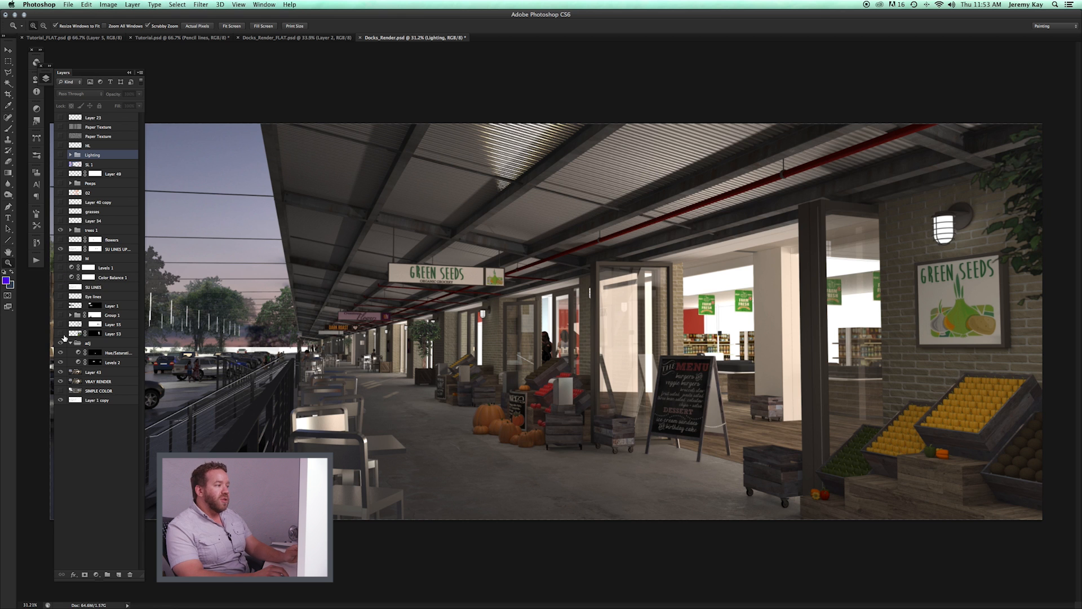
{"action": "left_click", "coordinate": [60, 344]}
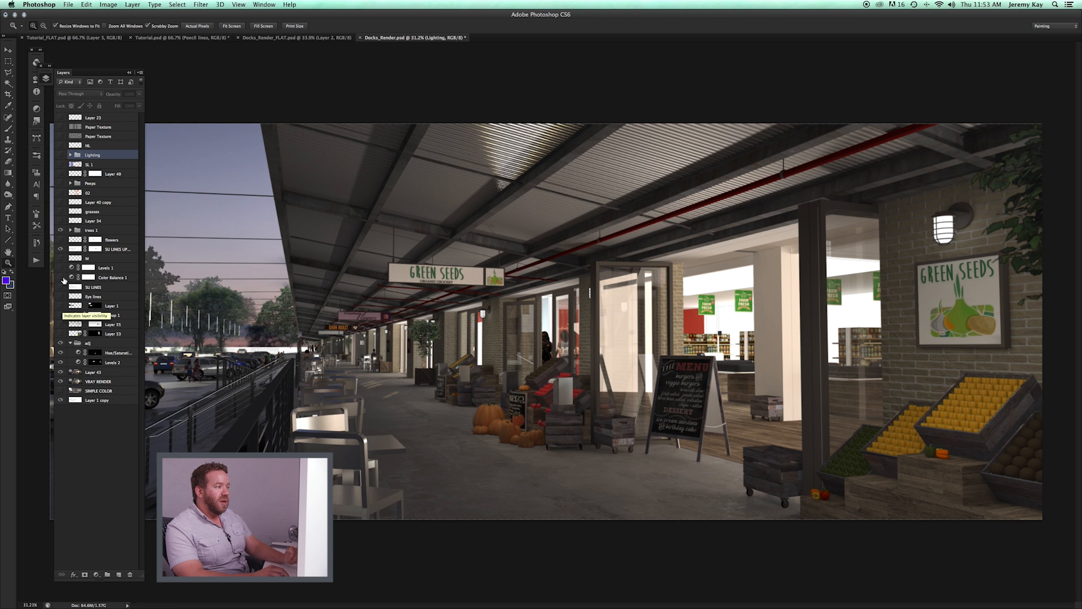
{"action": "left_click", "coordinate": [59, 267]}
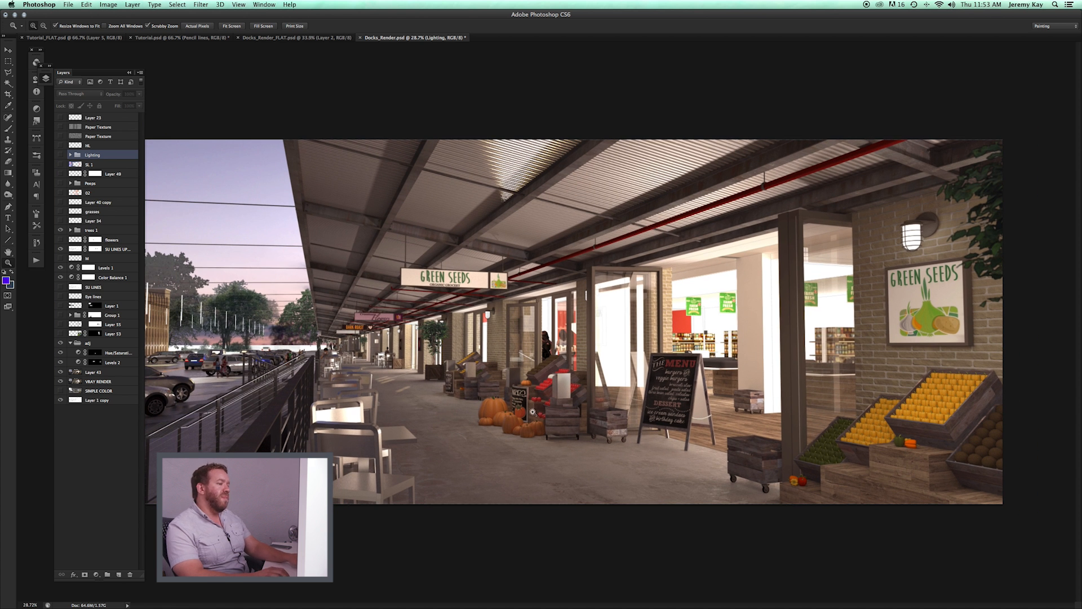
{"action": "mouse_move", "coordinate": [451, 258]}
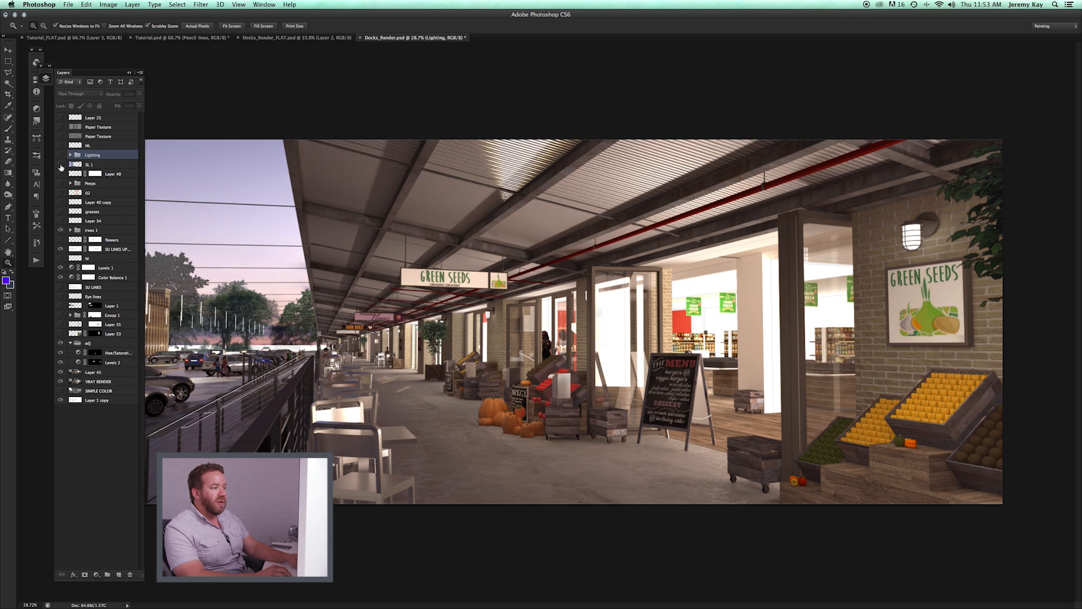
{"action": "left_click", "coordinate": [61, 165]}
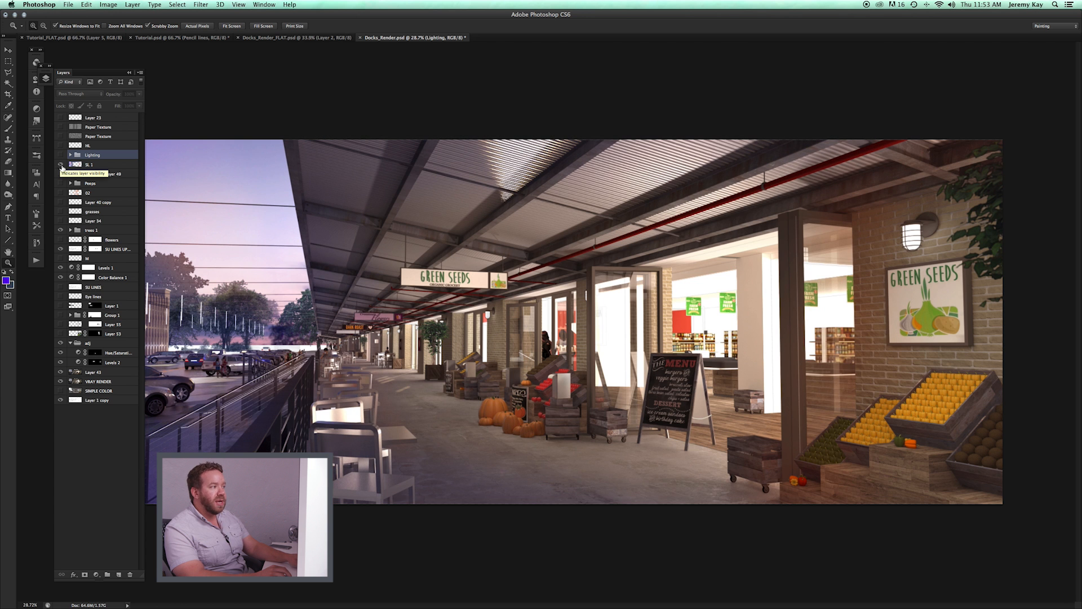
{"action": "left_click", "coordinate": [92, 164]}
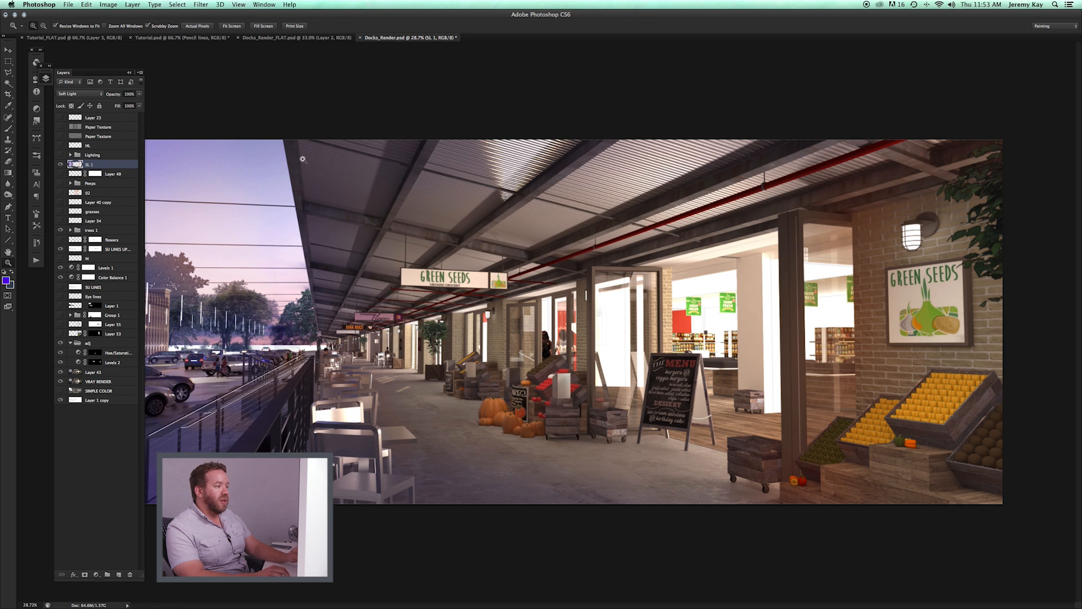
{"action": "mouse_move", "coordinate": [250, 222]}
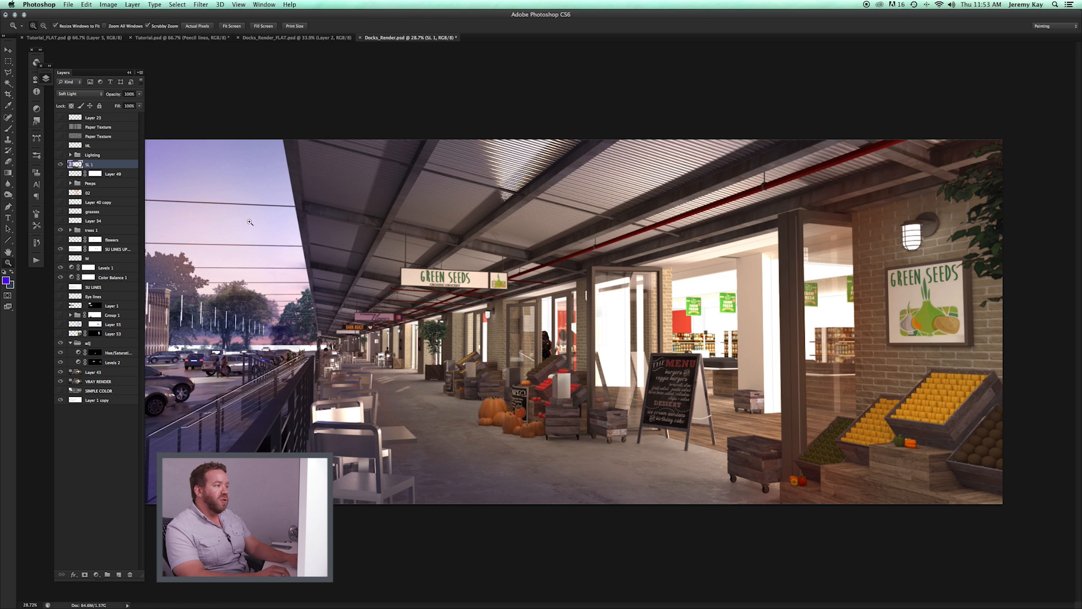
{"action": "mouse_move", "coordinate": [331, 314]}
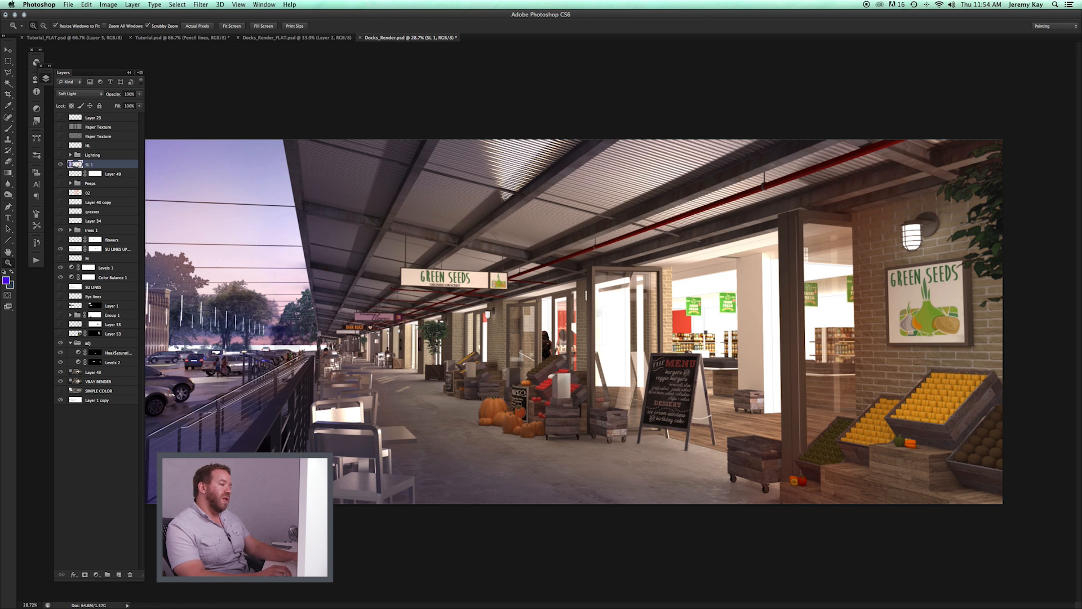
{"action": "mouse_move", "coordinate": [724, 309]}
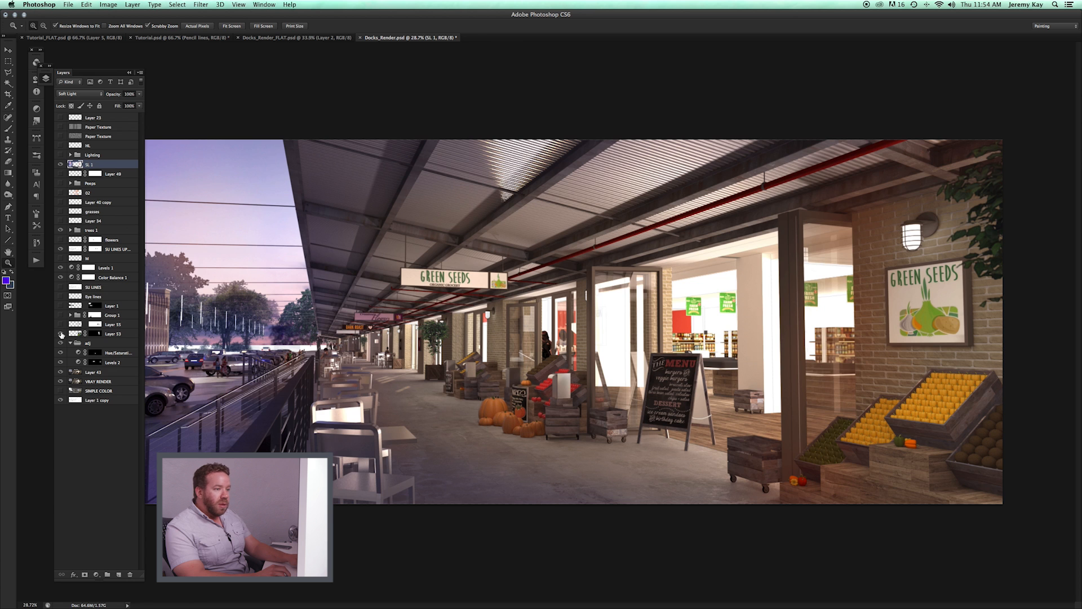
Step: Toggle layer visibility to show the planting beneath the railing
{"action": "left_click", "coordinate": [61, 335]}
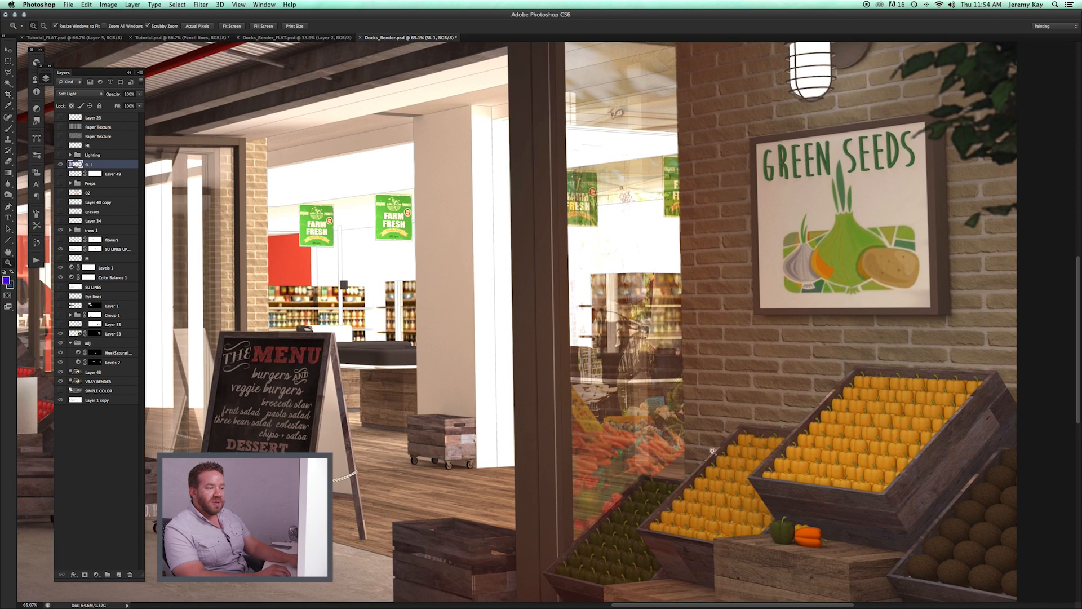
{"action": "mouse_move", "coordinate": [897, 502]}
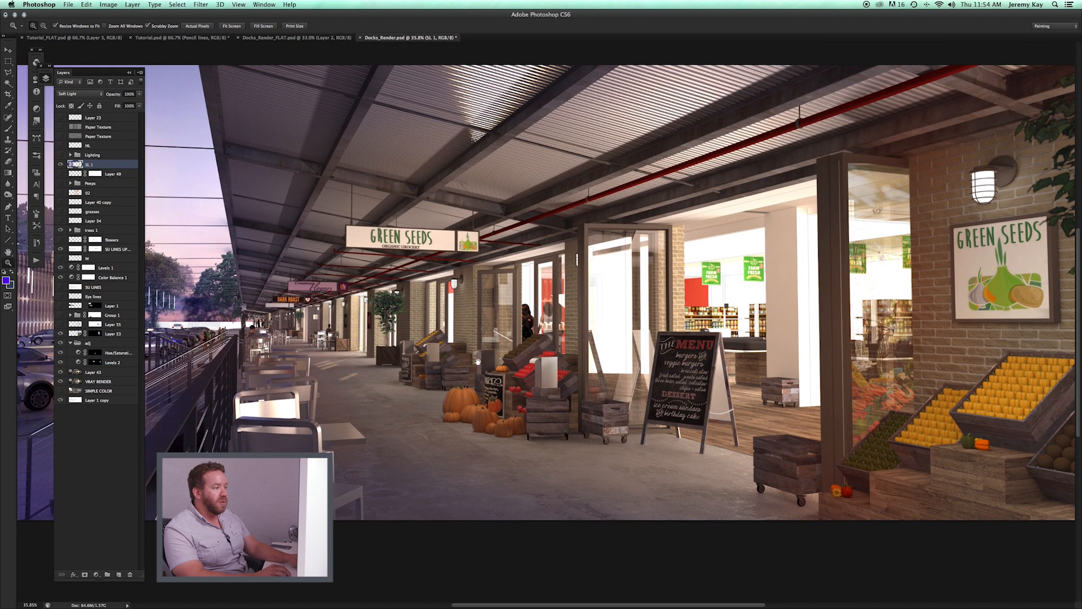
{"action": "left_click", "coordinate": [60, 325]}
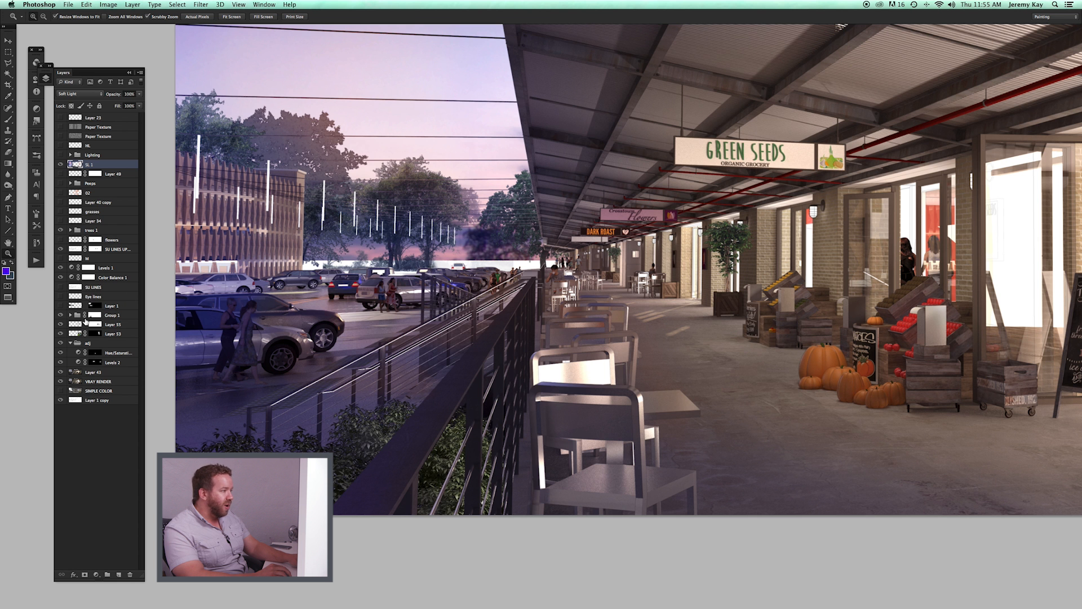
{"action": "left_click", "coordinate": [111, 314]}
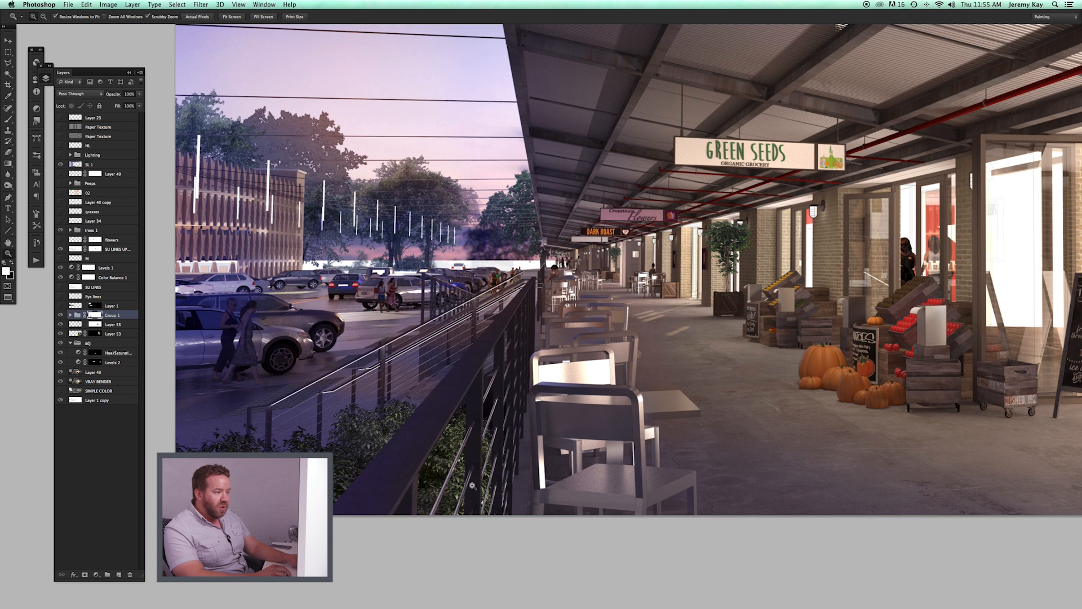
{"action": "right_click", "coordinate": [90, 316]}
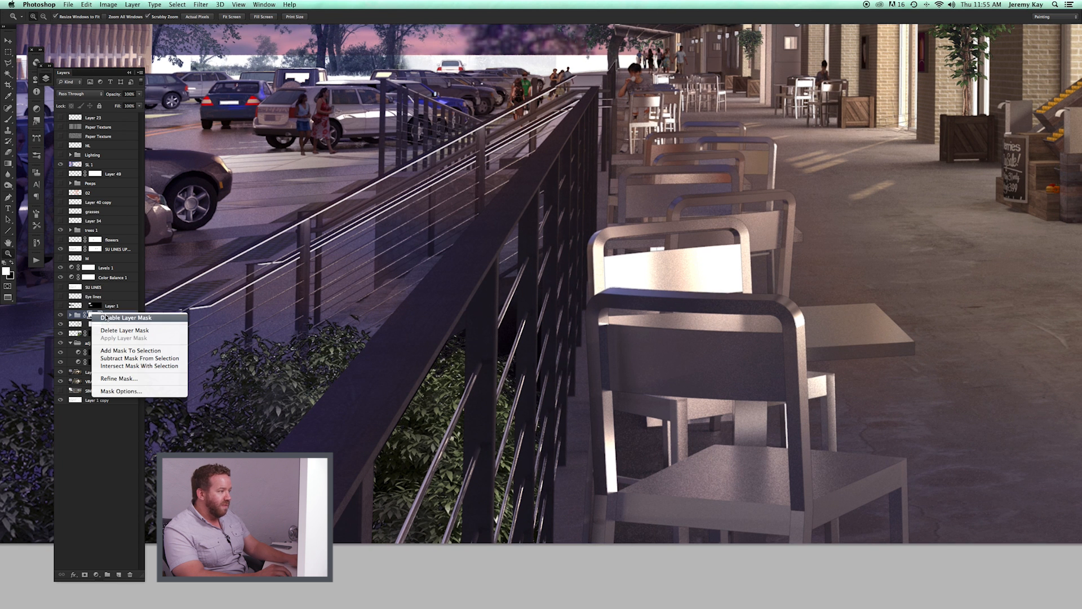
{"action": "left_click", "coordinate": [125, 318]}
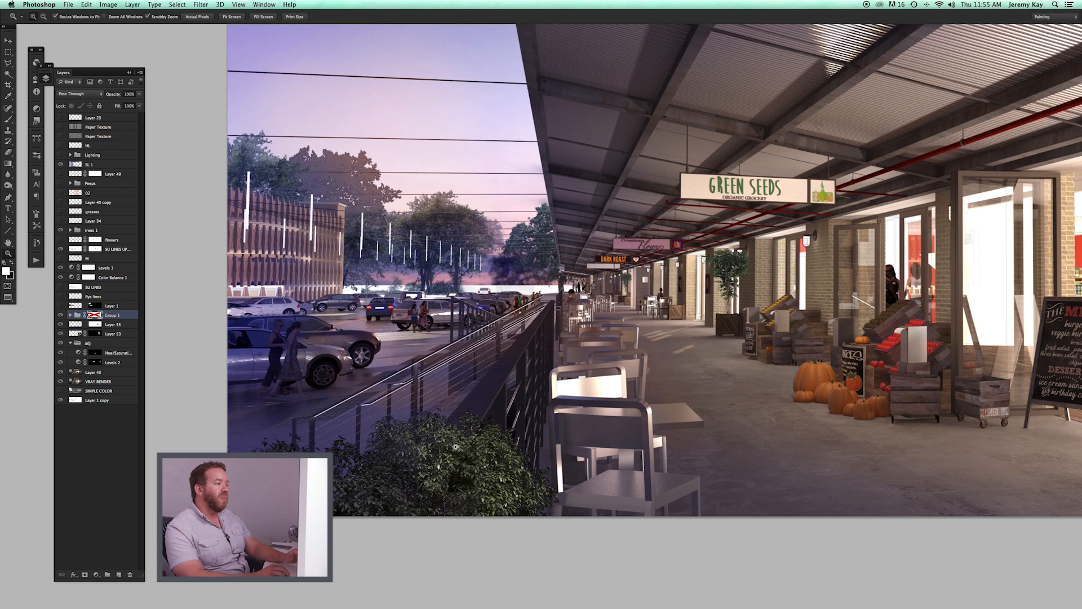
{"action": "right_click", "coordinate": [95, 314]}
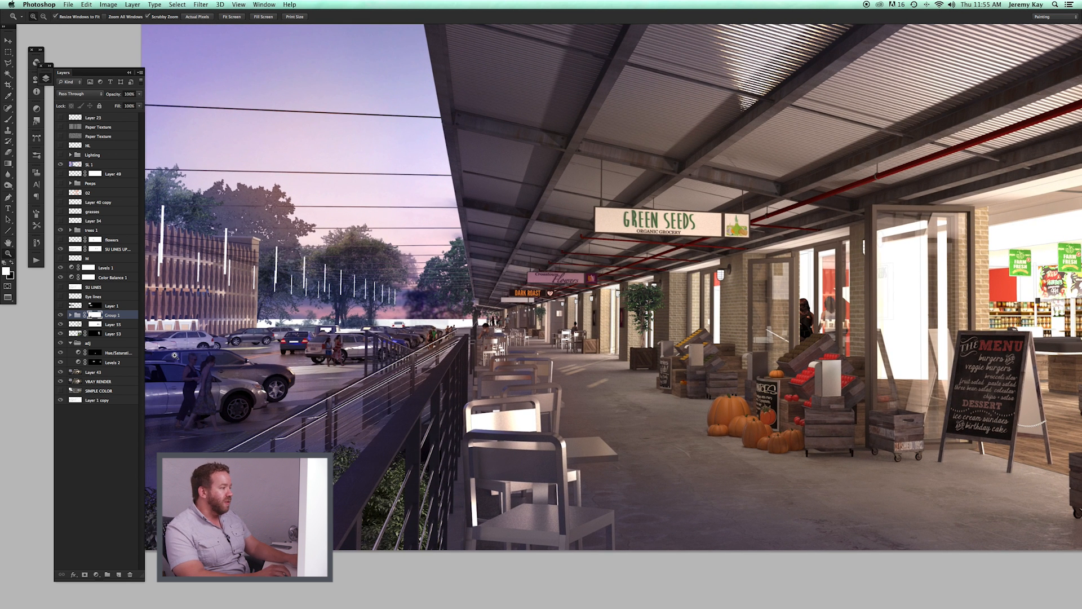
{"action": "left_click", "coordinate": [60, 308]}
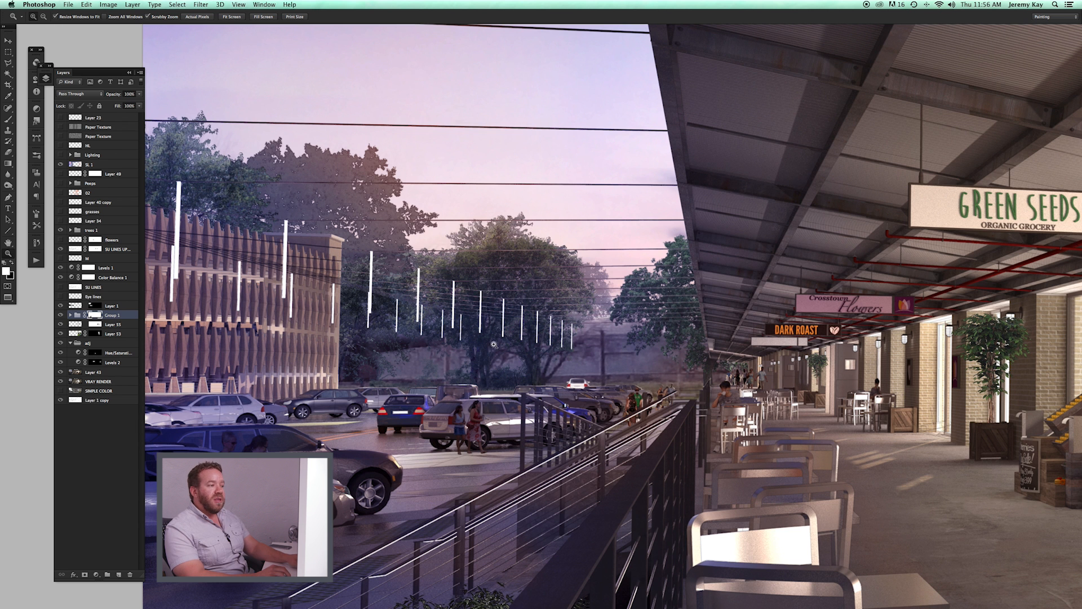
{"action": "mouse_move", "coordinate": [633, 356]}
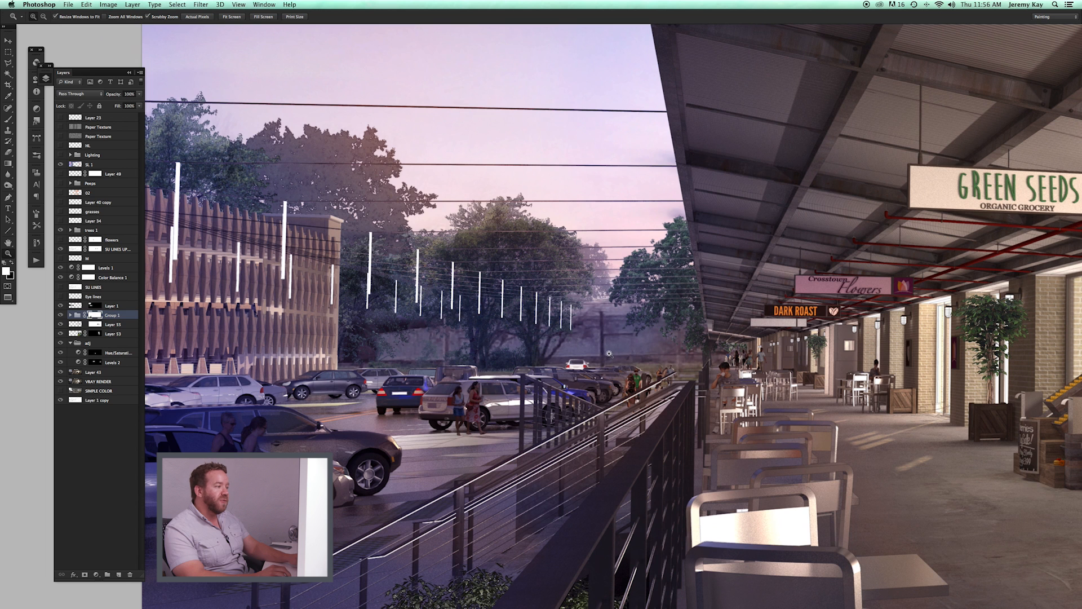
{"action": "left_click", "coordinate": [60, 305]}
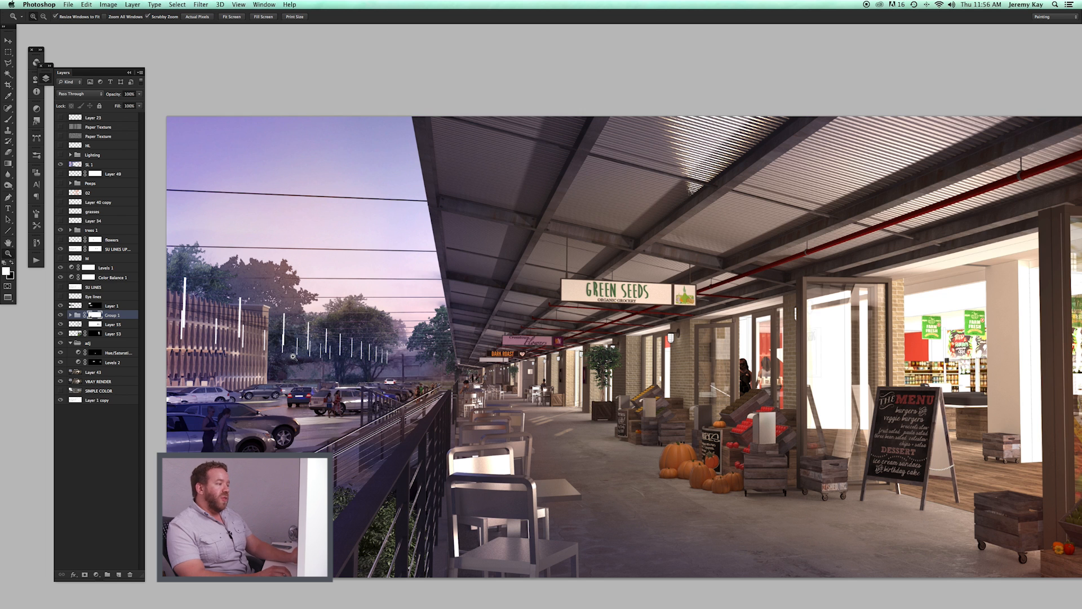
{"action": "mouse_move", "coordinate": [354, 412]}
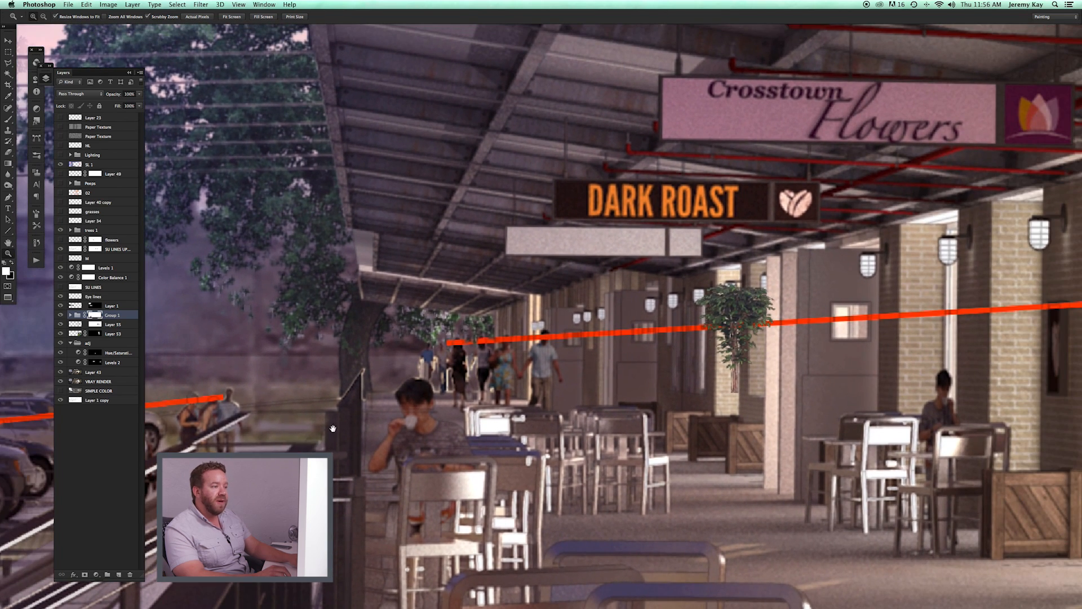
{"action": "mouse_move", "coordinate": [546, 352]}
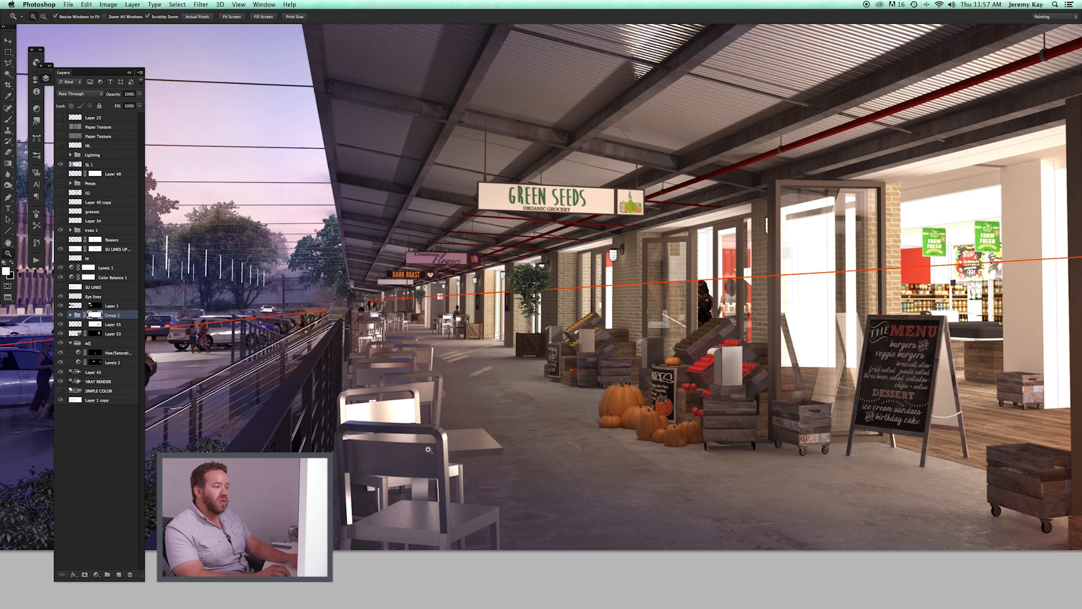
{"action": "mouse_move", "coordinate": [457, 388]}
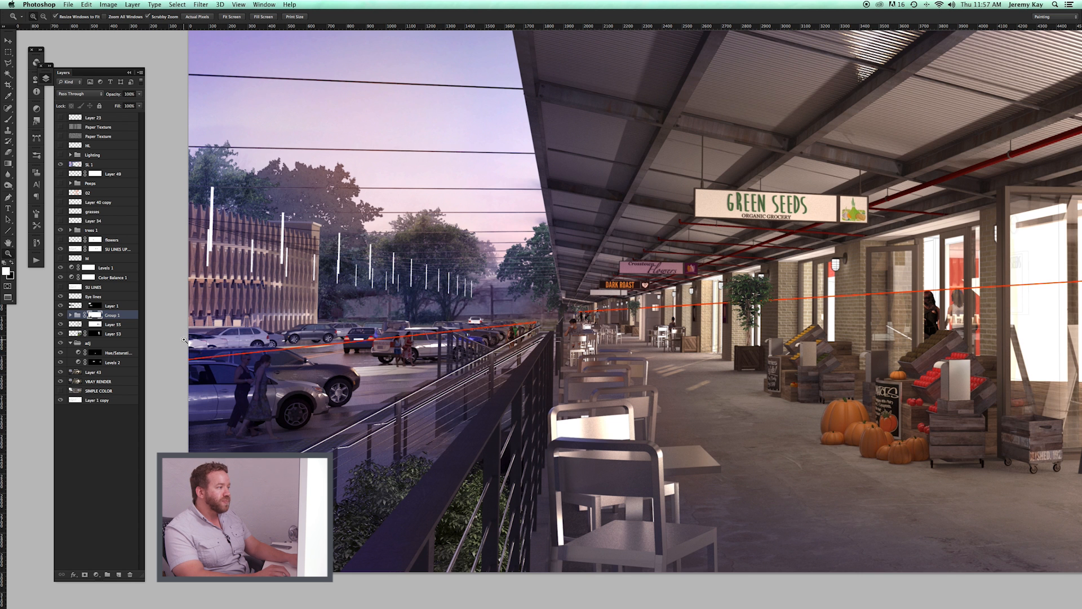
Step: Show the people group so shoppers and families fill the corridor and grocery
{"action": "left_click", "coordinate": [61, 182]}
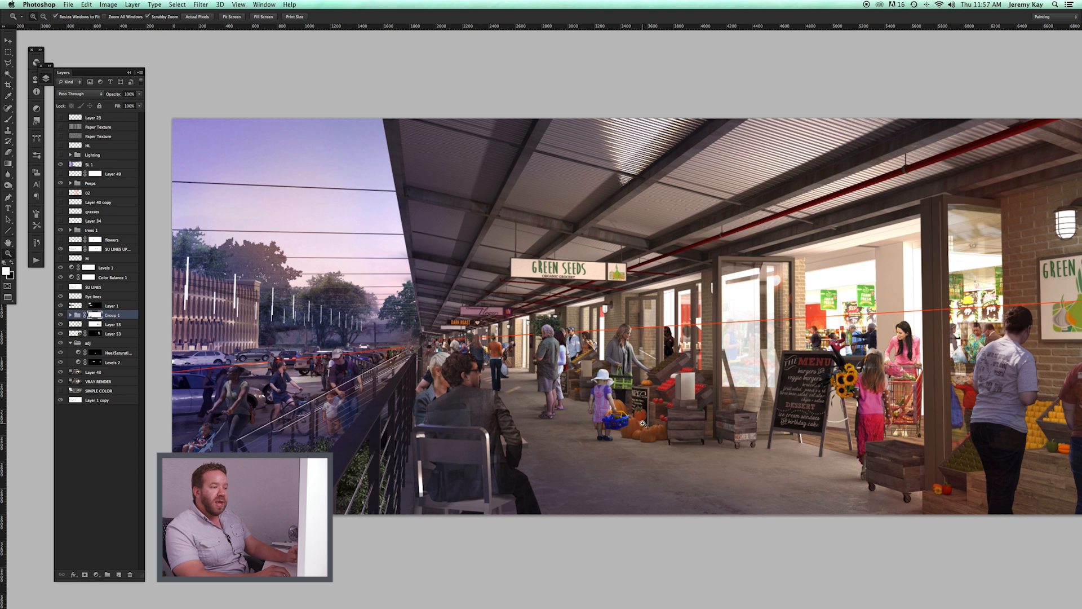
{"action": "mouse_move", "coordinate": [667, 427]}
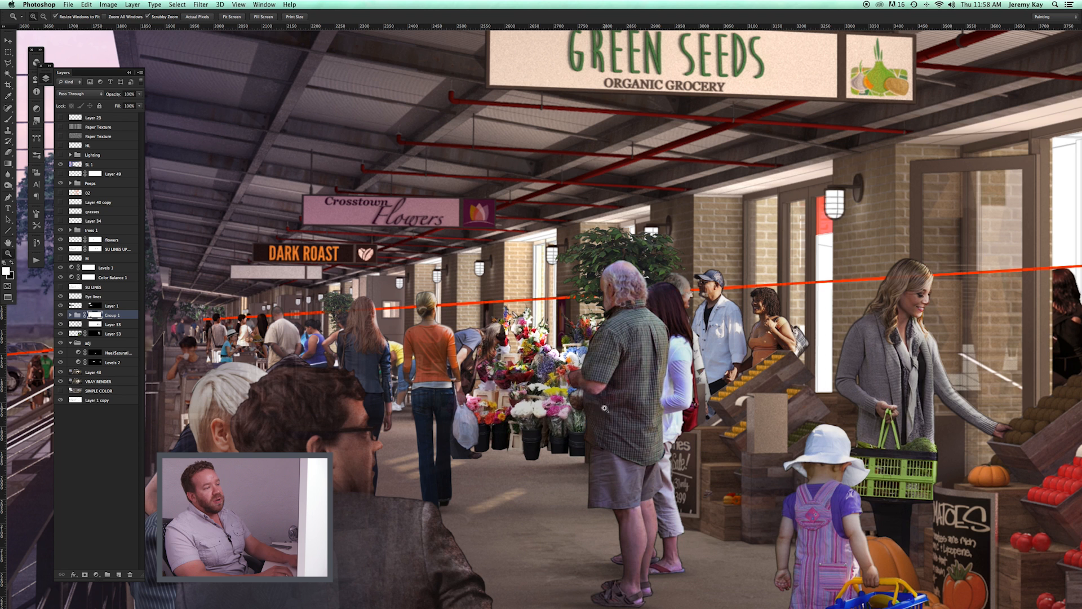
{"action": "mouse_move", "coordinate": [433, 501]}
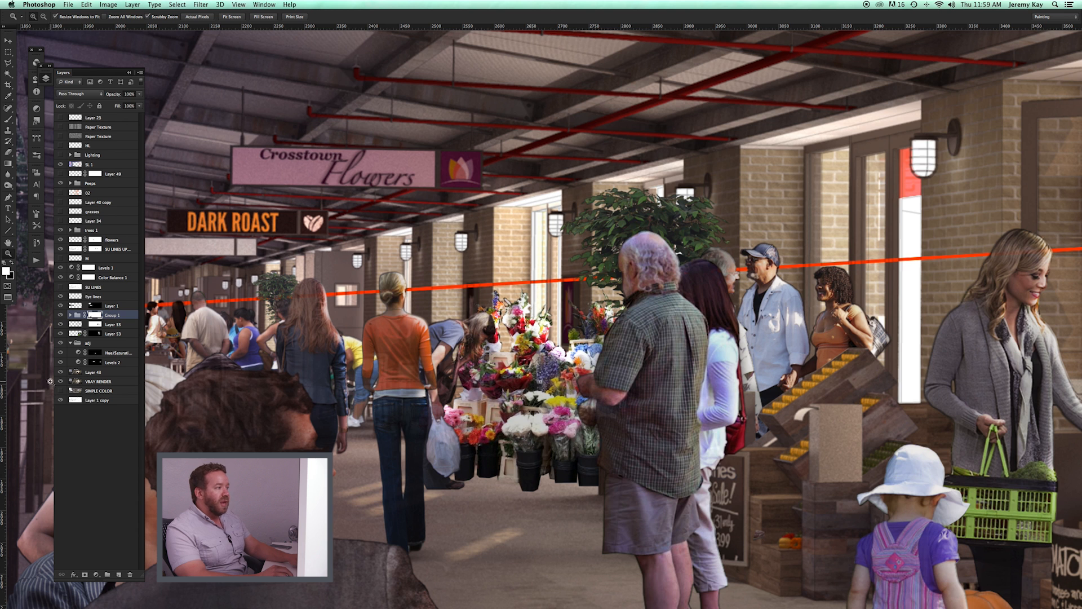
{"action": "left_click", "coordinate": [61, 381]}
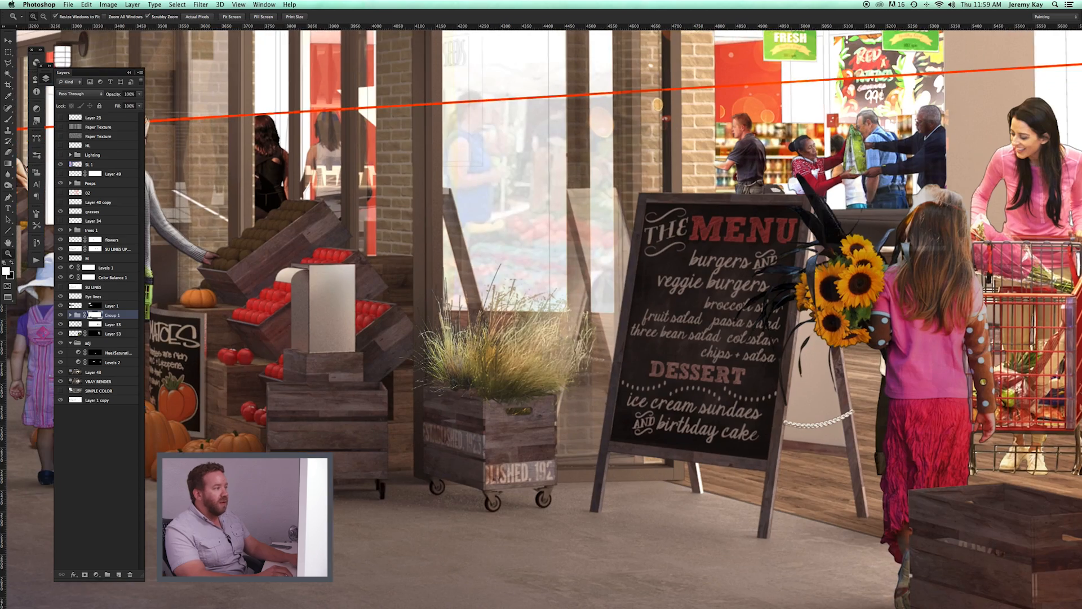
Step: Turn on the grasses layer to add the ornamental grass planter by the chalkboard
{"action": "left_click", "coordinate": [61, 212]}
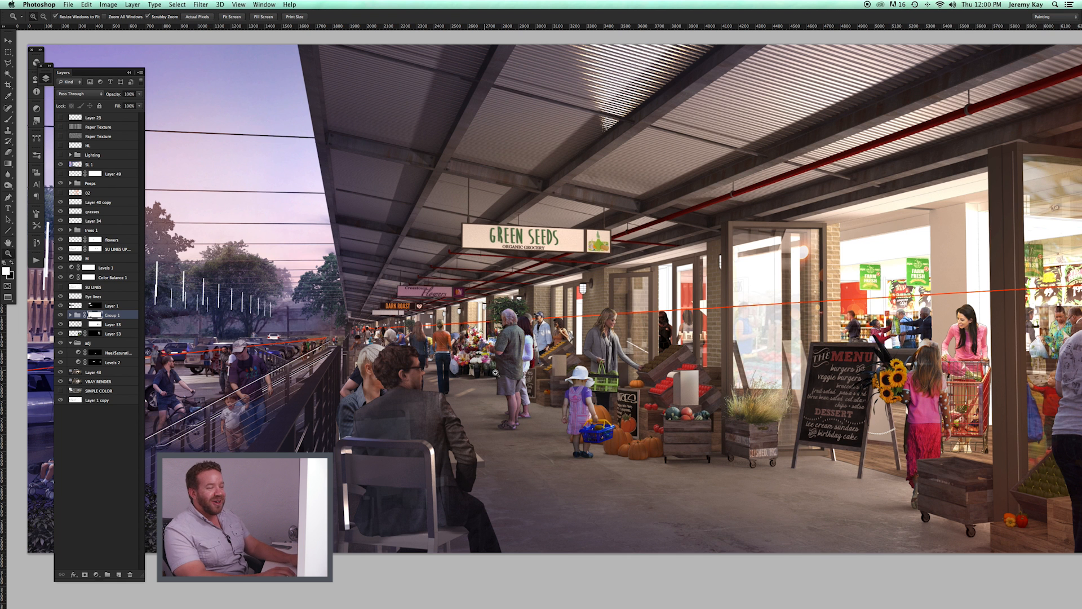
{"action": "mouse_move", "coordinate": [678, 399]}
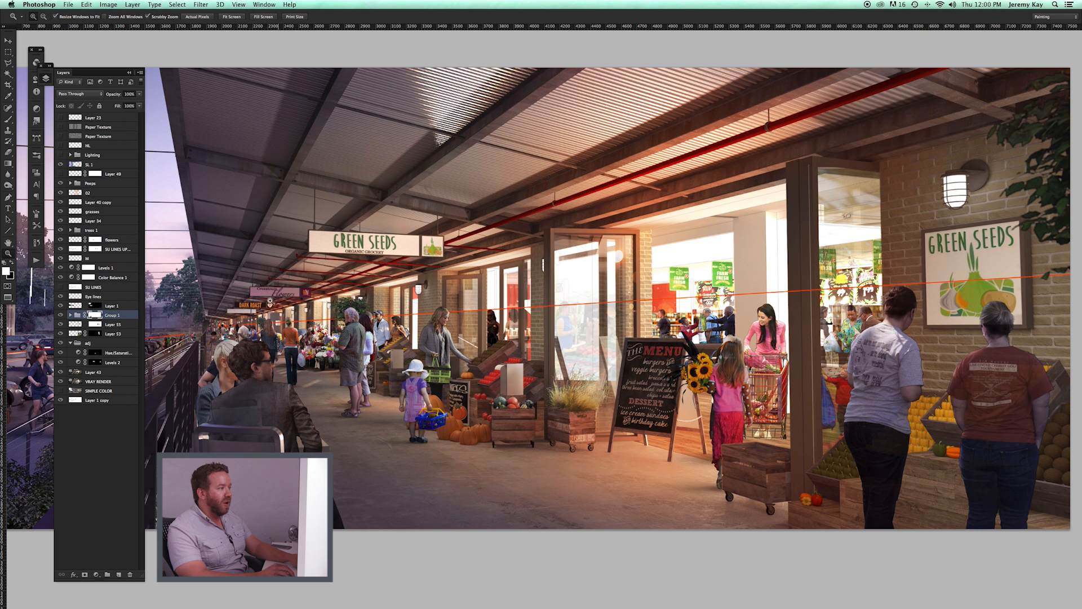
Step: Turn on the Lighting group and its Overlay glow layer for warm orange light
{"action": "left_click", "coordinate": [102, 191]}
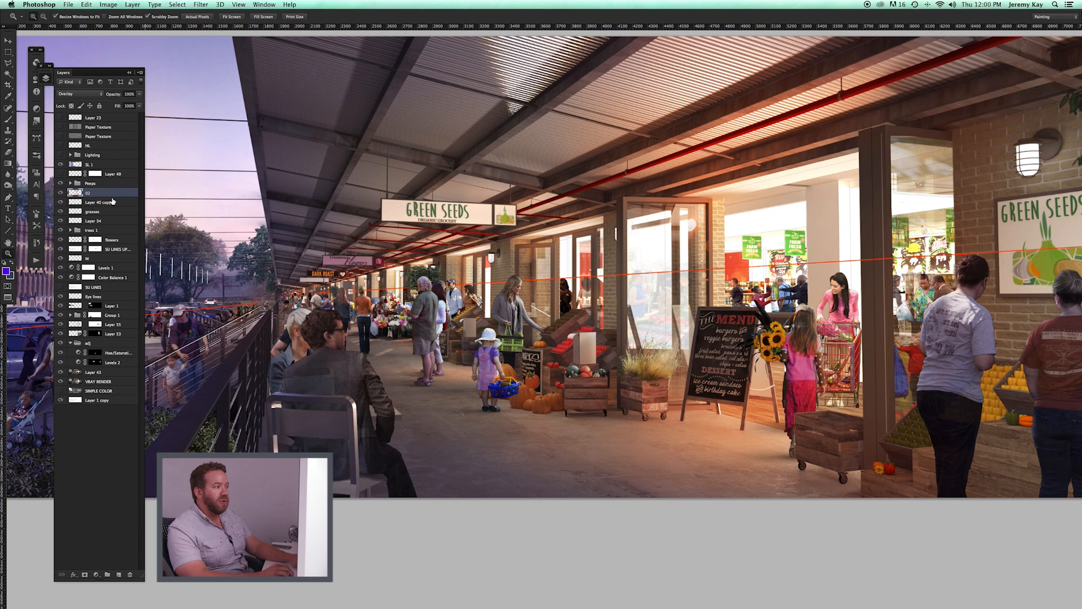
{"action": "left_click", "coordinate": [61, 192]}
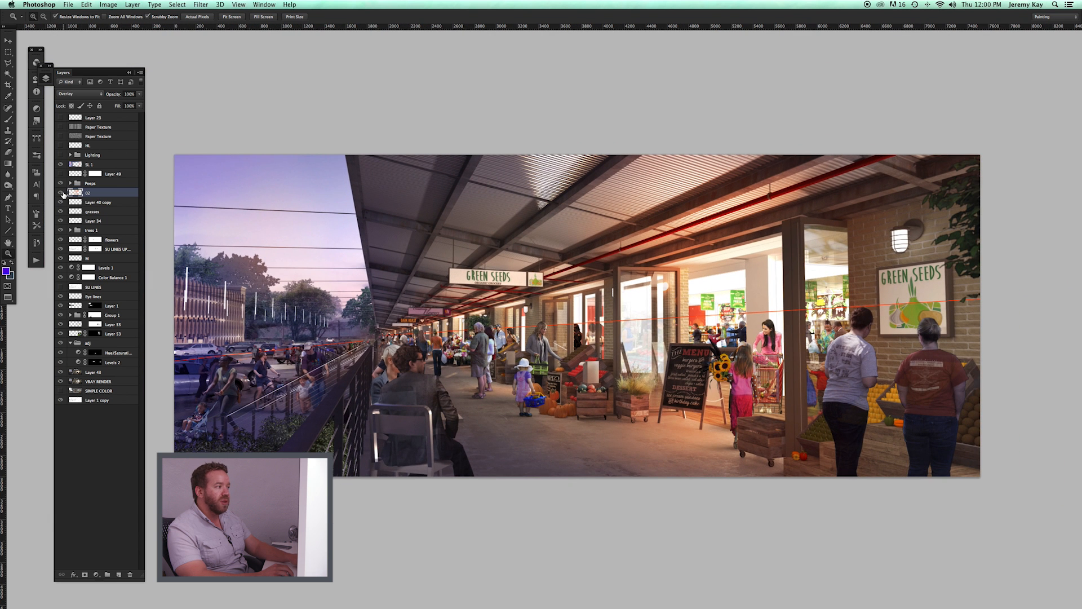
{"action": "left_click", "coordinate": [61, 193]}
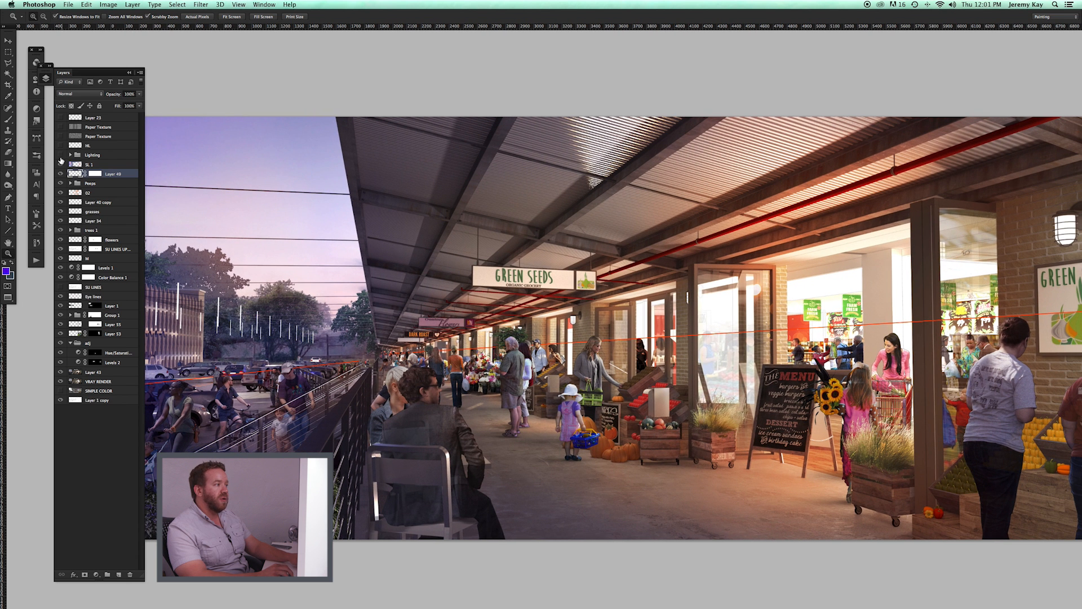
Step: Show Layer 48 so the wall lanterns and distant lights glow warmly
{"action": "left_click", "coordinate": [61, 155]}
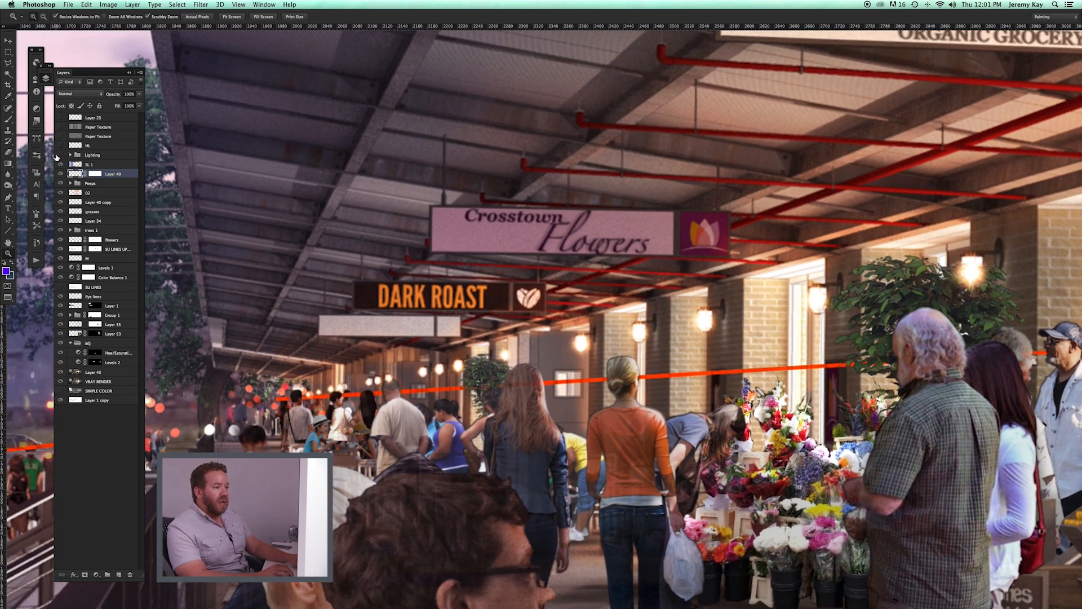
Step: Select the HL Overlay high-pass layer and toggle it off and on to compare sharpening
{"action": "left_click", "coordinate": [59, 154]}
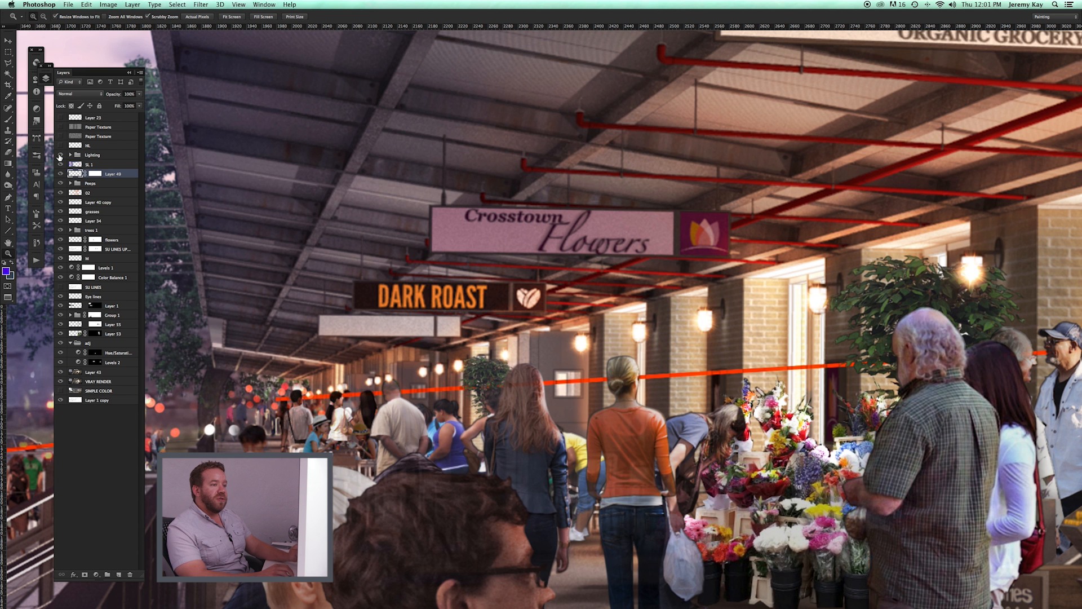
{"action": "left_click", "coordinate": [59, 156]}
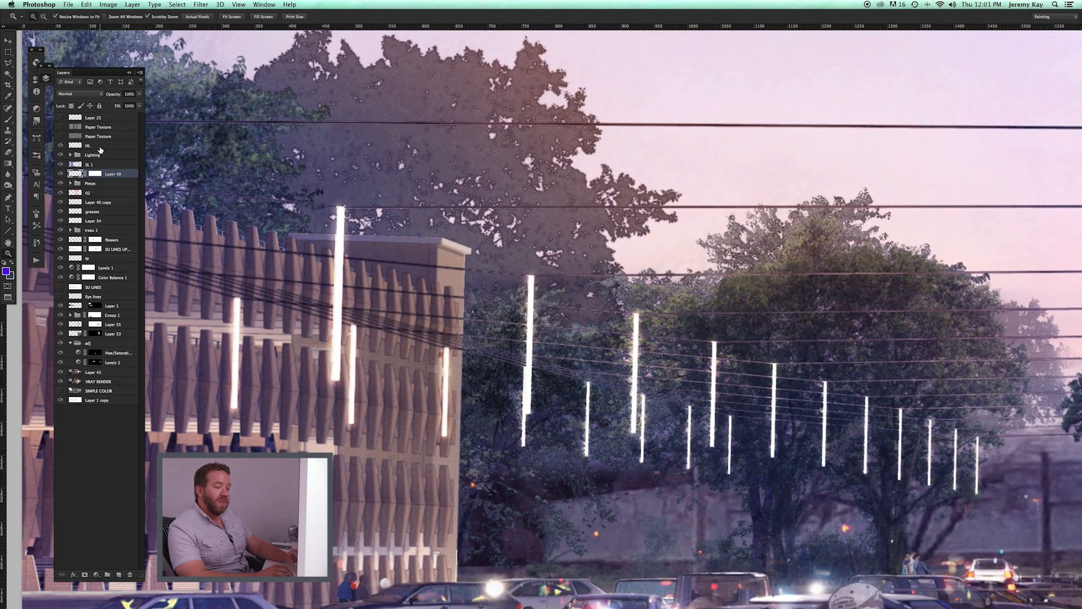
{"action": "left_click", "coordinate": [88, 145]}
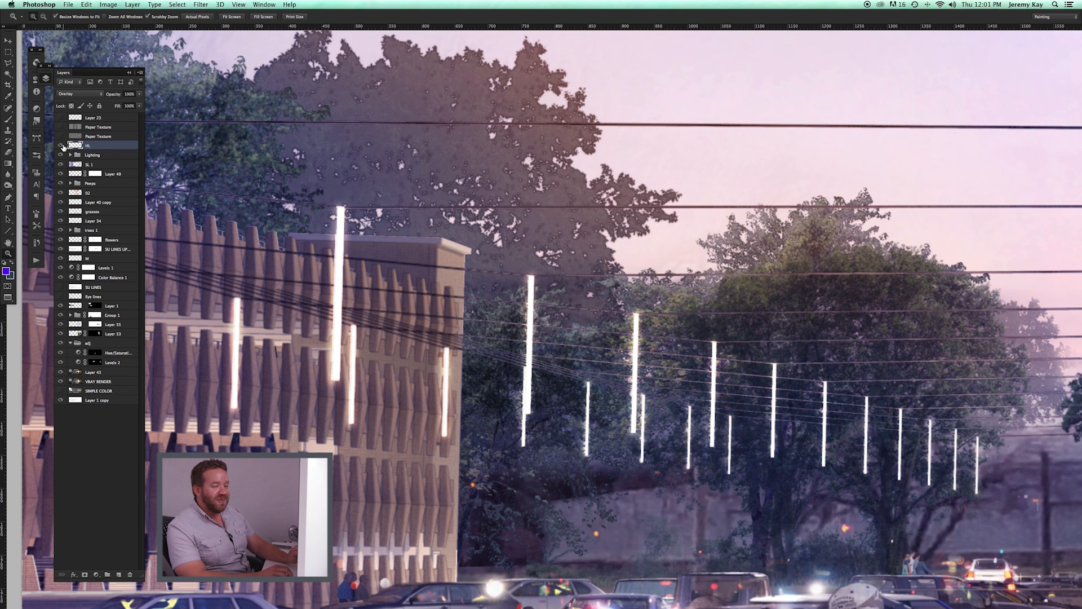
{"action": "left_click", "coordinate": [61, 146]}
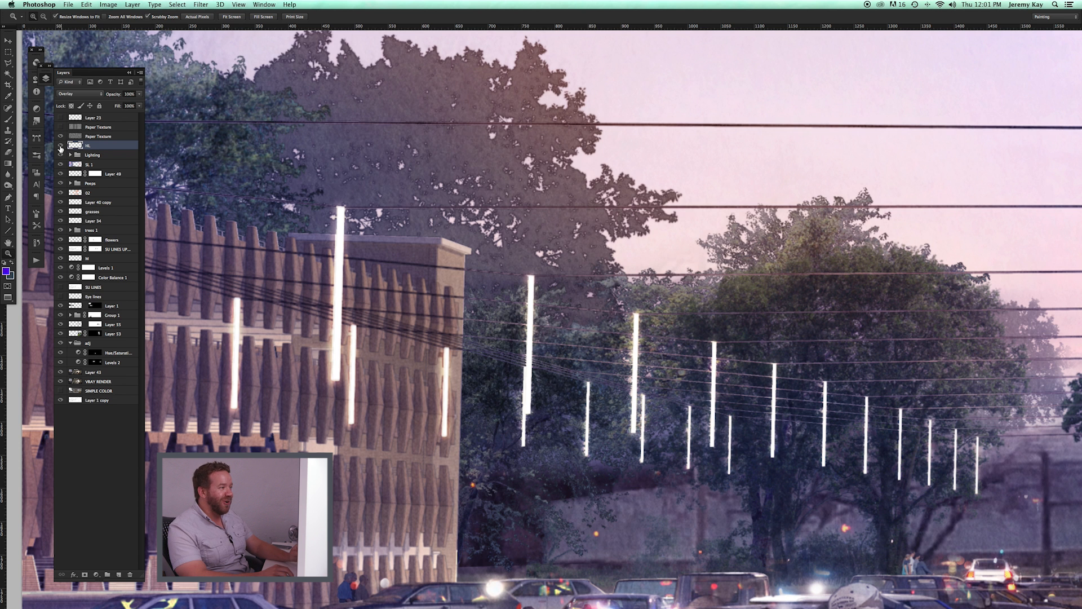
{"action": "left_click", "coordinate": [61, 145]}
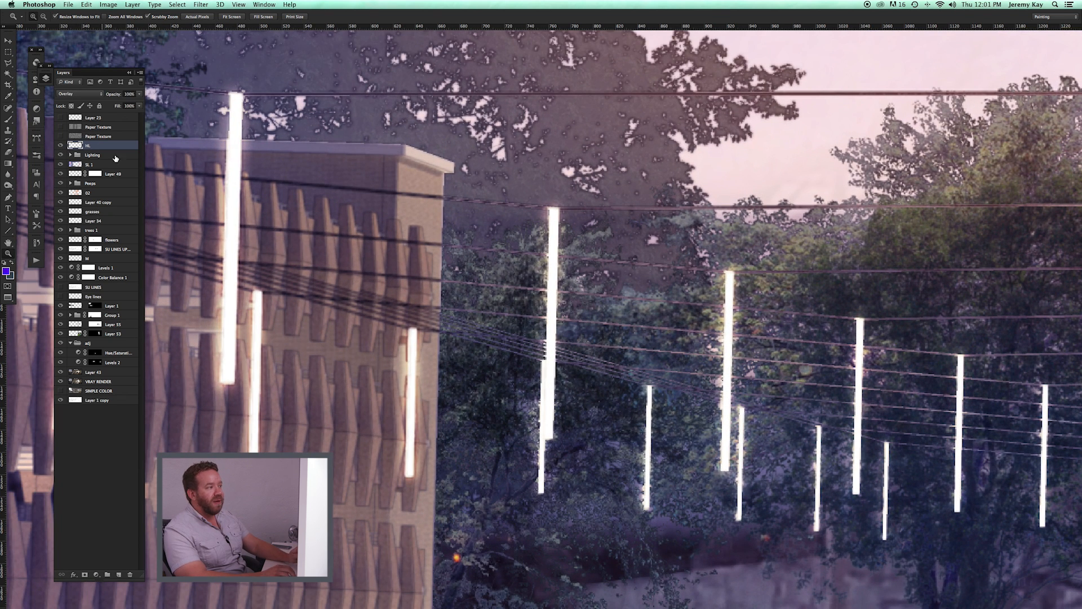
{"action": "left_click", "coordinate": [60, 145]}
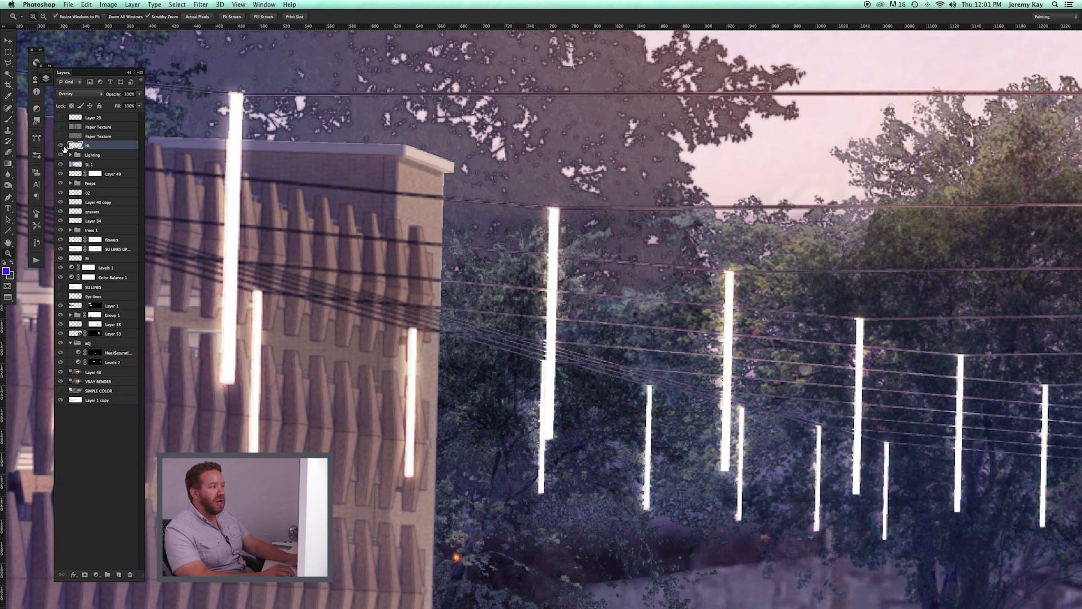
{"action": "left_click", "coordinate": [61, 145]}
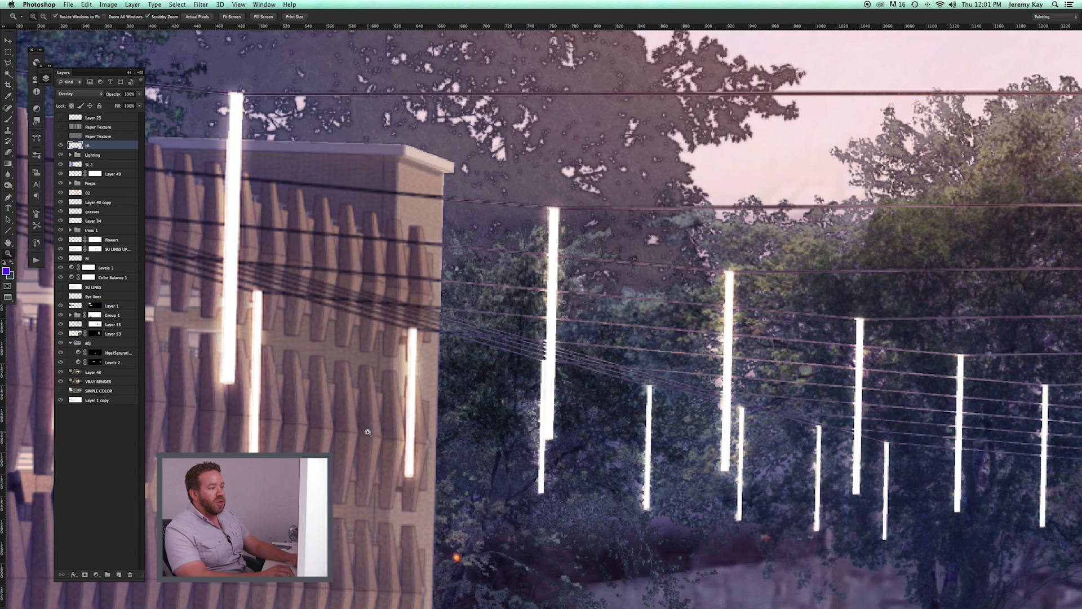
{"action": "left_click", "coordinate": [61, 145]}
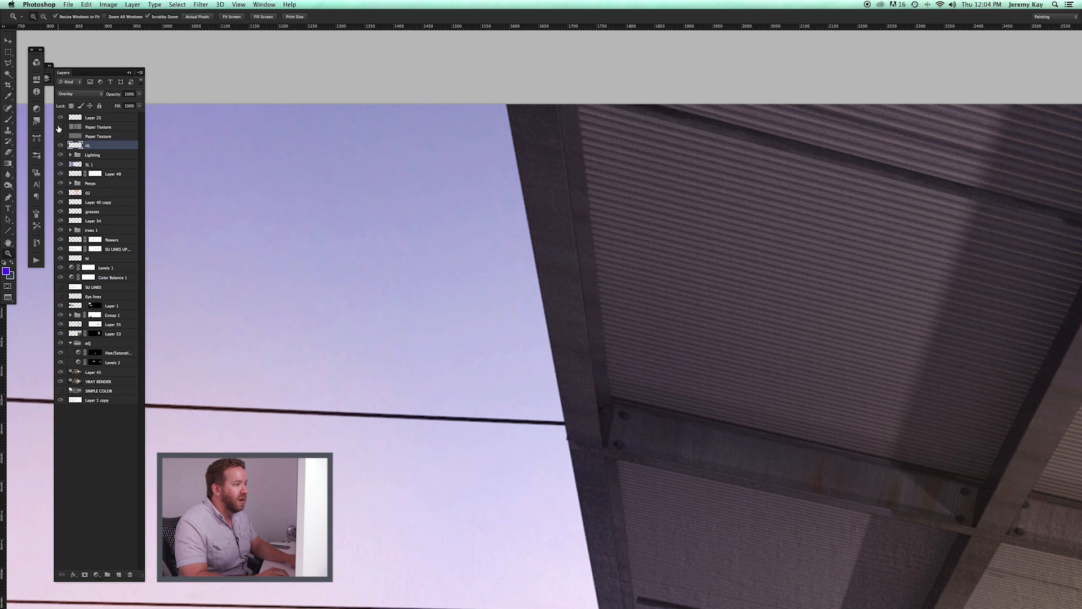
Step: Set the Paper Texture copy layer to Soft Light at about 15% opacity
{"action": "left_click", "coordinate": [60, 127]}
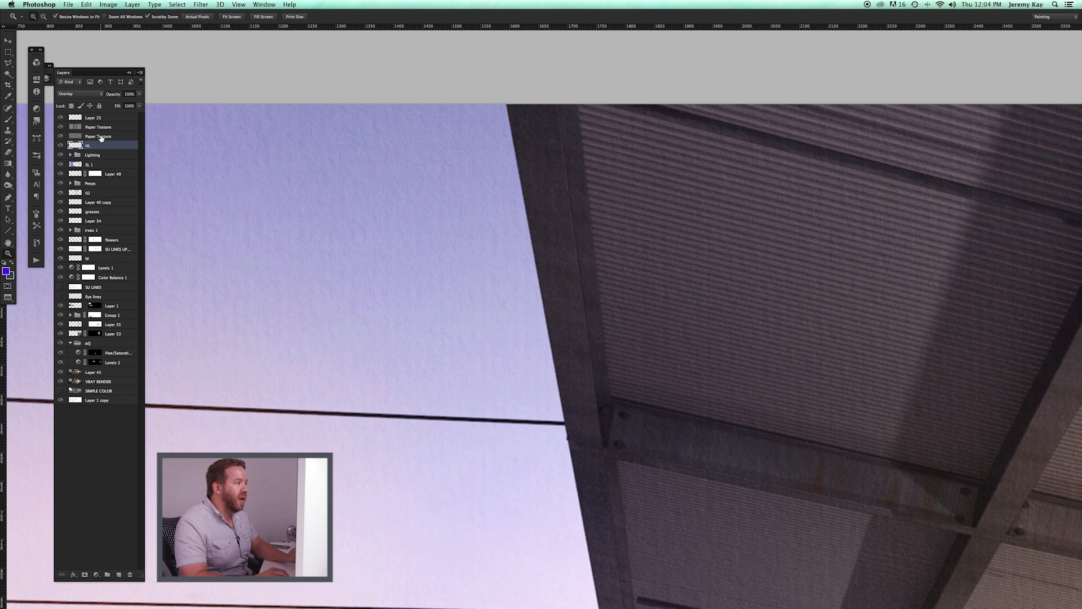
{"action": "left_click", "coordinate": [98, 135]}
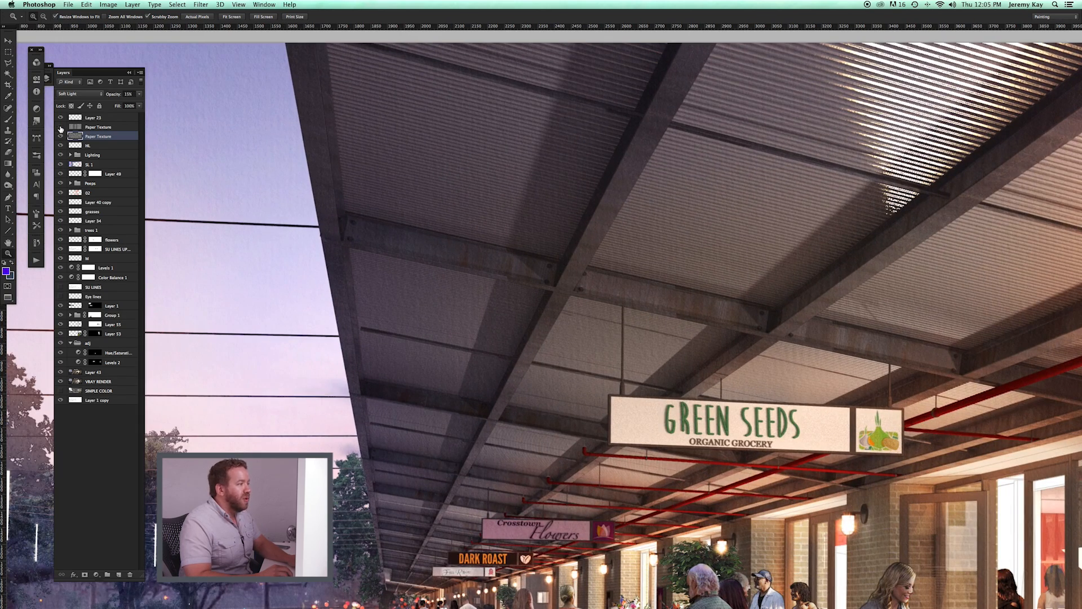
{"action": "left_click", "coordinate": [60, 127]}
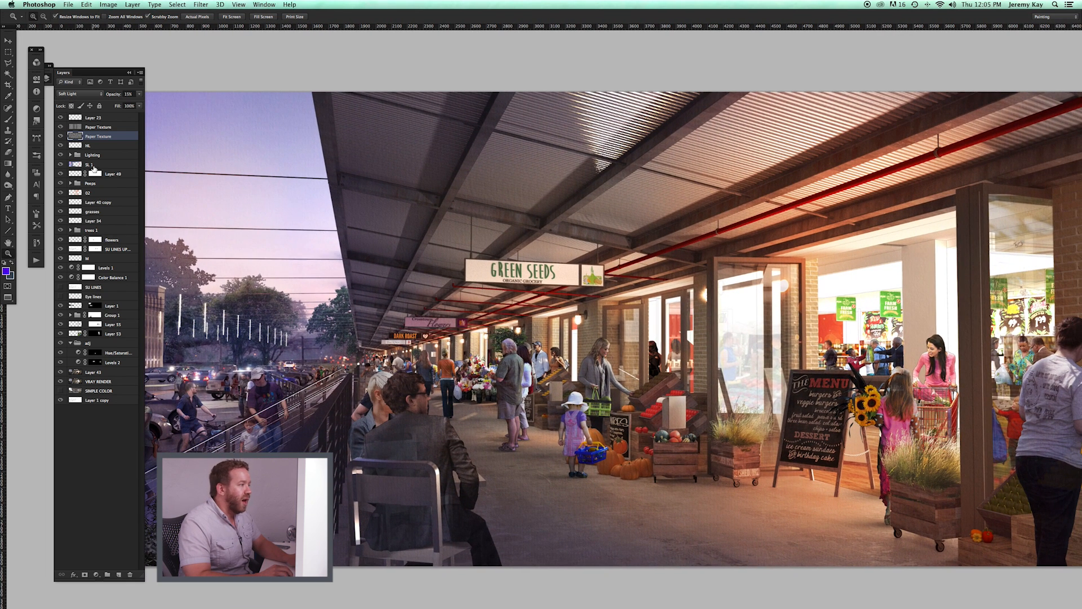
Step: Collapse the Lighting and Peeps layer groups in the Layers panel
{"action": "left_click", "coordinate": [69, 154]}
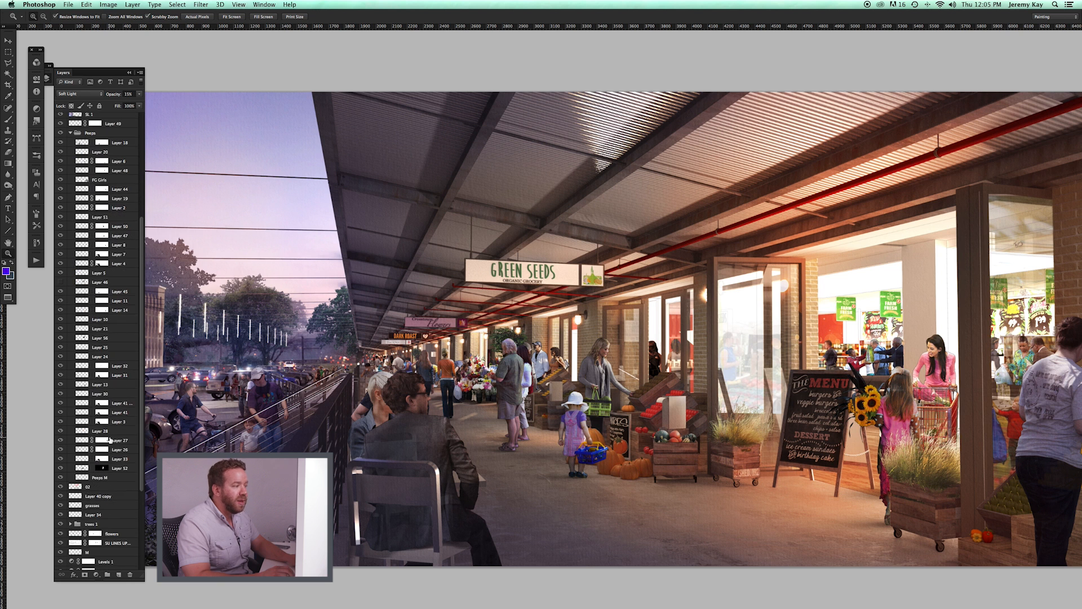
{"action": "scroll", "scroll_direction": "down", "scroll_amount": 3}
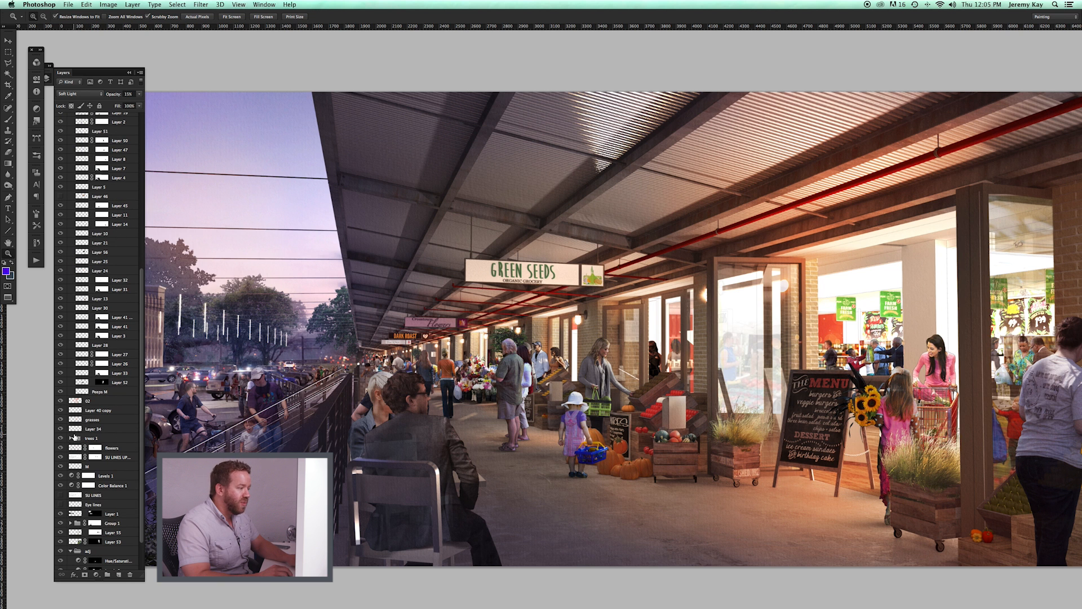
{"action": "scroll", "scroll_direction": "down", "scroll_amount": 3}
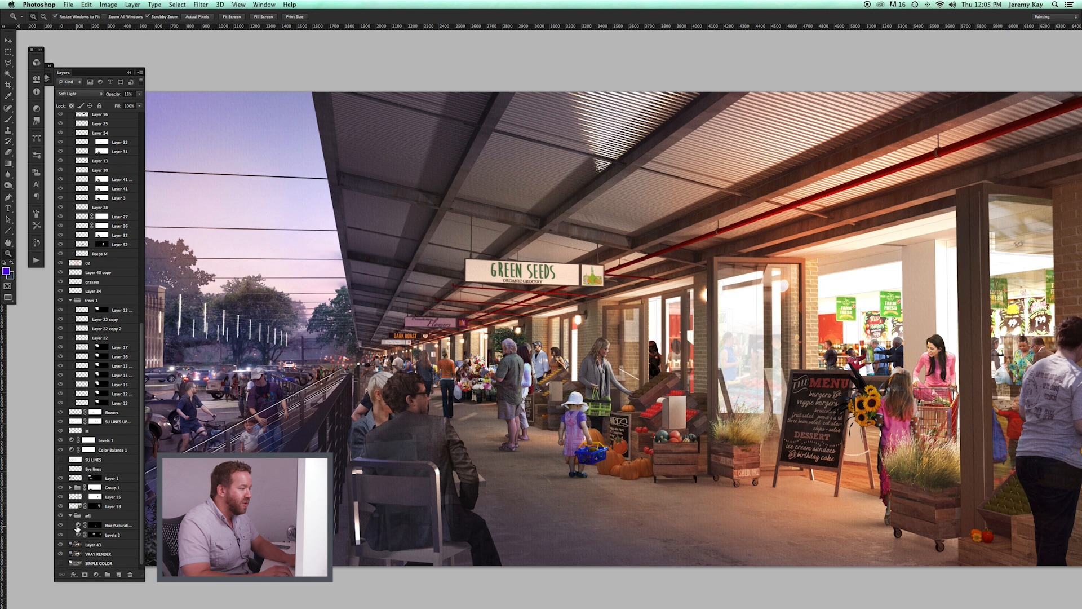
{"action": "scroll", "scroll_direction": "down", "scroll_amount": 3}
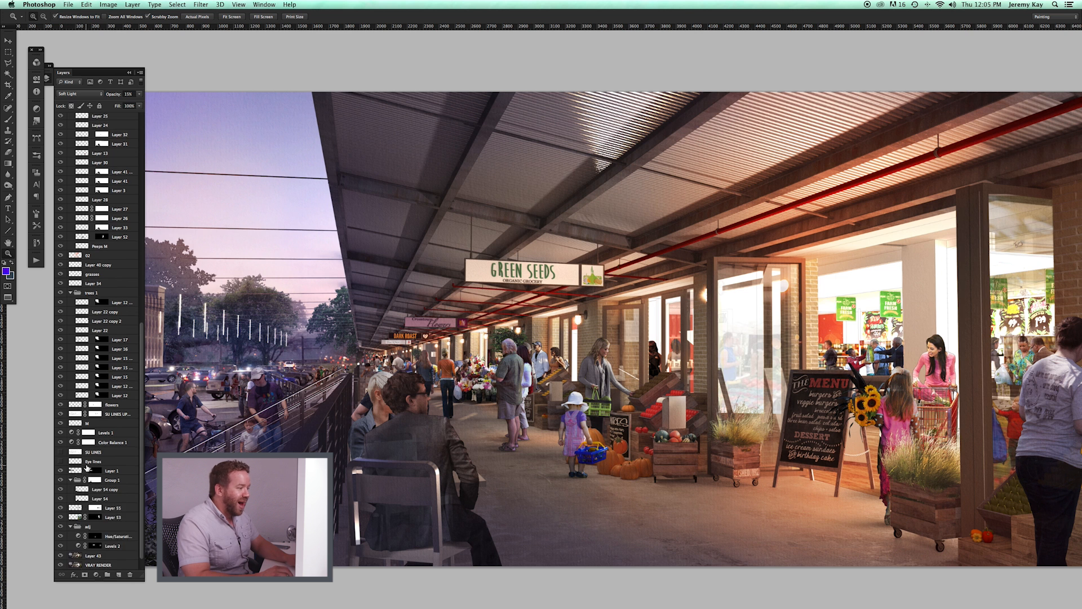
{"action": "scroll", "scroll_direction": "down", "scroll_amount": 3}
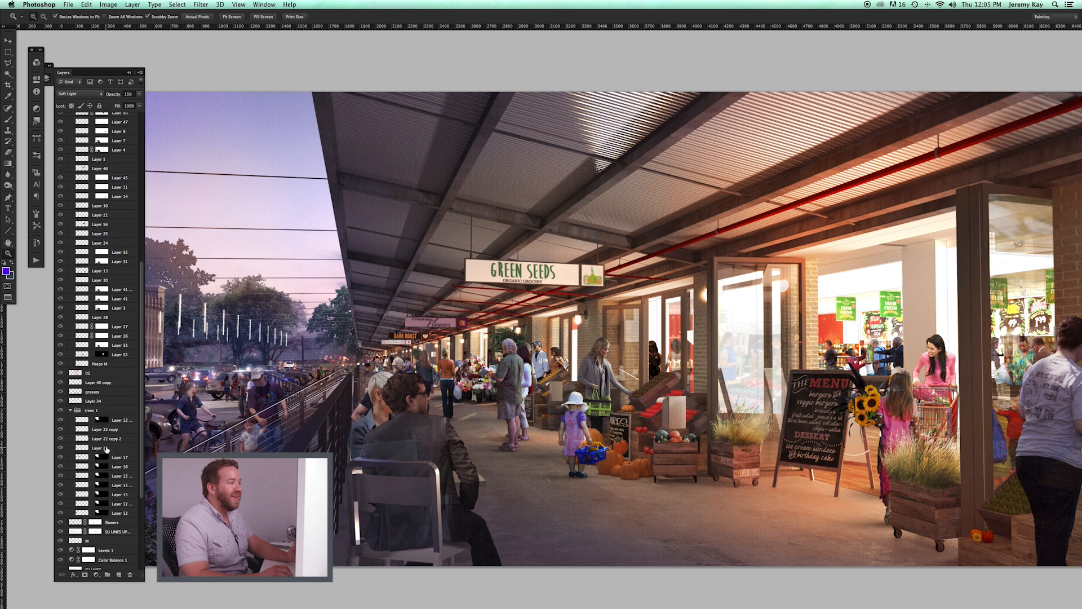
{"action": "scroll", "scroll_direction": "up", "scroll_amount": 3}
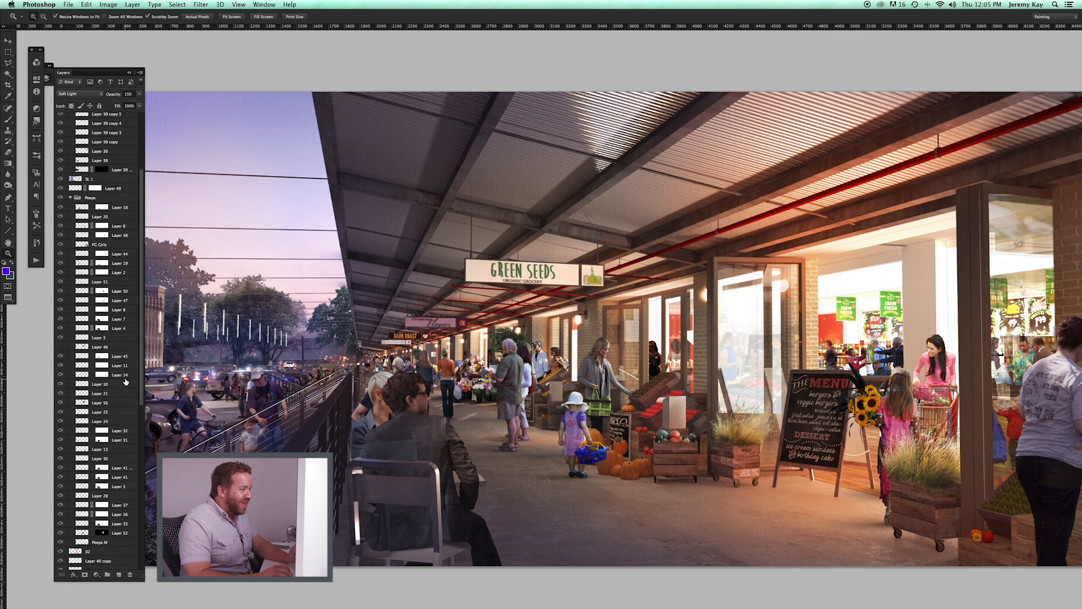
{"action": "scroll", "scroll_direction": "up", "scroll_amount": 3}
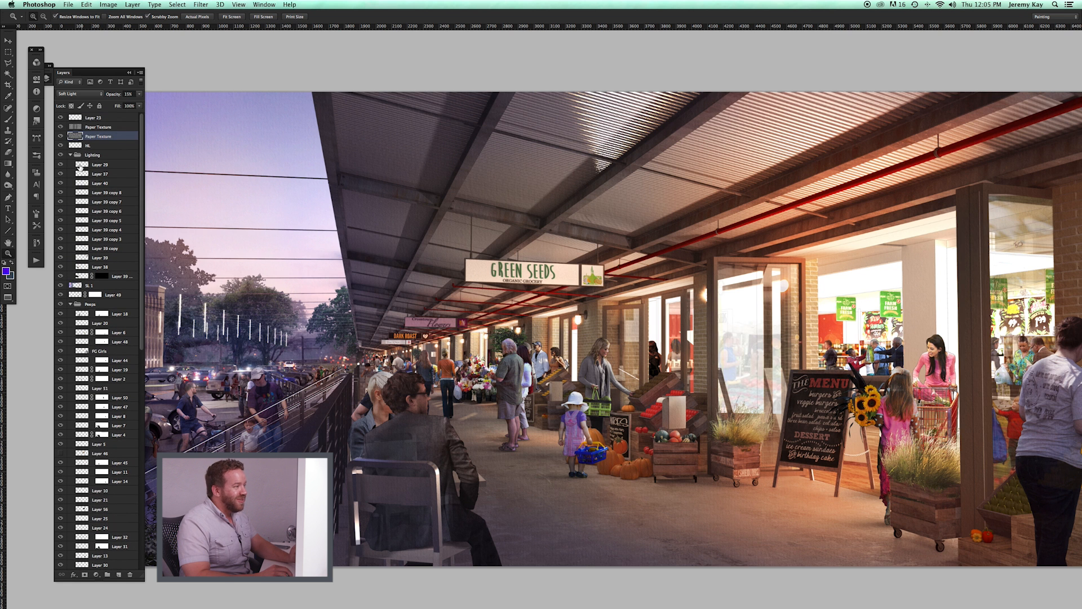
{"action": "left_click", "coordinate": [80, 154]}
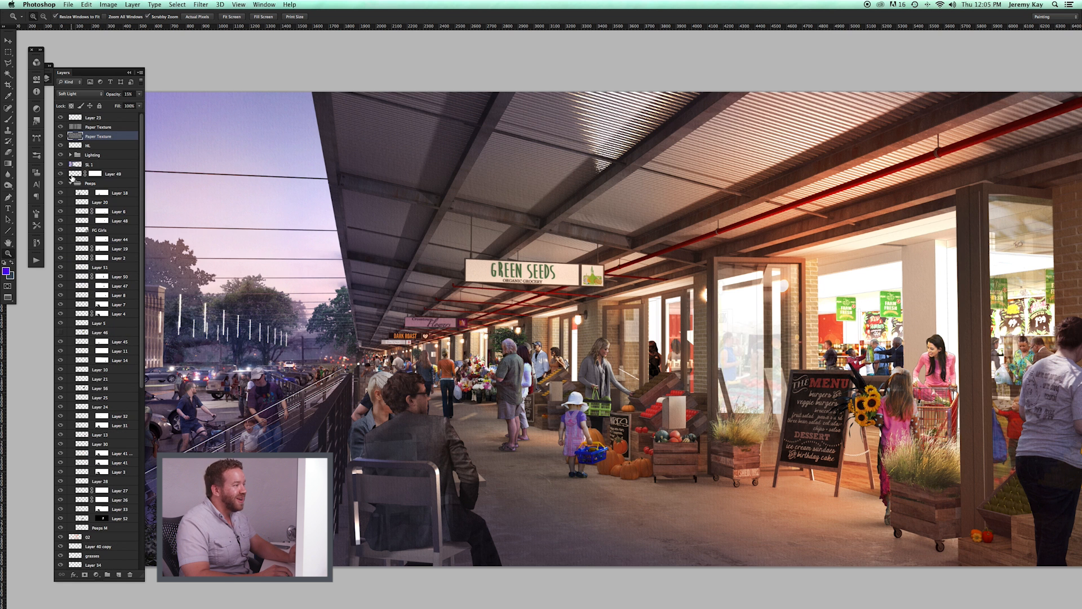
{"action": "scroll", "scroll_direction": "down", "scroll_amount": 3}
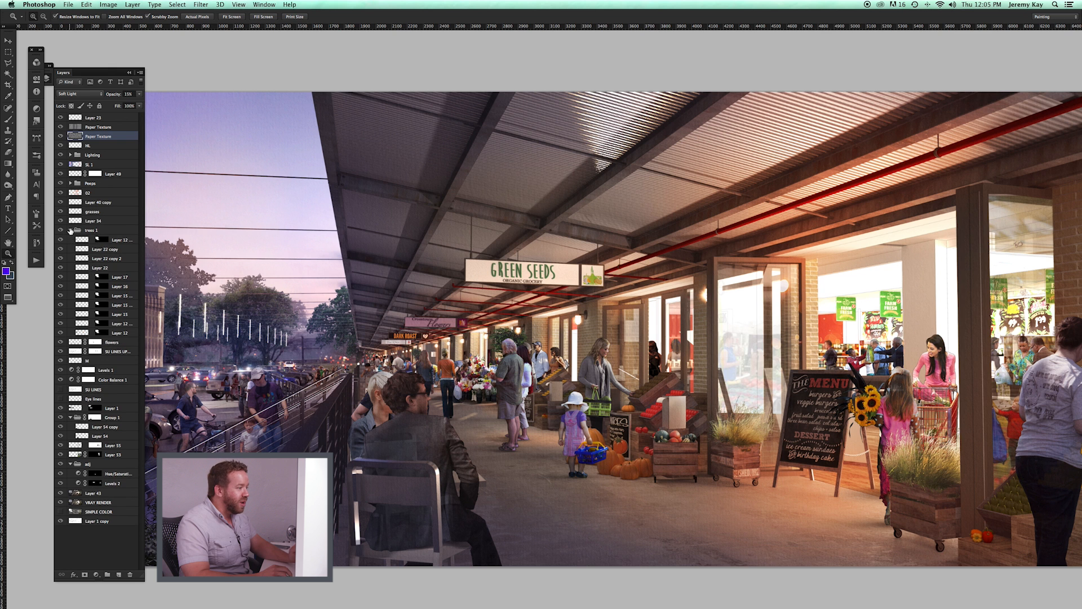
{"action": "left_click", "coordinate": [70, 230]}
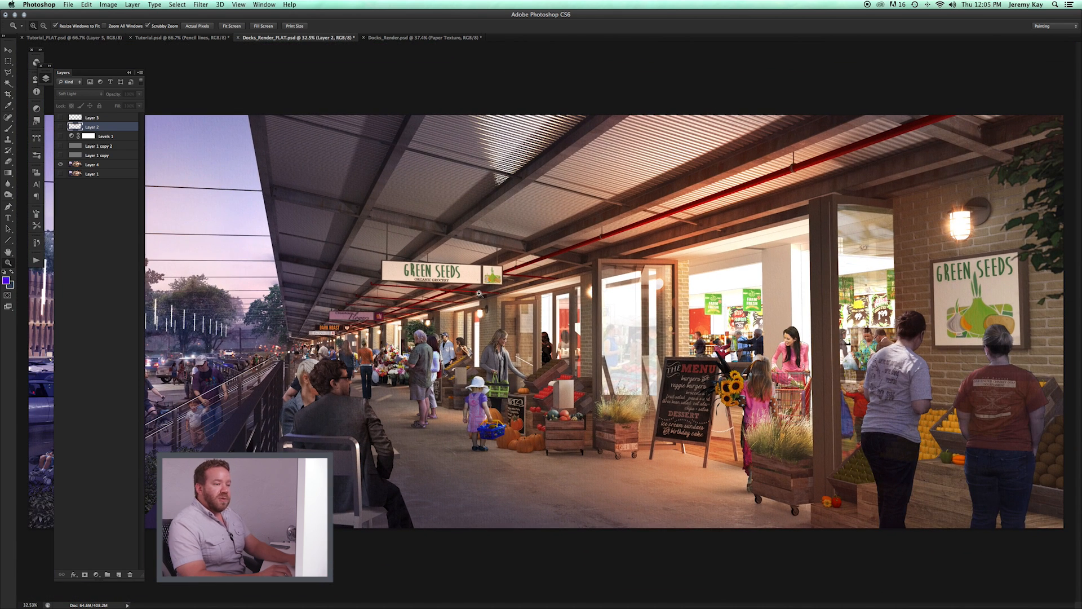
{"action": "mouse_move", "coordinate": [627, 400]}
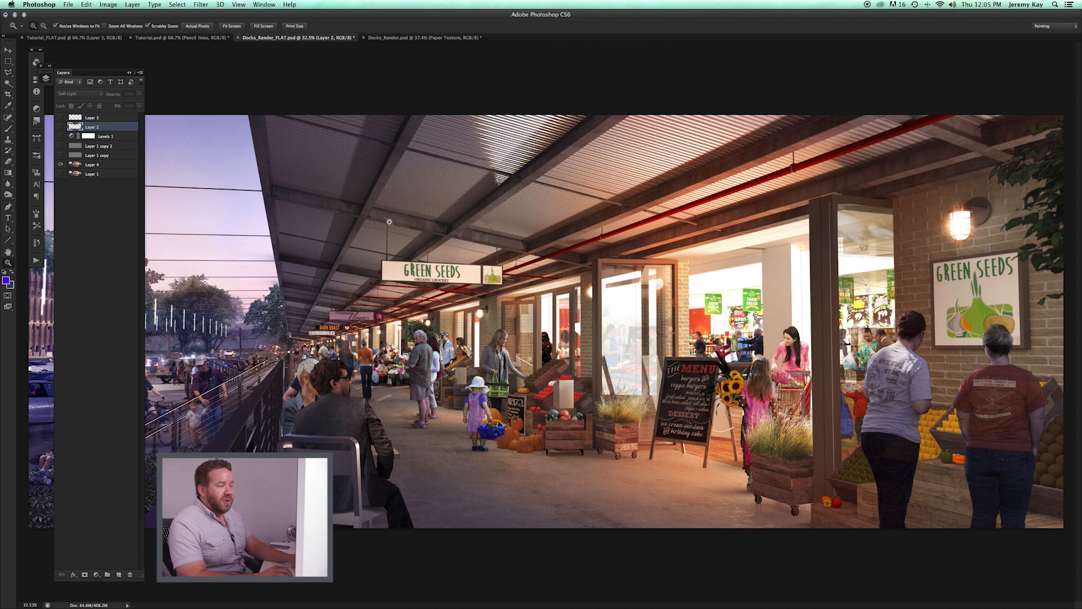
{"action": "mouse_move", "coordinate": [145, 132]}
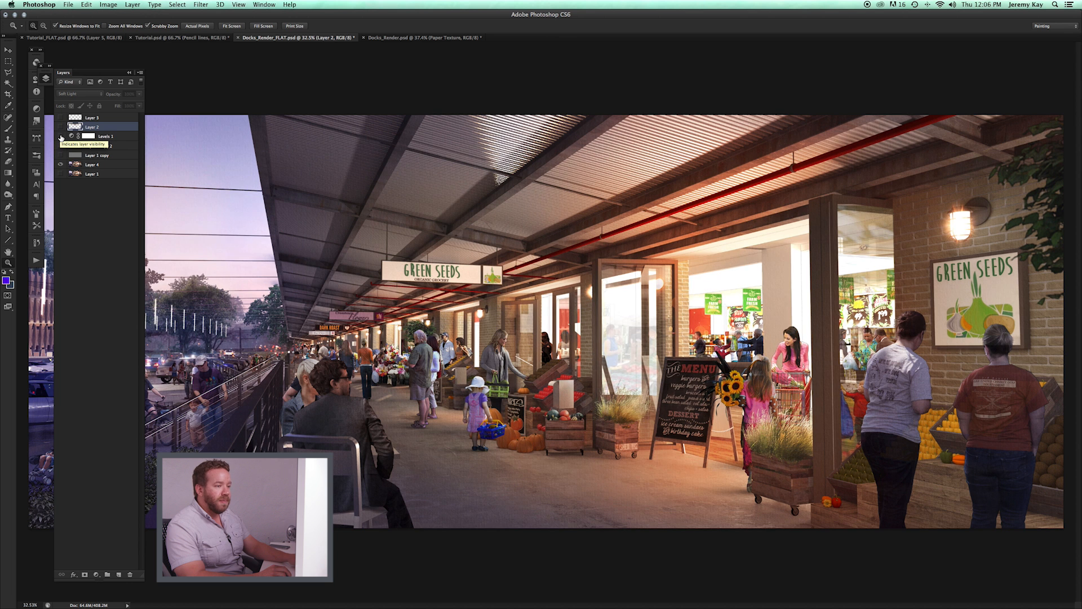
Step: Enable the Levels 1 adjustment layer and drag its slider to brighten the render
{"action": "left_click", "coordinate": [61, 135]}
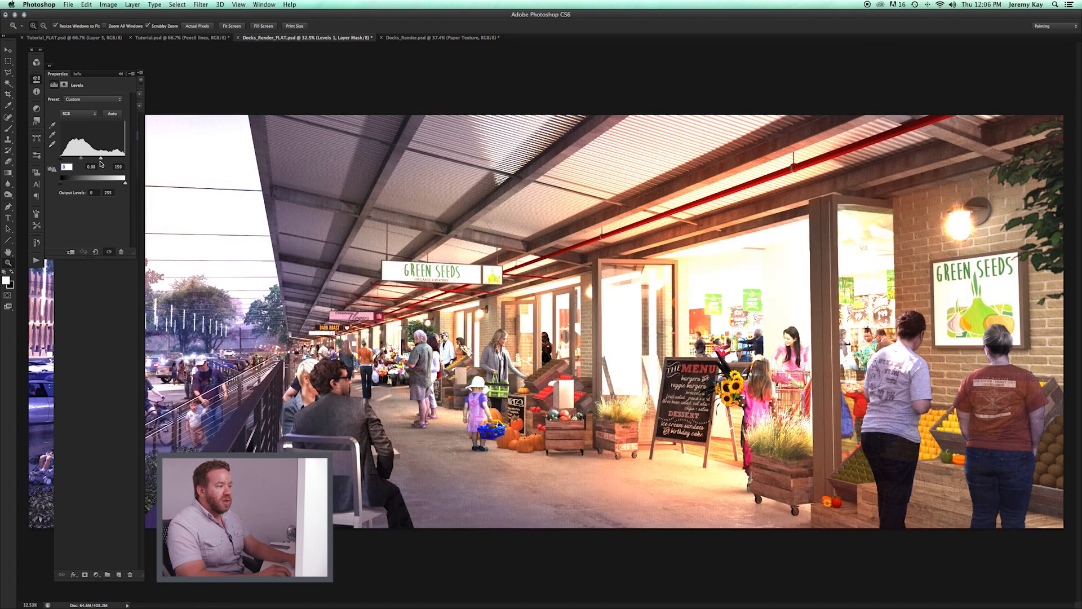
{"action": "left_click_drag", "start_coordinate": [100, 158], "coordinate": [117, 158]}
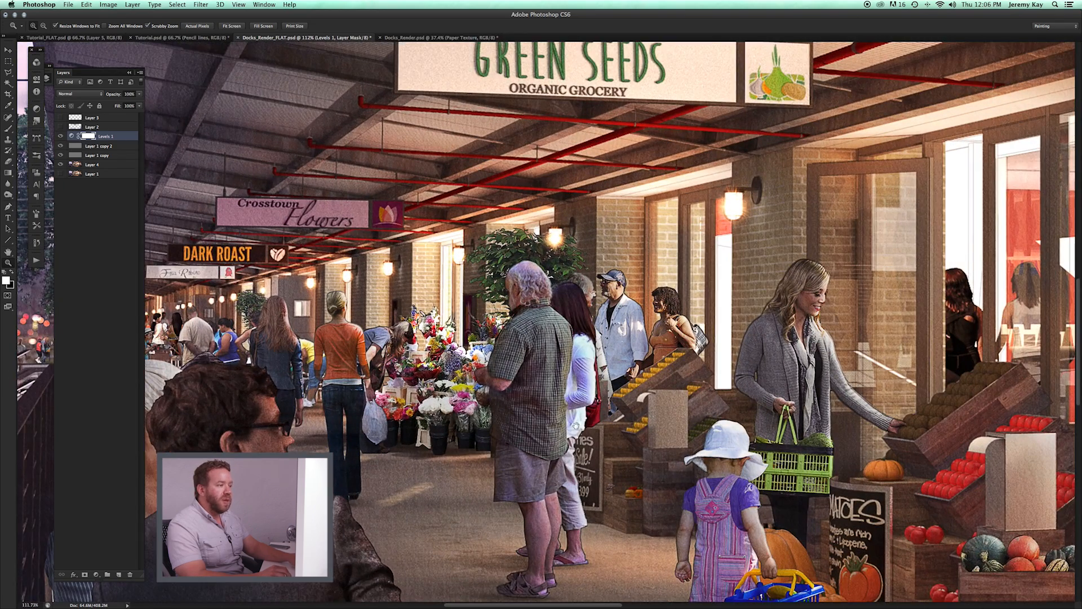
Step: Try Unsharp Mask with Radius 1.0 and Threshold 1, then close the dialog
{"action": "left_click", "coordinate": [201, 4]}
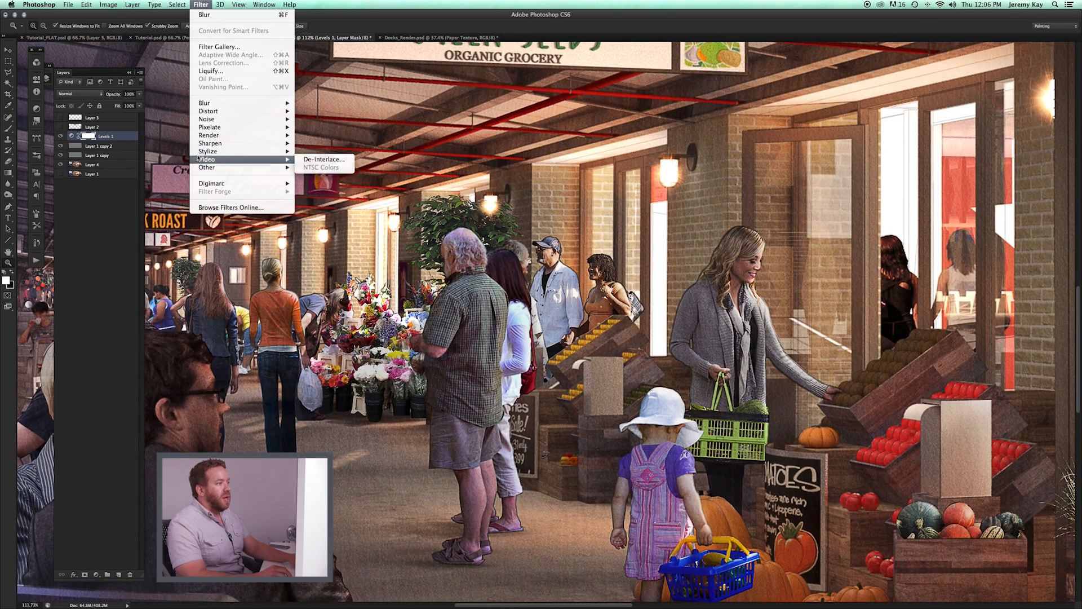
{"action": "mouse_move", "coordinate": [210, 142]}
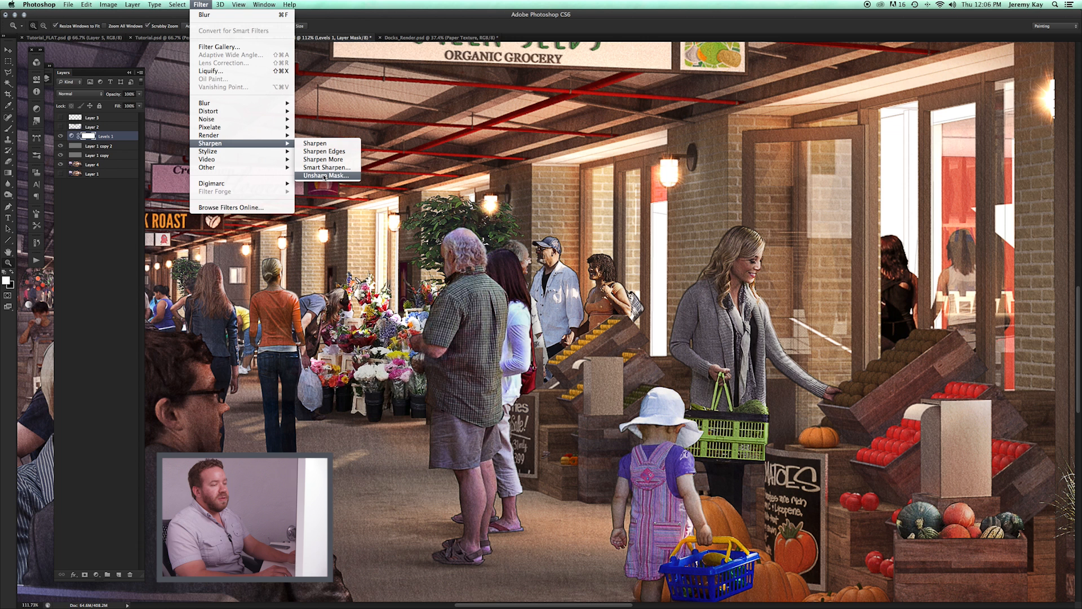
{"action": "left_click", "coordinate": [326, 175]}
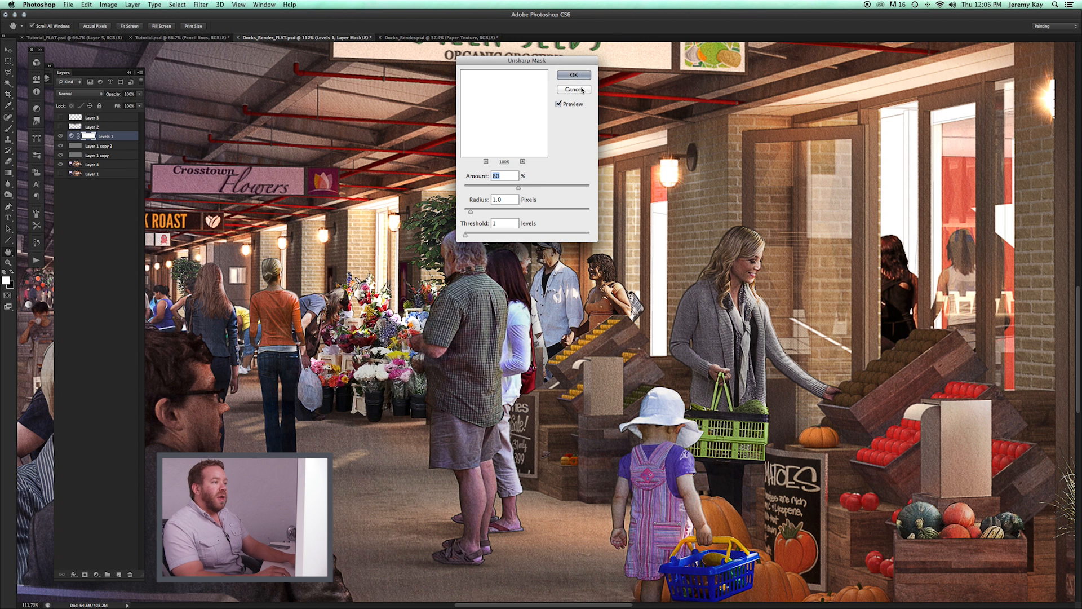
{"action": "left_click", "coordinate": [572, 75]}
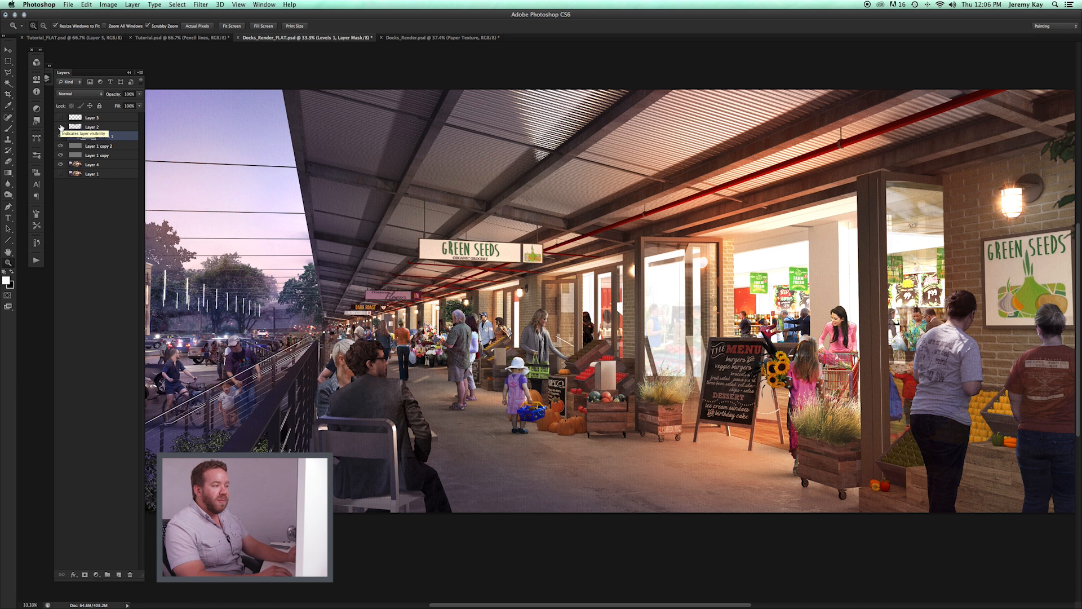
Step: Show Layer 3 and Layer 2, toggling the top overlay to compare
{"action": "left_click", "coordinate": [96, 135]}
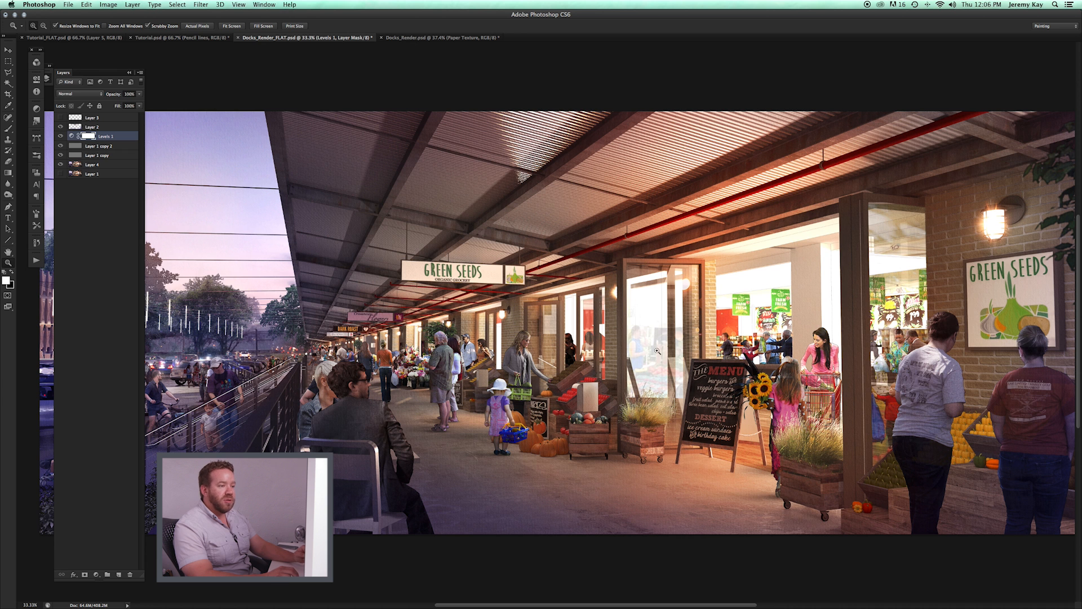
{"action": "left_click", "coordinate": [61, 130]}
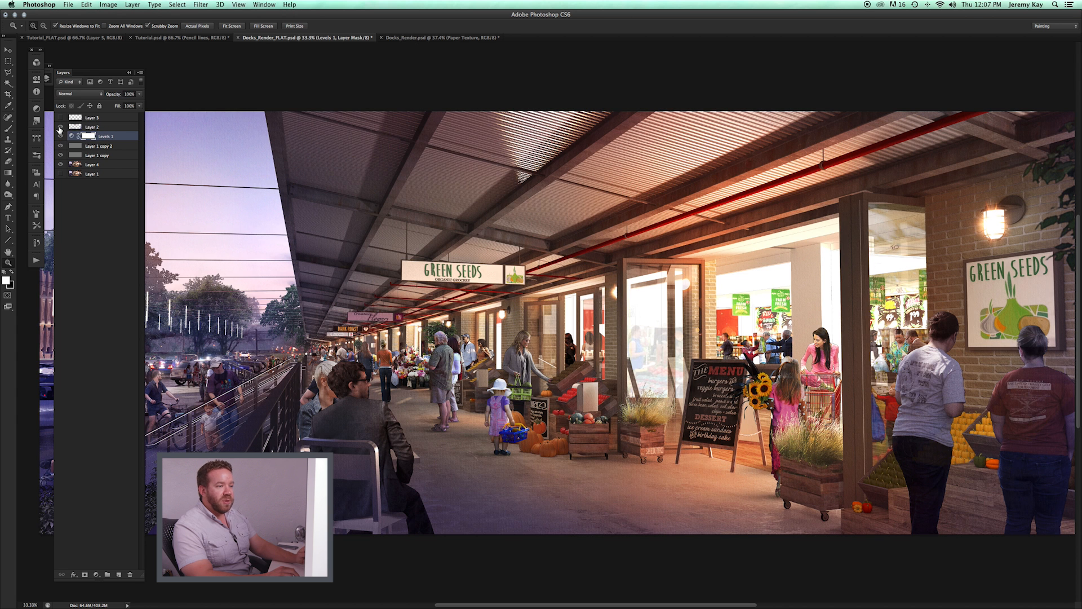
{"action": "left_click", "coordinate": [61, 127]}
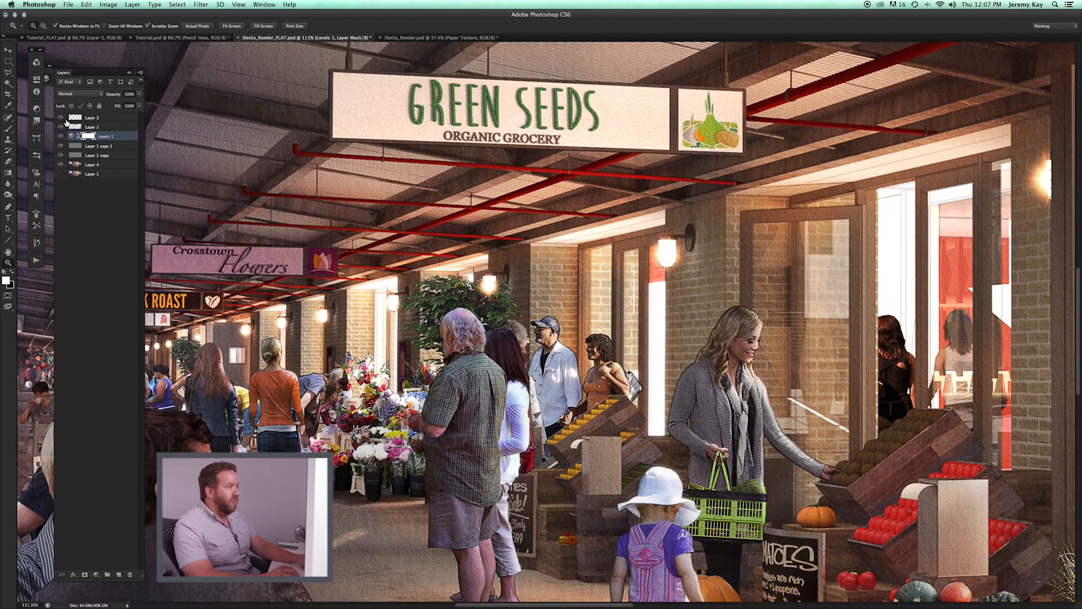
Step: Solo Layer 4 to view the original render, then restore all adjustment layers
{"action": "left_click", "coordinate": [60, 116]}
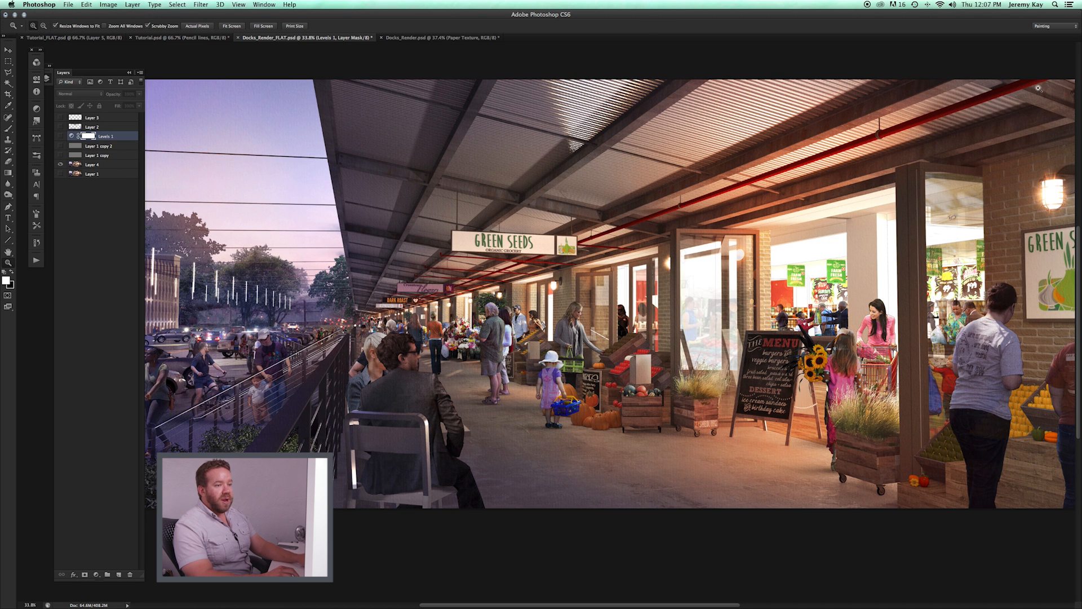
{"action": "left_click", "coordinate": [60, 164]}
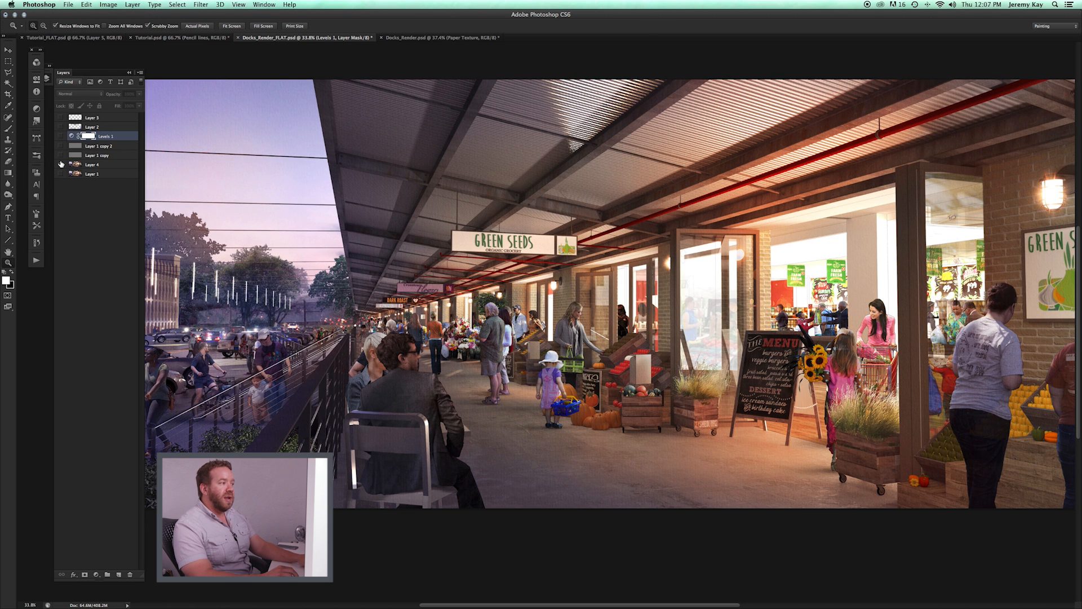
{"action": "left_click", "coordinate": [61, 164]}
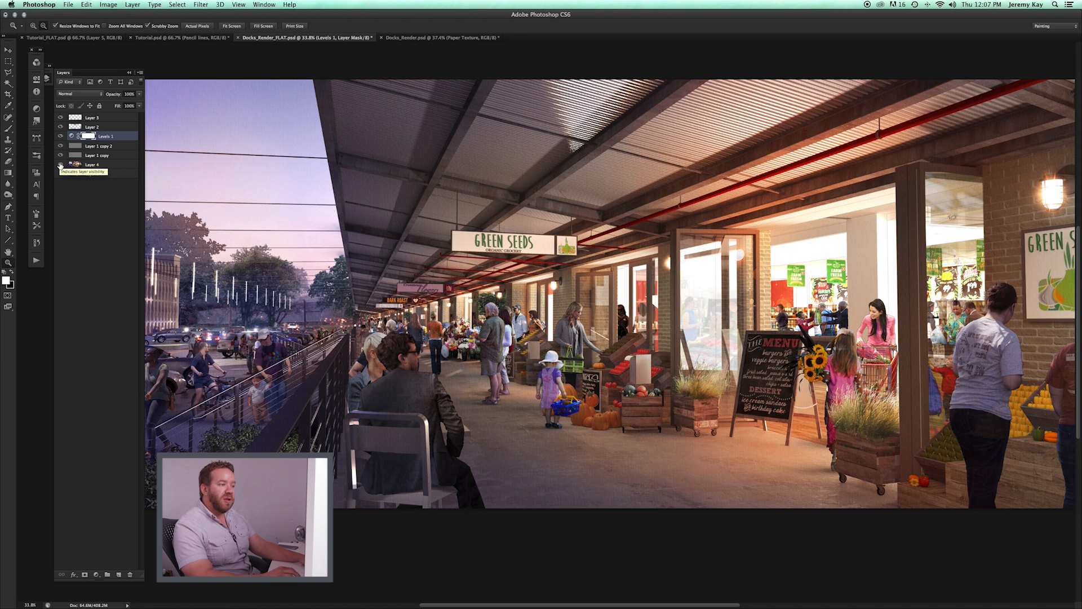
{"action": "left_click", "coordinate": [61, 166]}
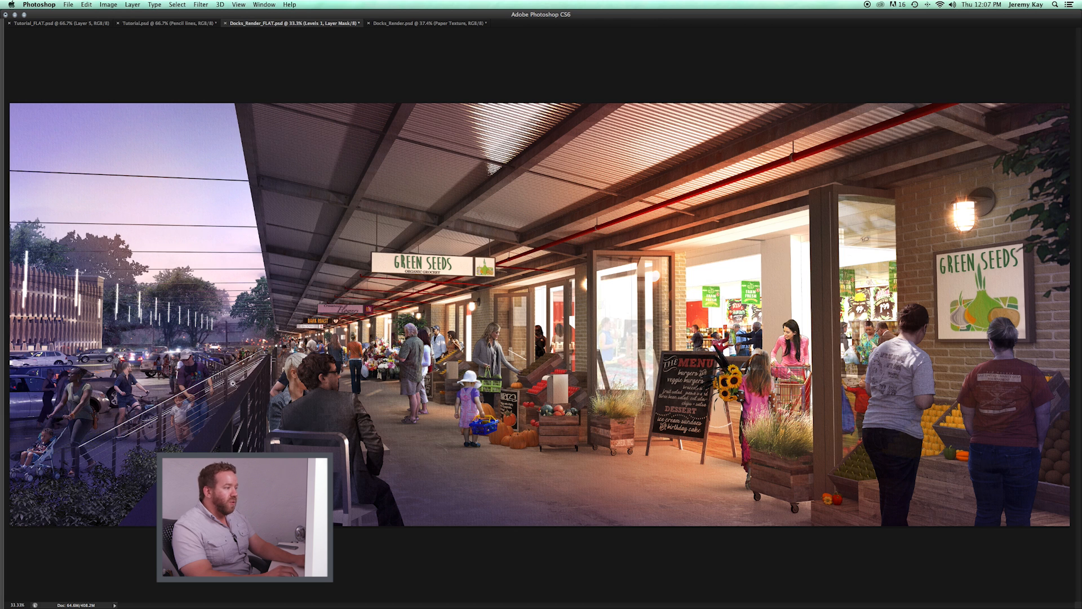
{"action": "mouse_move", "coordinate": [534, 208]}
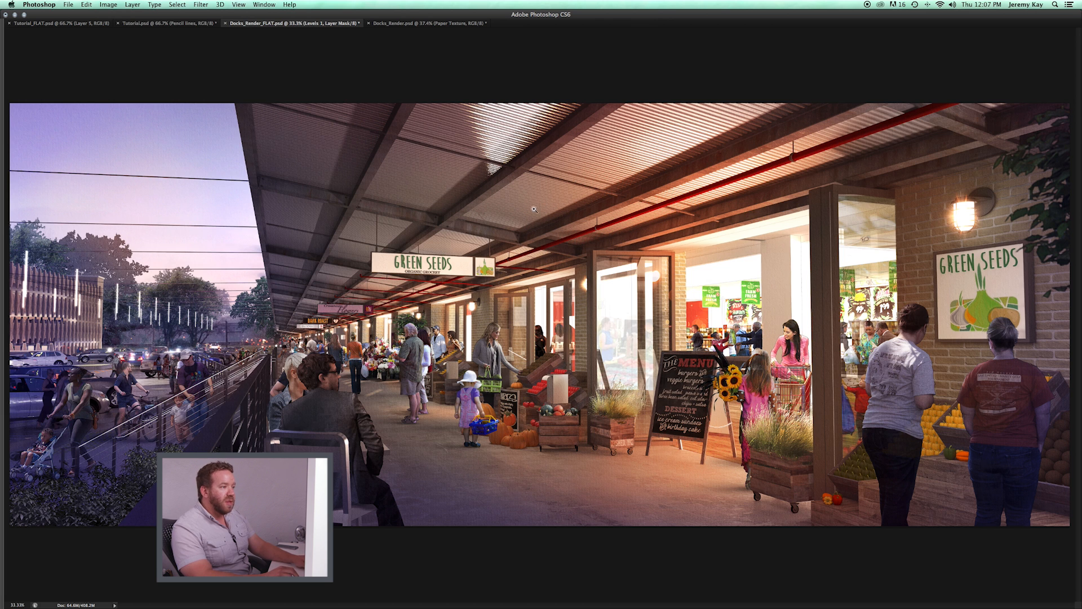